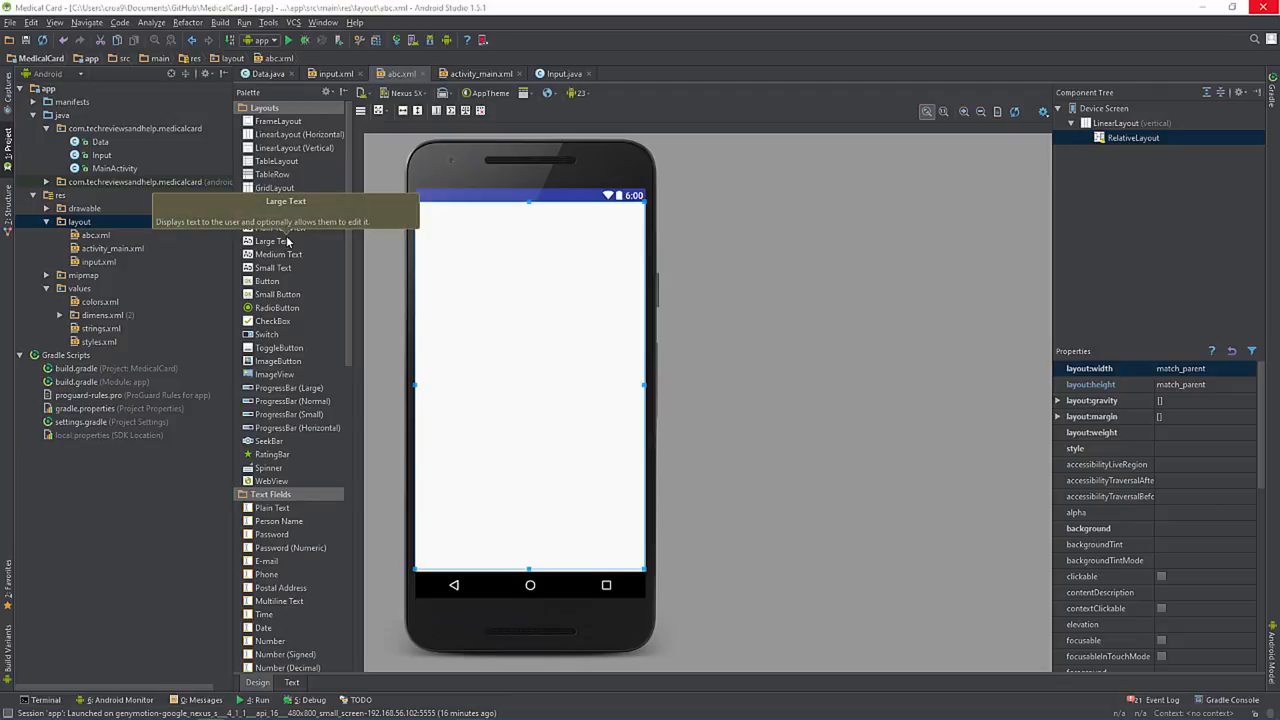
{"action": "mouse_move", "coordinate": [324, 252]}
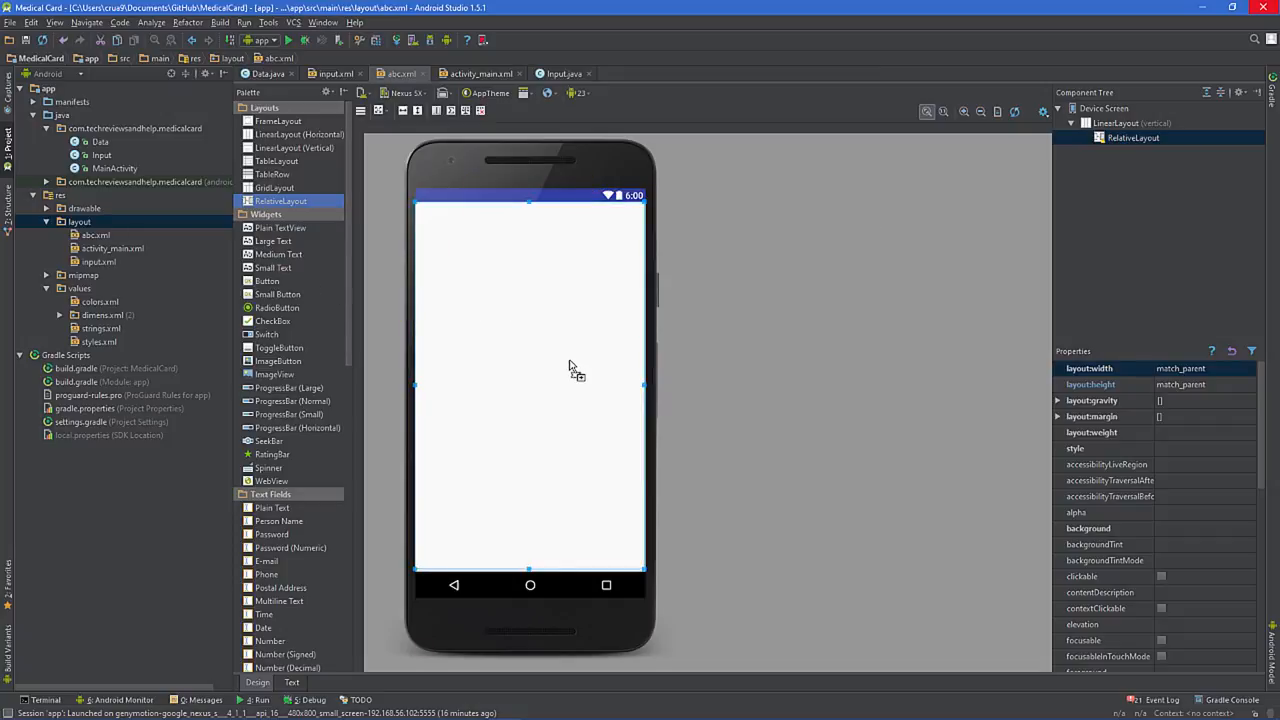
Drag a Button from the Palette onto the RelativeLayout and try centred and lower positions.
{"action": "left_click_drag", "start_coordinate": [278, 254], "coordinate": [480, 292]}
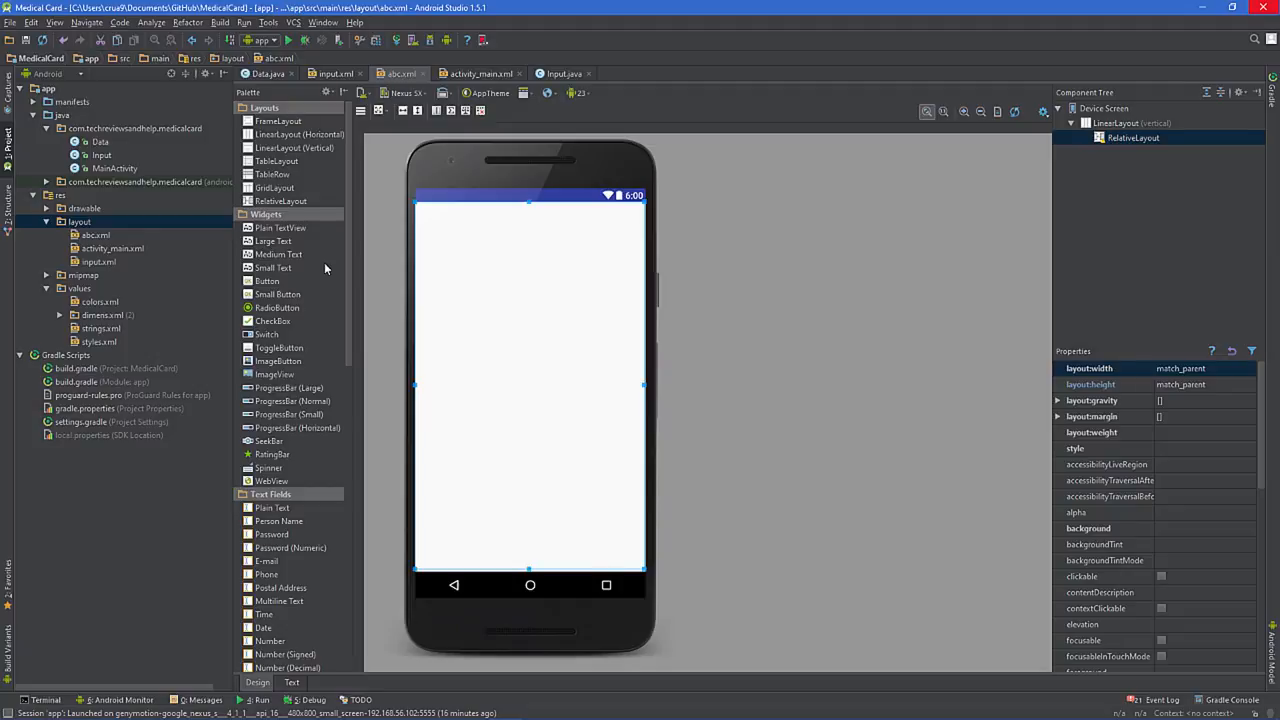
{"action": "mouse_move", "coordinate": [312, 252]}
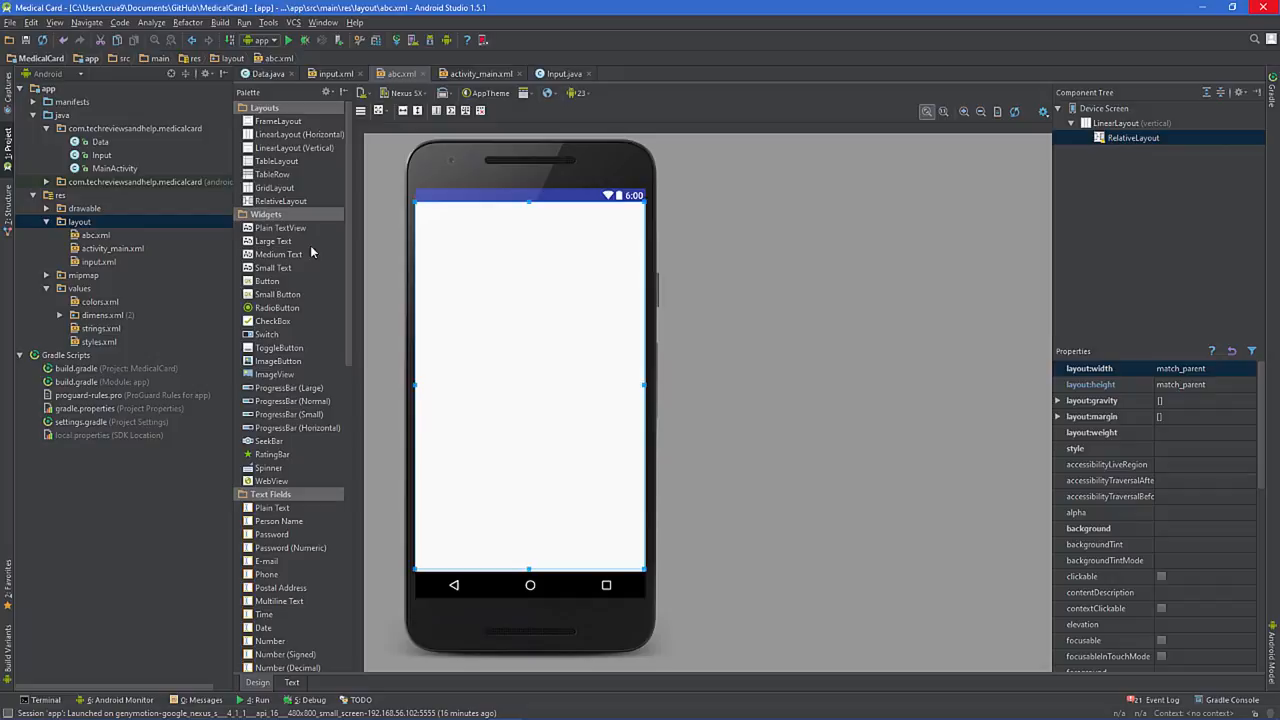
{"action": "mouse_move", "coordinate": [312, 252]}
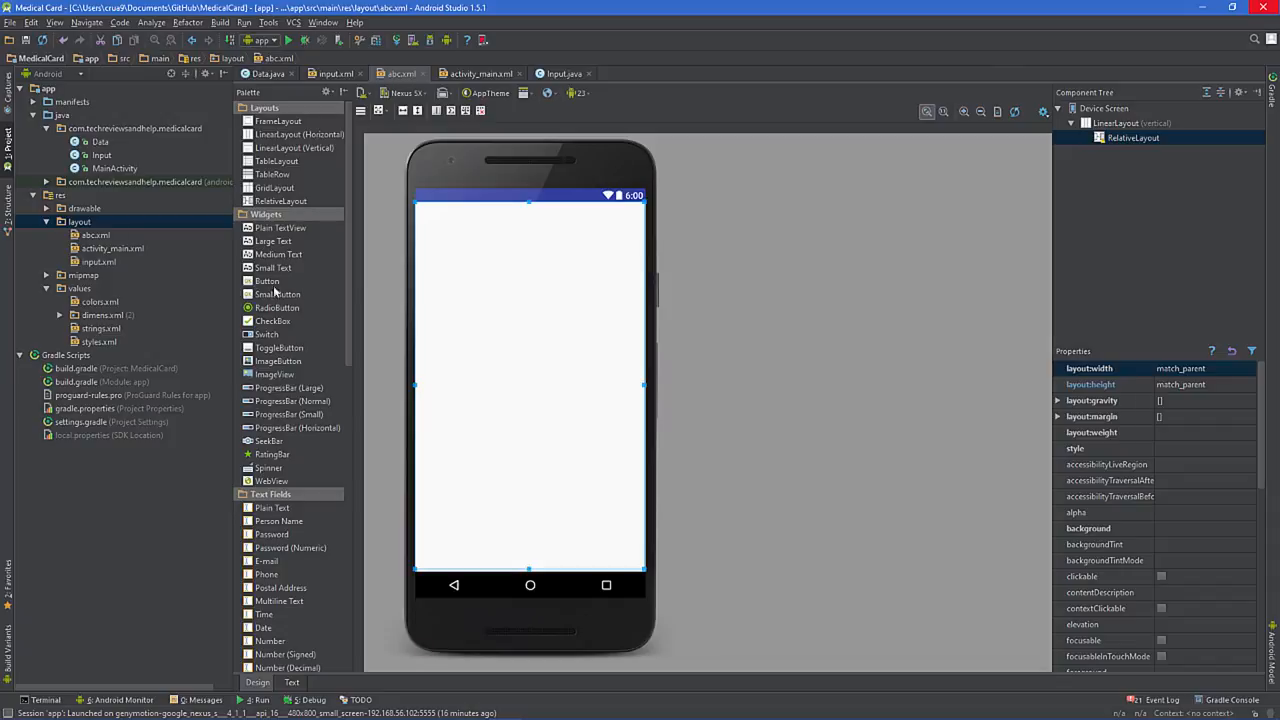
{"action": "left_click_drag", "start_coordinate": [268, 280], "coordinate": [500, 322]}
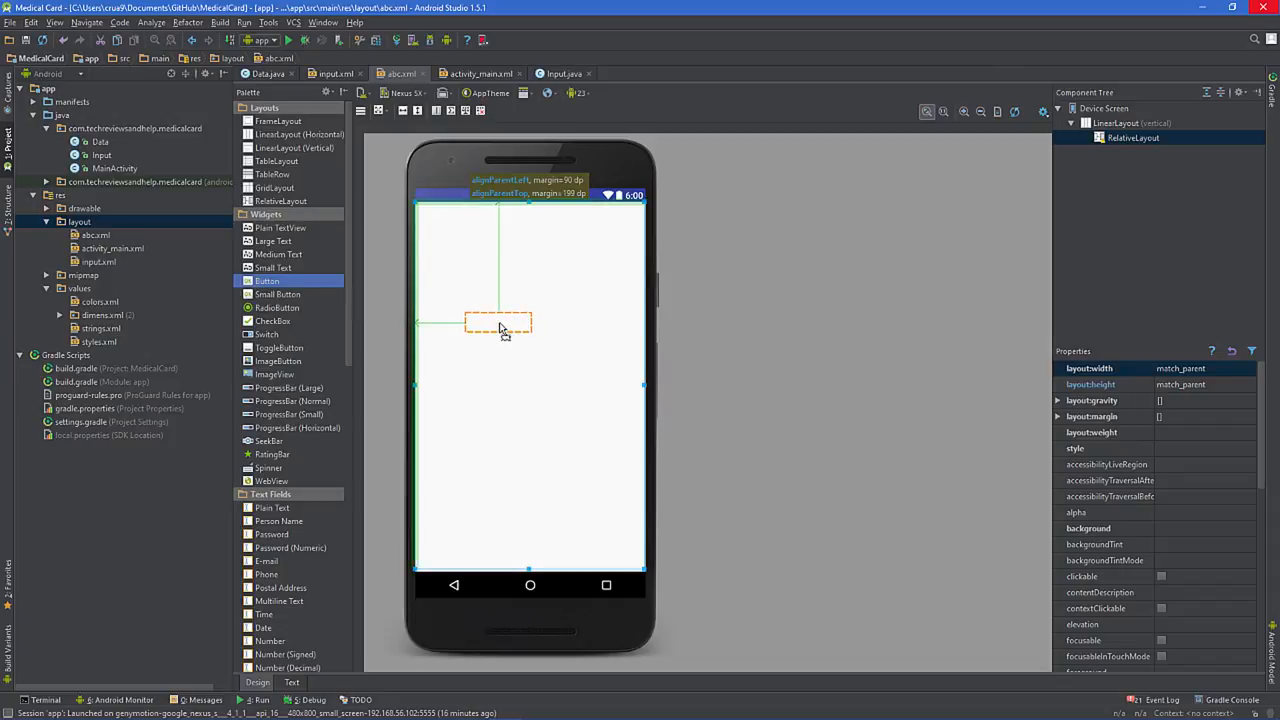
{"action": "left_click_drag", "start_coordinate": [500, 324], "coordinate": [528, 316]}
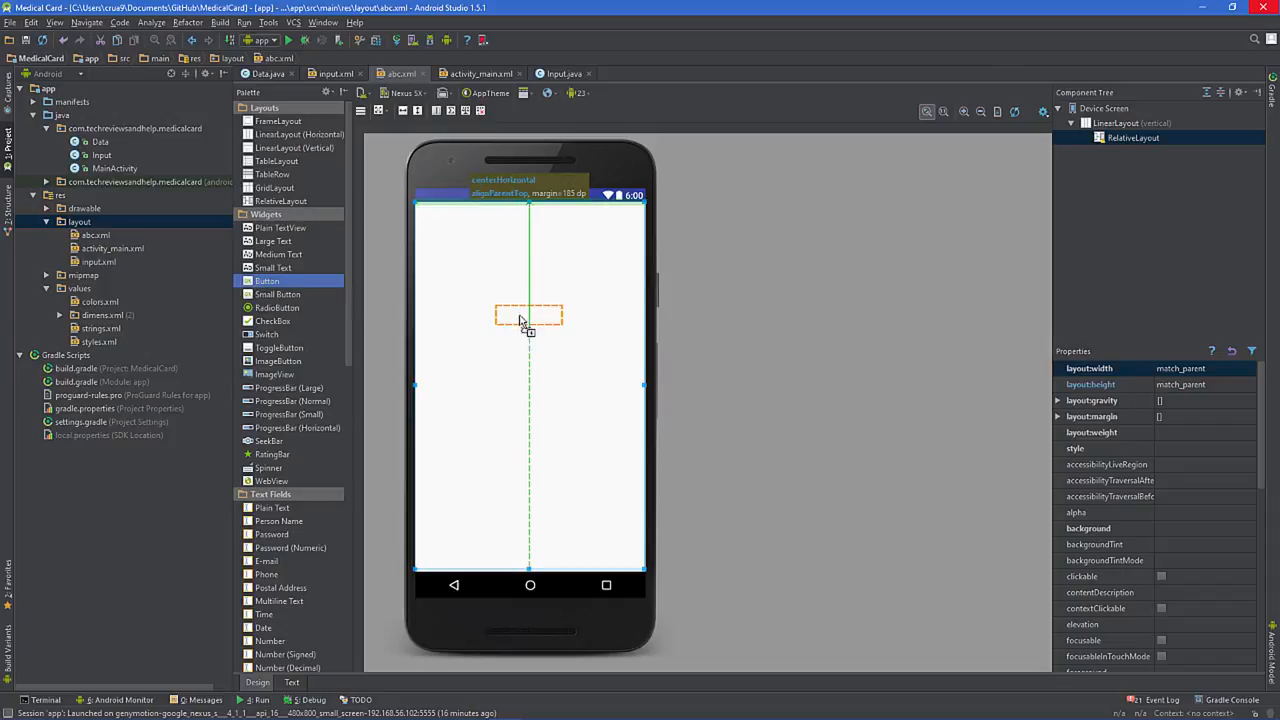
{"action": "left_click_drag", "start_coordinate": [528, 316], "coordinate": [528, 324]}
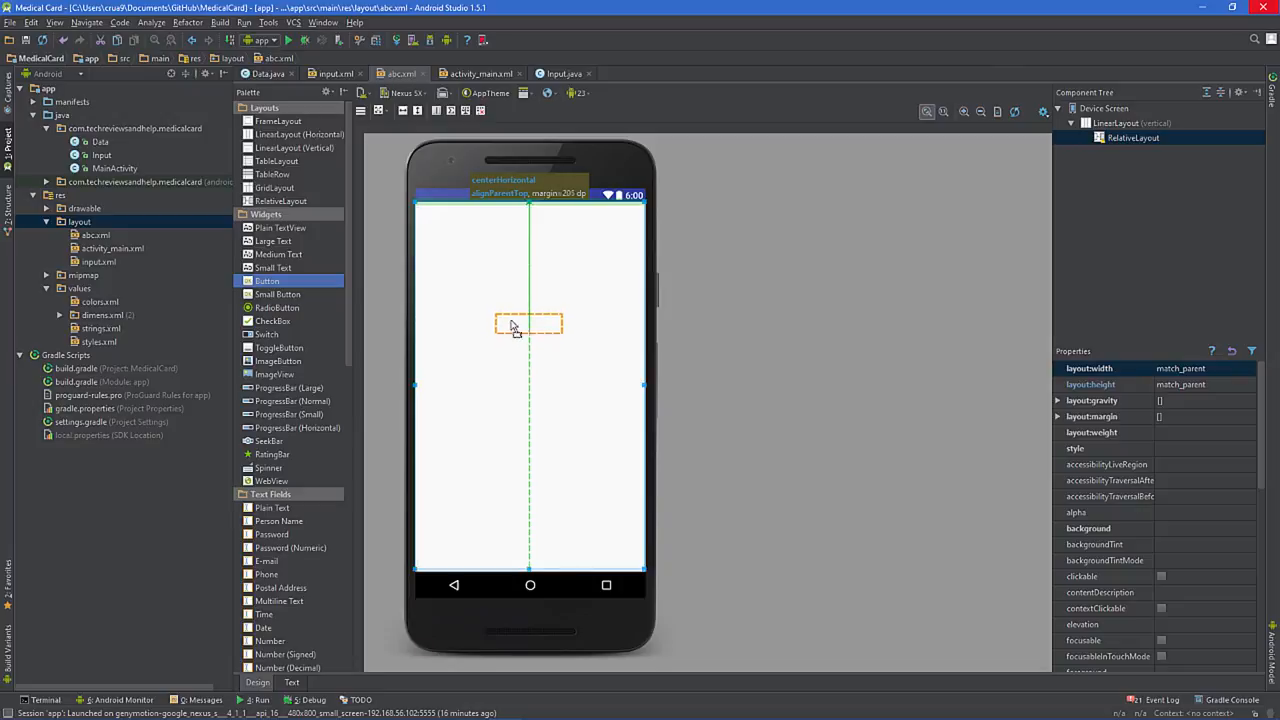
{"action": "left_click_drag", "start_coordinate": [528, 324], "coordinate": [496, 292]}
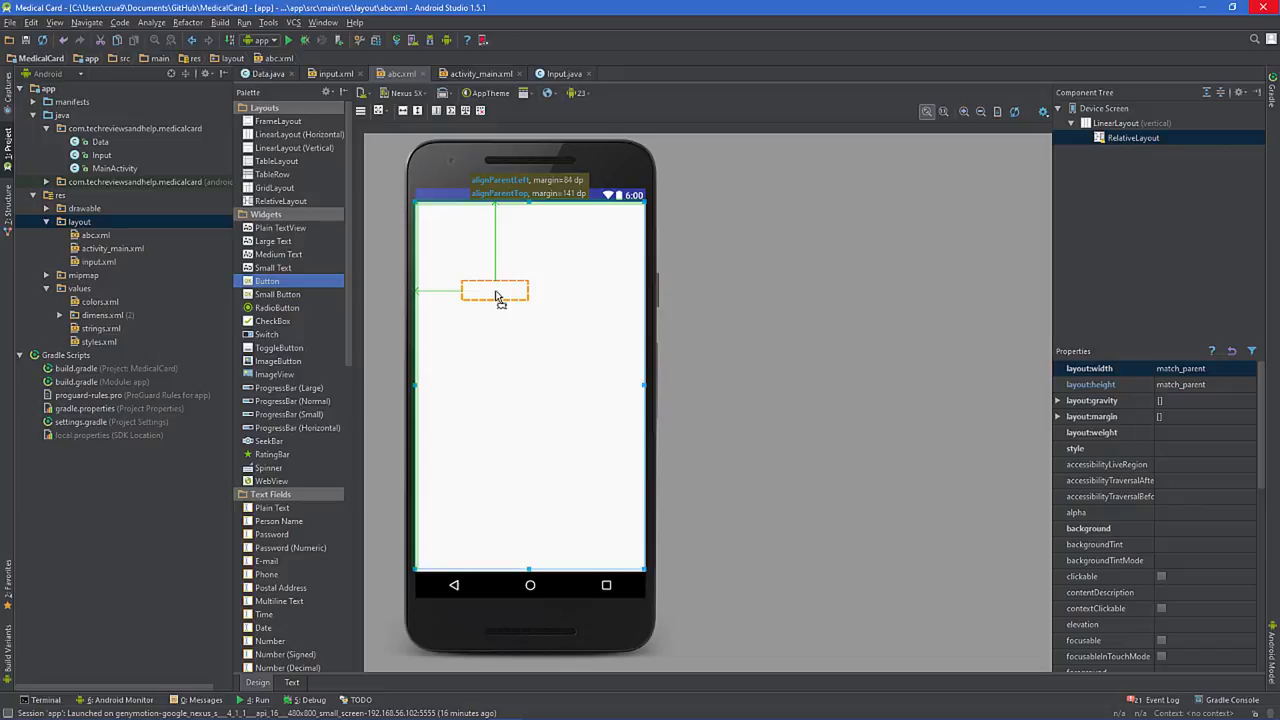
{"action": "left_click_drag", "start_coordinate": [496, 292], "coordinate": [496, 278]}
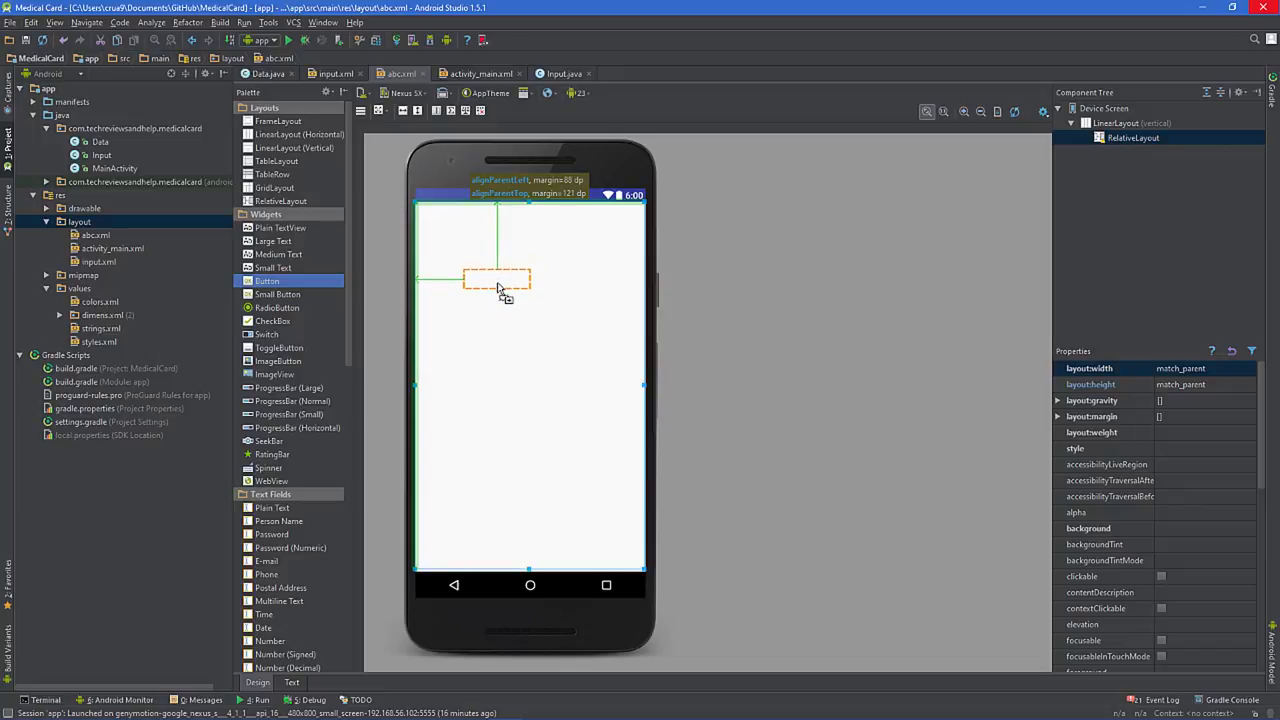
{"action": "left_click_drag", "start_coordinate": [496, 278], "coordinate": [502, 300]}
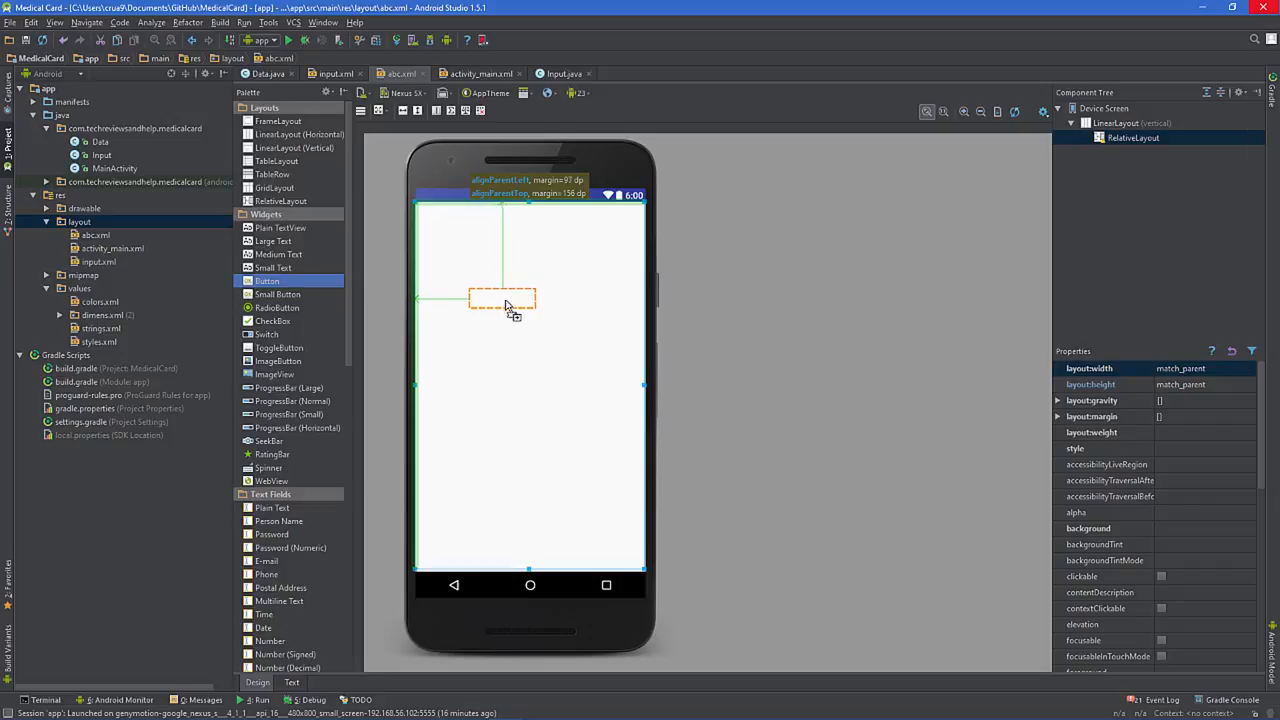
{"action": "left_click_drag", "start_coordinate": [502, 300], "coordinate": [528, 258]}
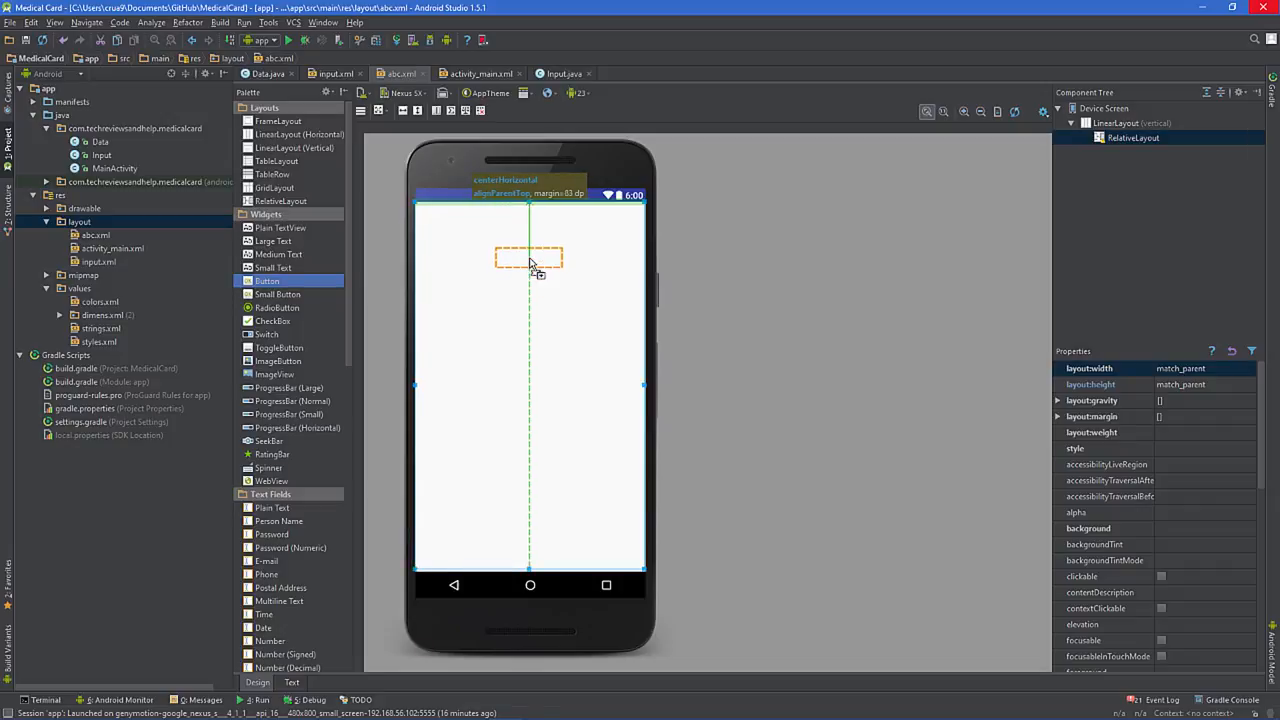
{"action": "left_click_drag", "start_coordinate": [528, 258], "coordinate": [528, 400]}
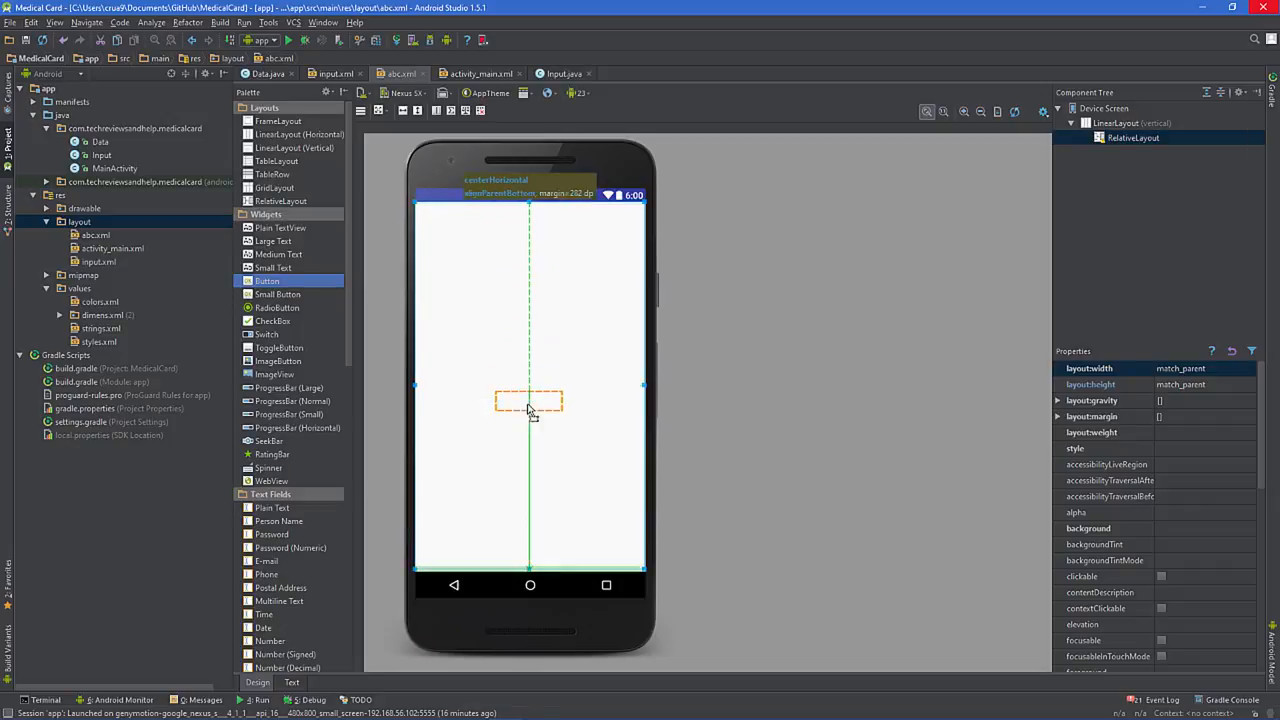
{"action": "left_click_drag", "start_coordinate": [530, 402], "coordinate": [528, 384]}
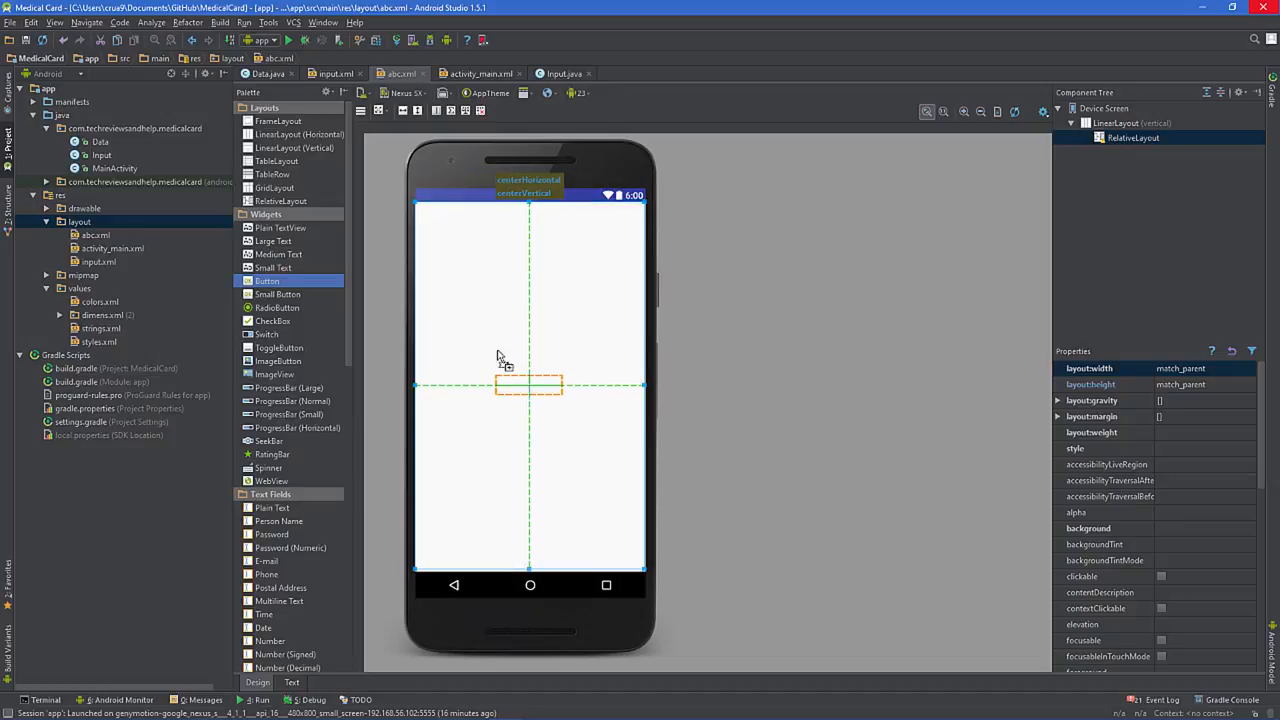
{"action": "left_click_drag", "start_coordinate": [528, 386], "coordinate": [492, 278]}
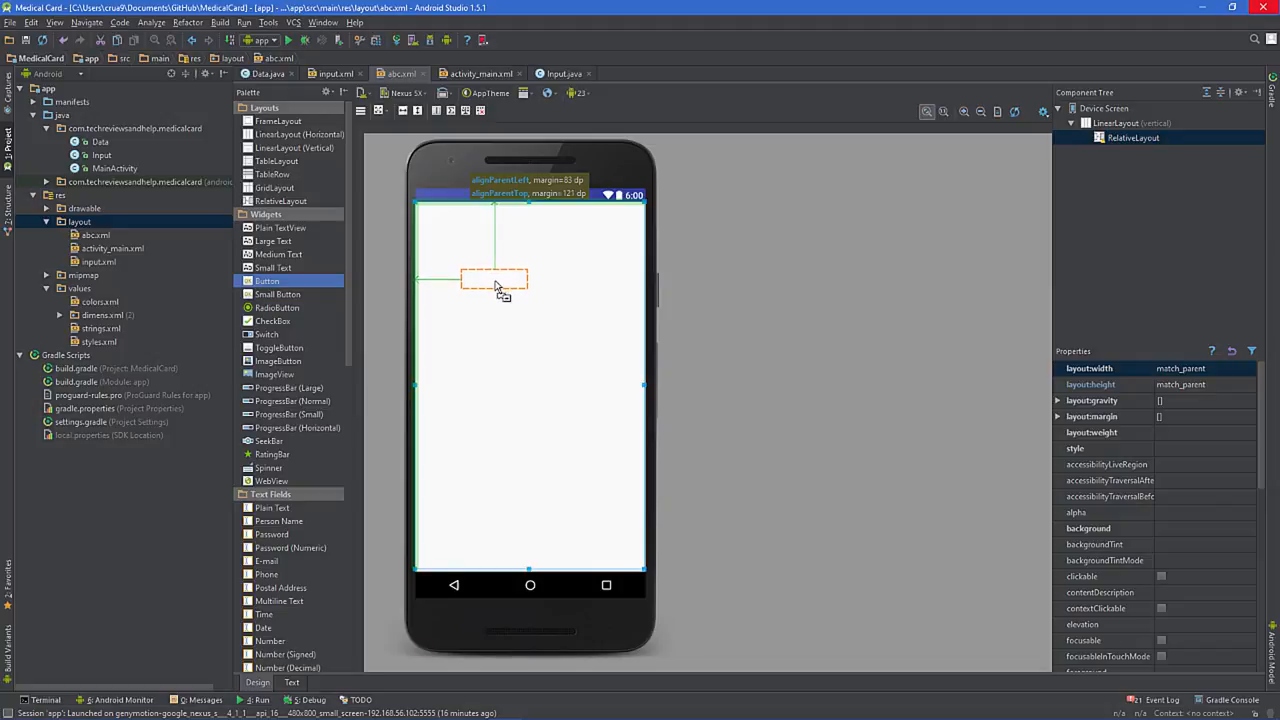
Settle the New Button near the top-left corner with small left and top margins.
{"action": "left_click_drag", "start_coordinate": [492, 278], "coordinate": [500, 292]}
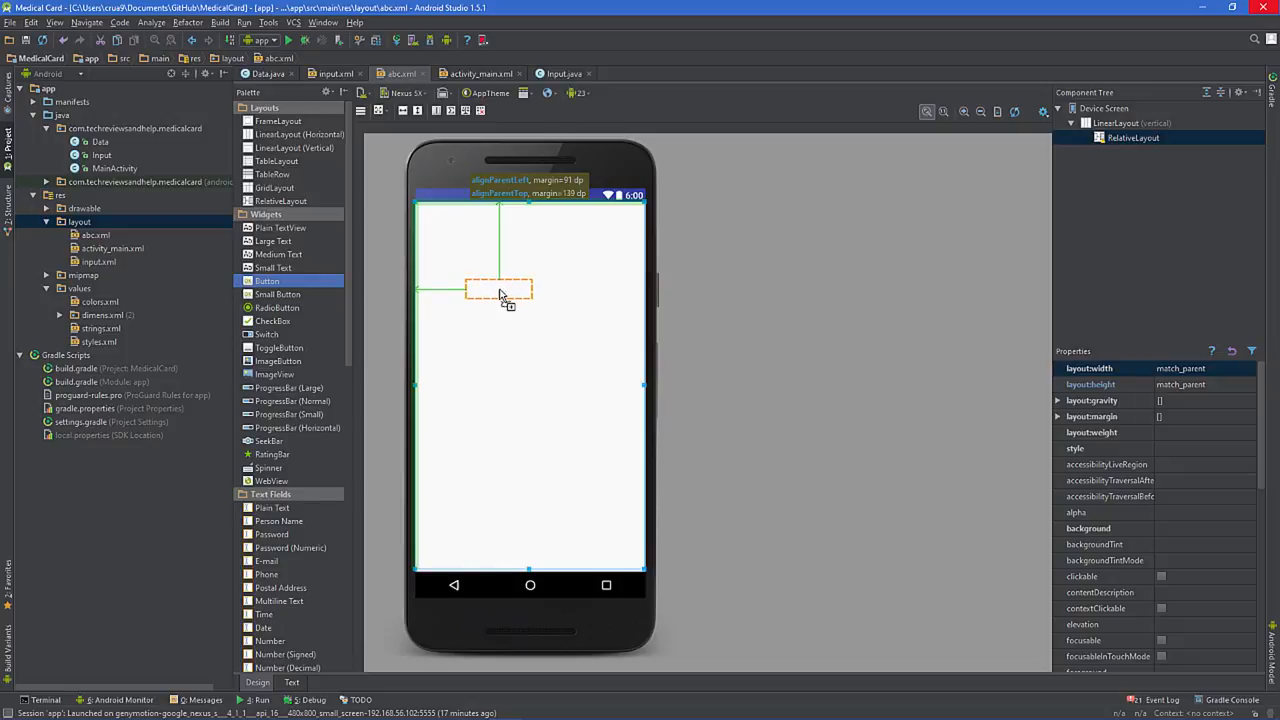
{"action": "left_click_drag", "start_coordinate": [500, 290], "coordinate": [502, 316]}
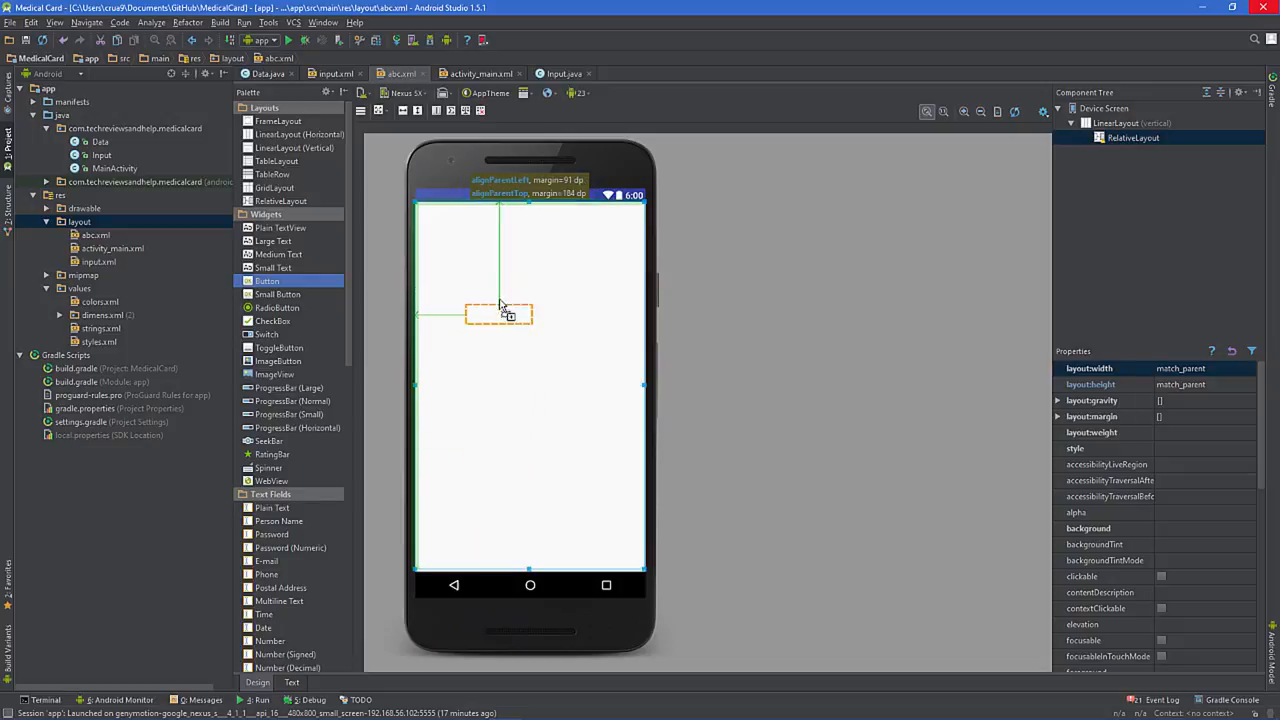
{"action": "left_click_drag", "start_coordinate": [500, 316], "coordinate": [492, 294]}
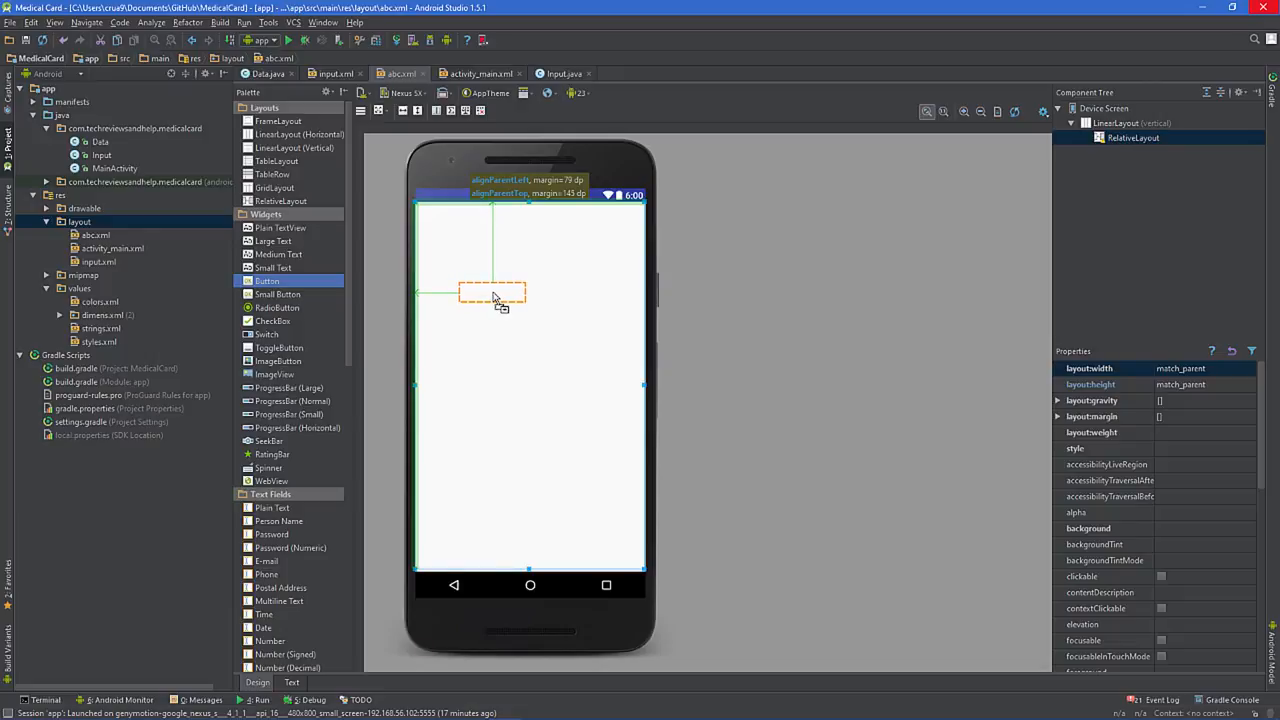
{"action": "left_click_drag", "start_coordinate": [490, 296], "coordinate": [496, 296]}
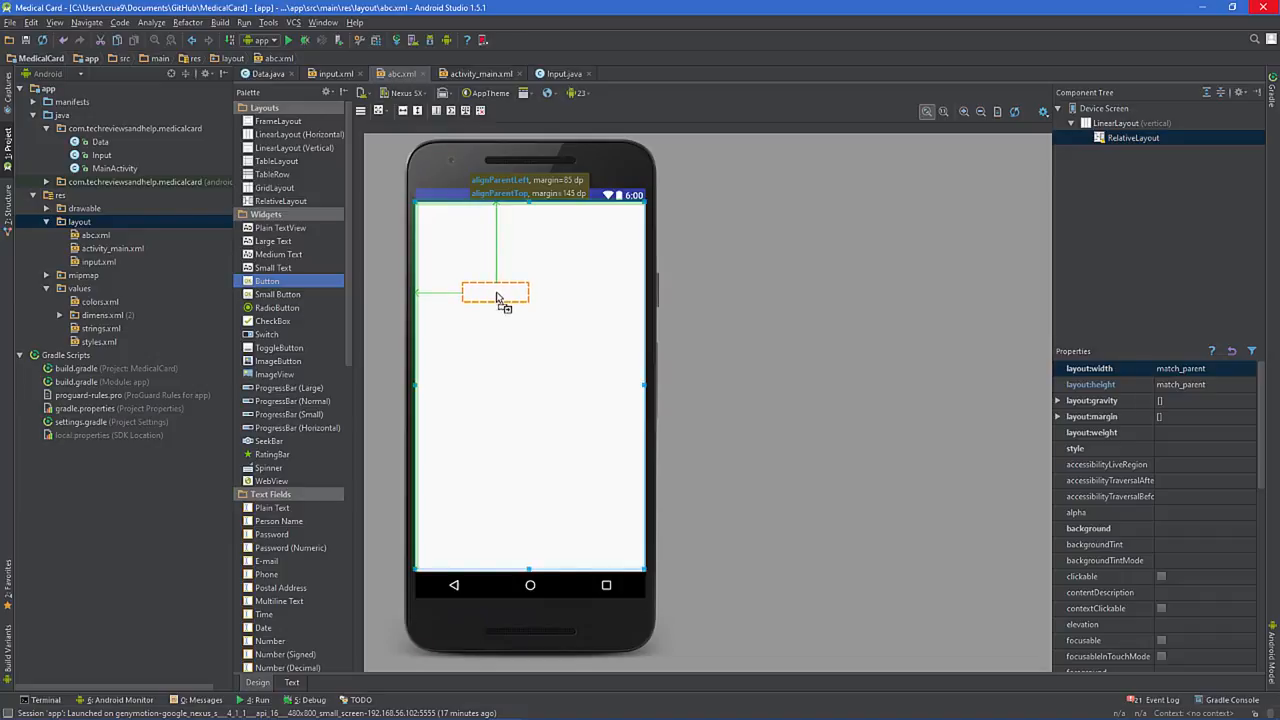
{"action": "left_click_drag", "start_coordinate": [496, 292], "coordinate": [496, 290]}
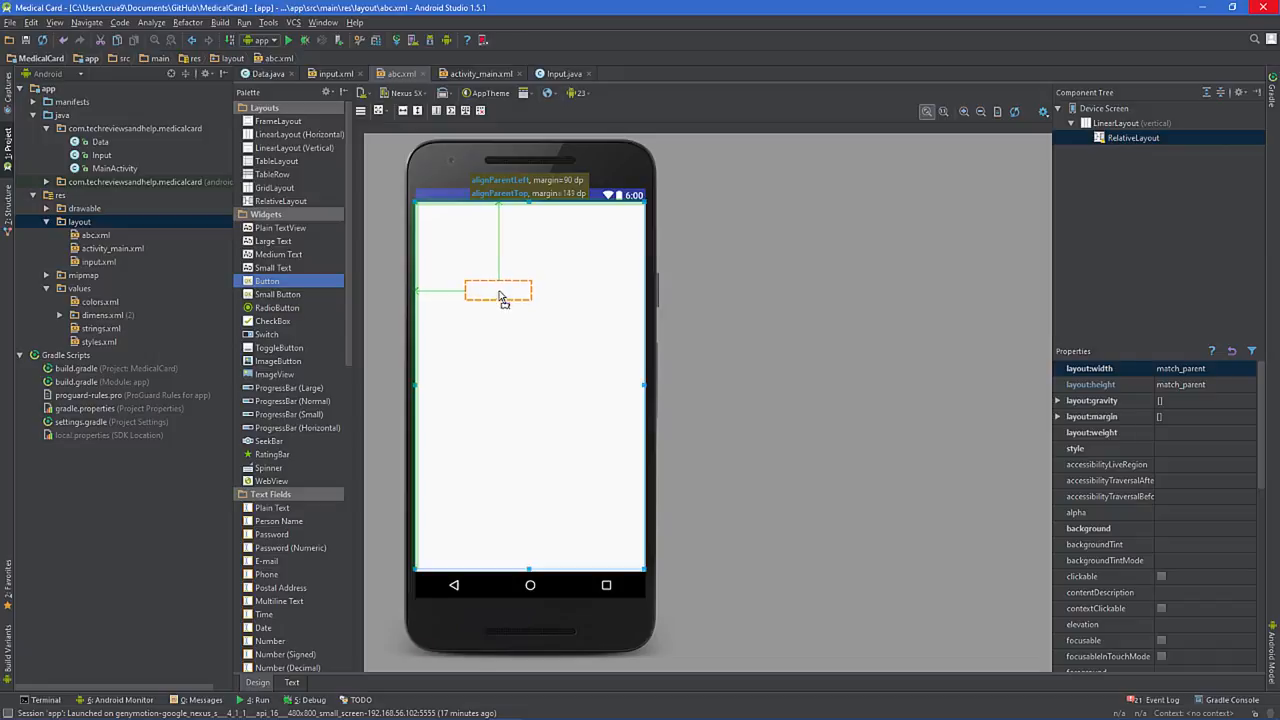
{"action": "left_click_drag", "start_coordinate": [498, 292], "coordinate": [498, 278]}
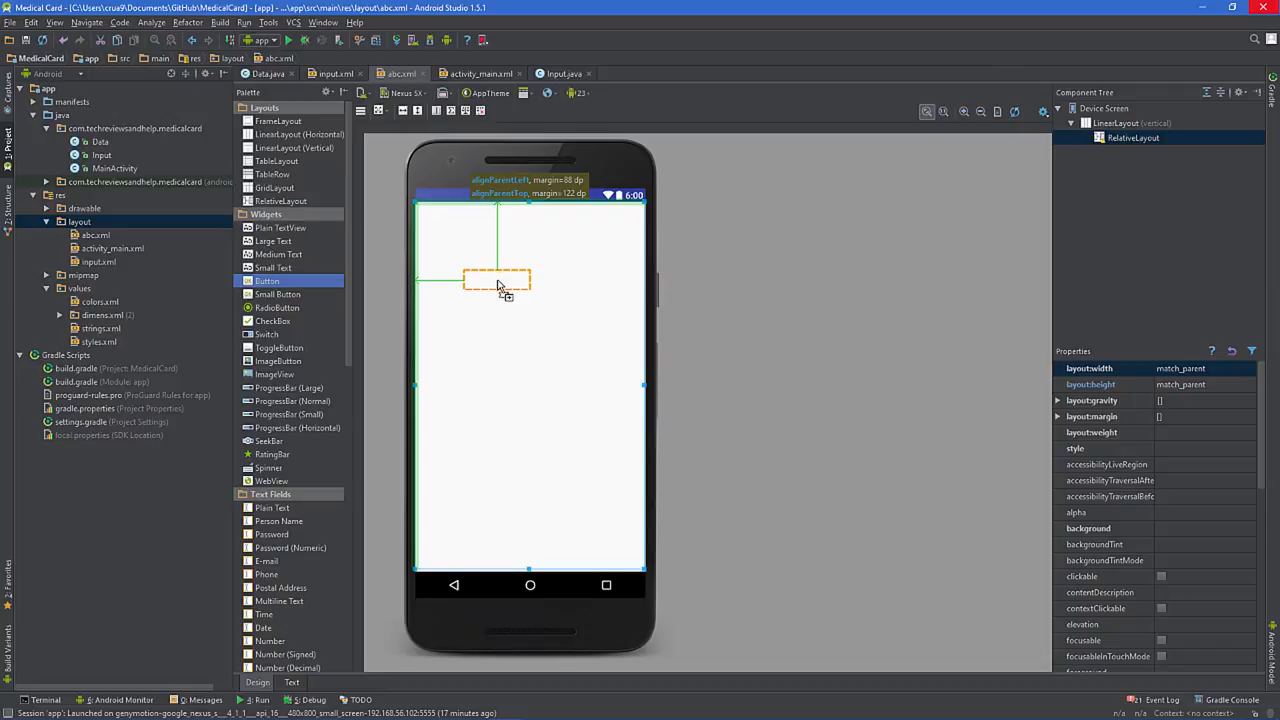
{"action": "left_click_drag", "start_coordinate": [498, 284], "coordinate": [500, 272]}
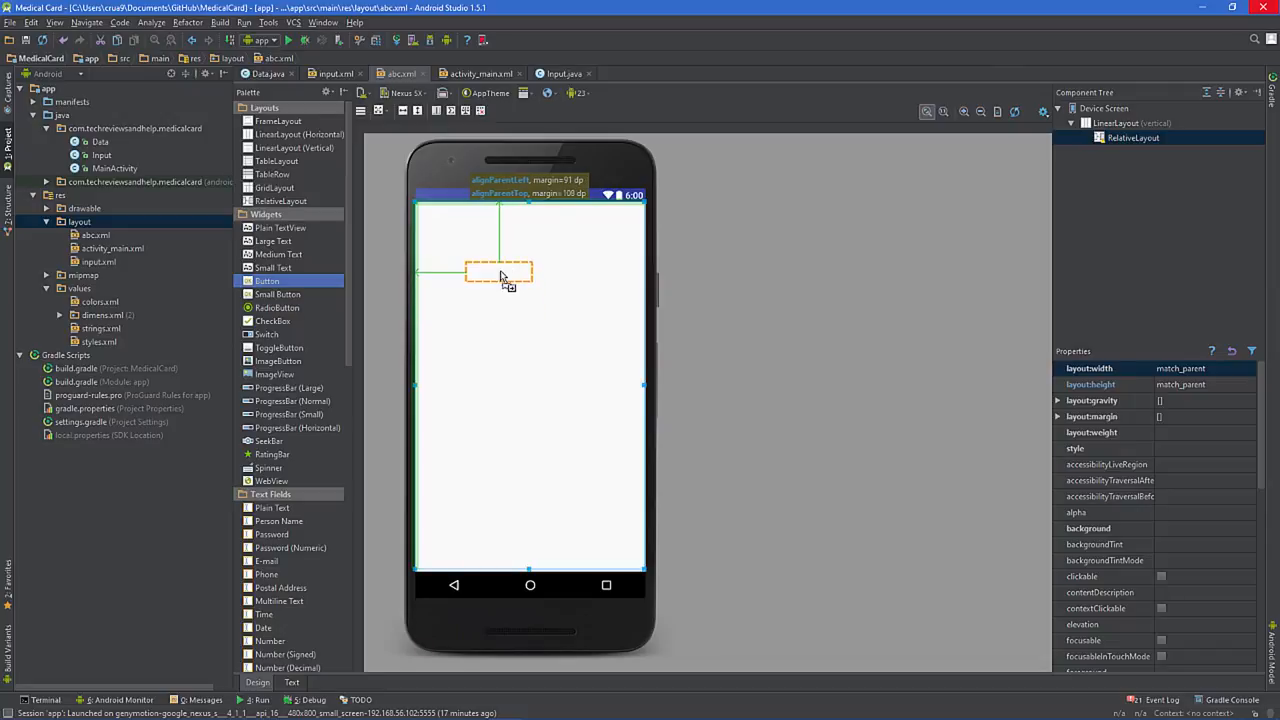
{"action": "left_click_drag", "start_coordinate": [500, 276], "coordinate": [488, 252]}
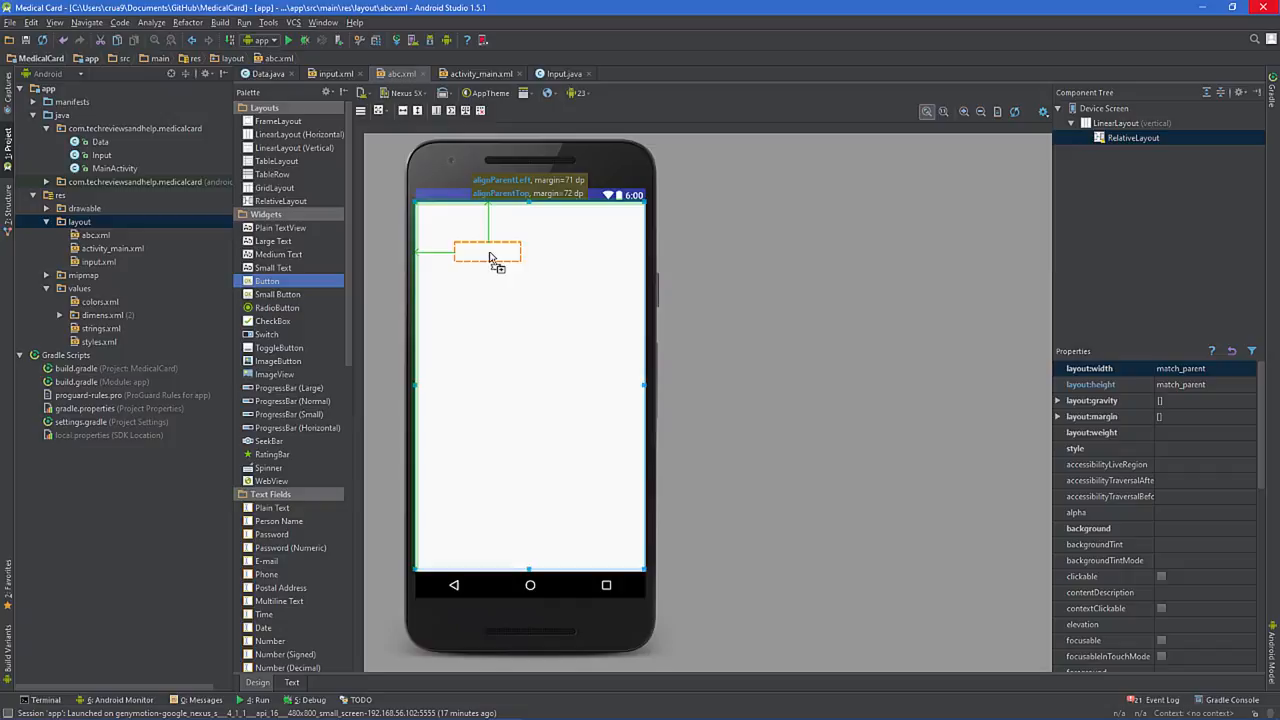
{"action": "left_click_drag", "start_coordinate": [488, 250], "coordinate": [480, 280]}
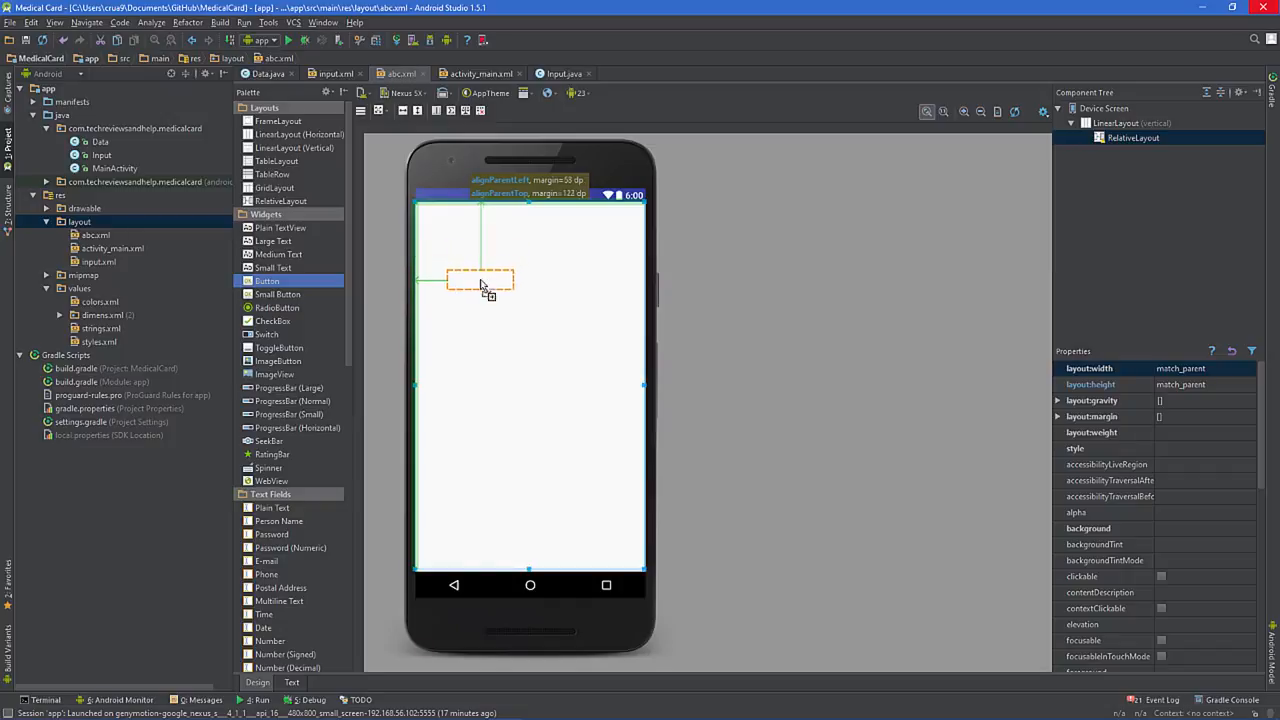
{"action": "left_click_drag", "start_coordinate": [480, 278], "coordinate": [478, 262]}
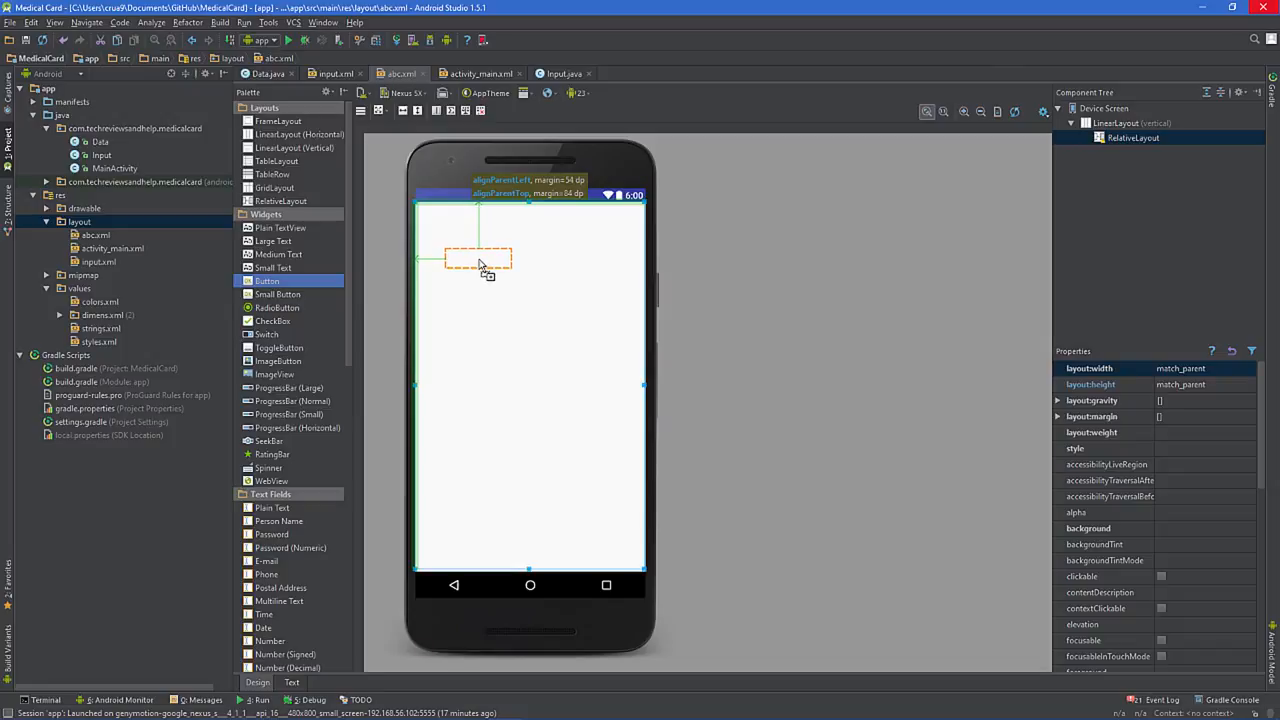
{"action": "left_click_drag", "start_coordinate": [266, 280], "coordinate": [476, 264]}
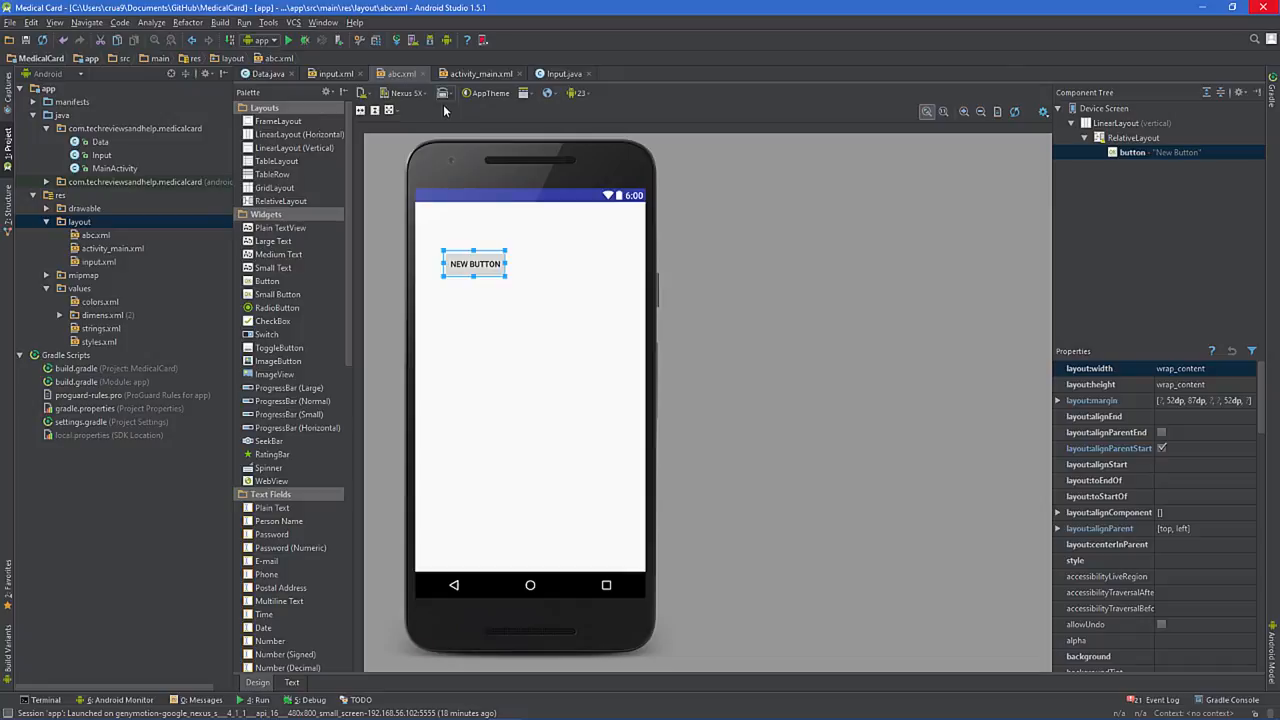
{"action": "left_click", "coordinate": [444, 94]}
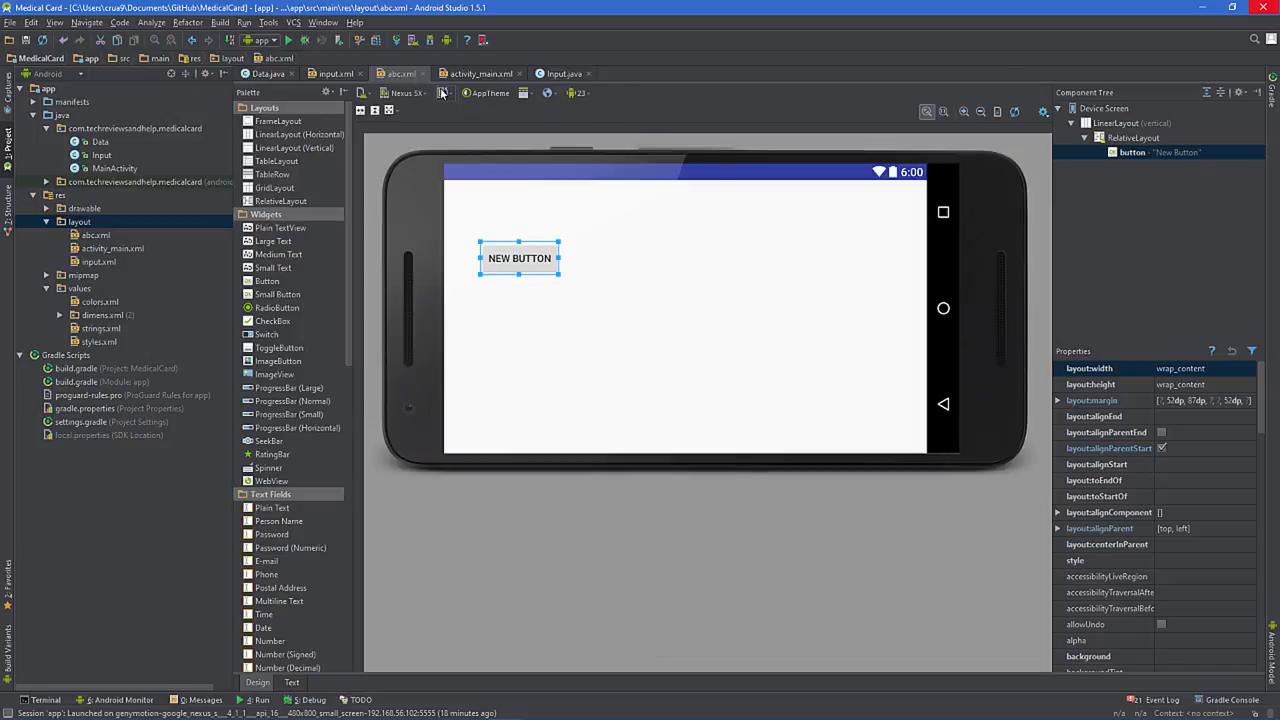
{"action": "left_click", "coordinate": [444, 94]}
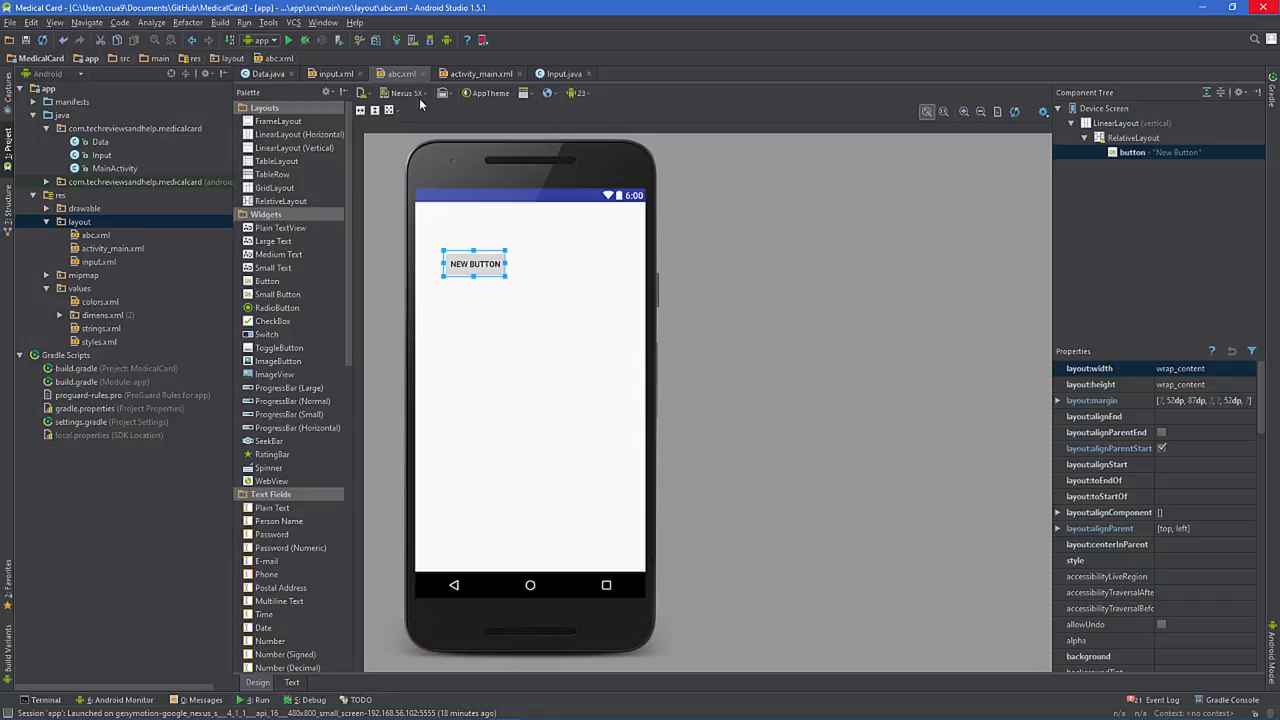
{"action": "left_click", "coordinate": [404, 94]}
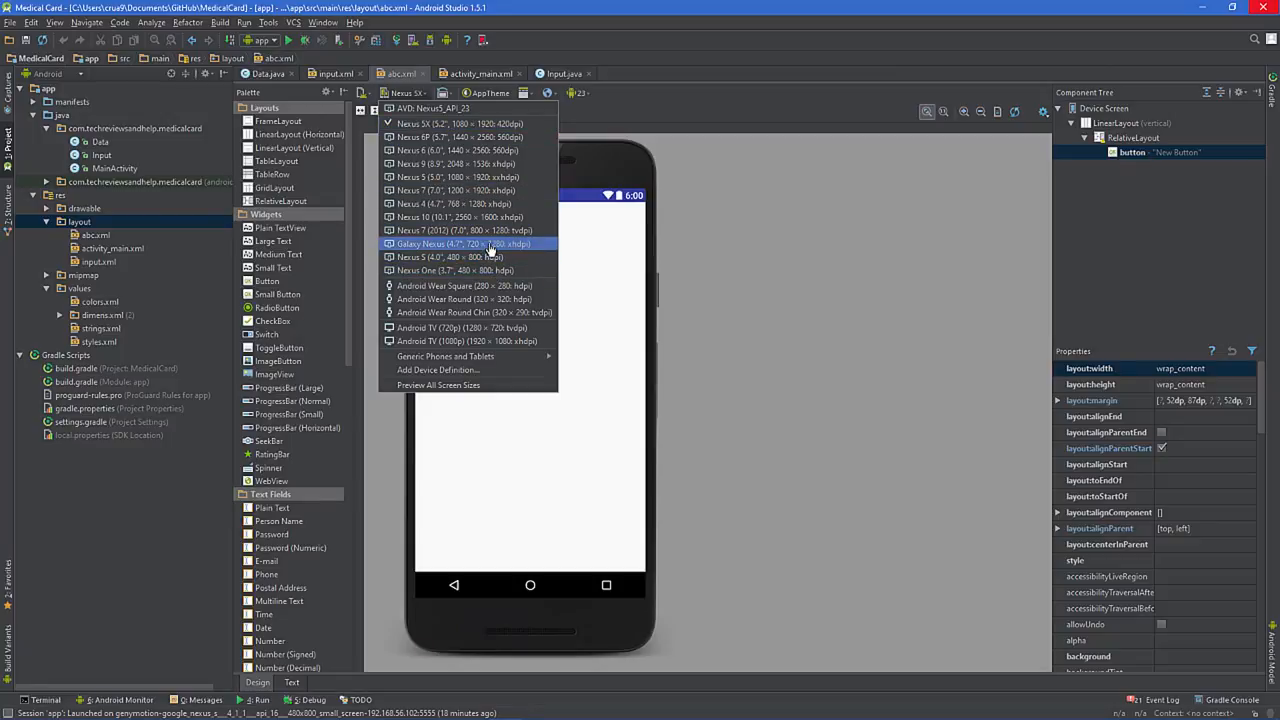
Choose Preview All Screen Sizes from the device dropdown.
{"action": "left_click", "coordinate": [440, 384]}
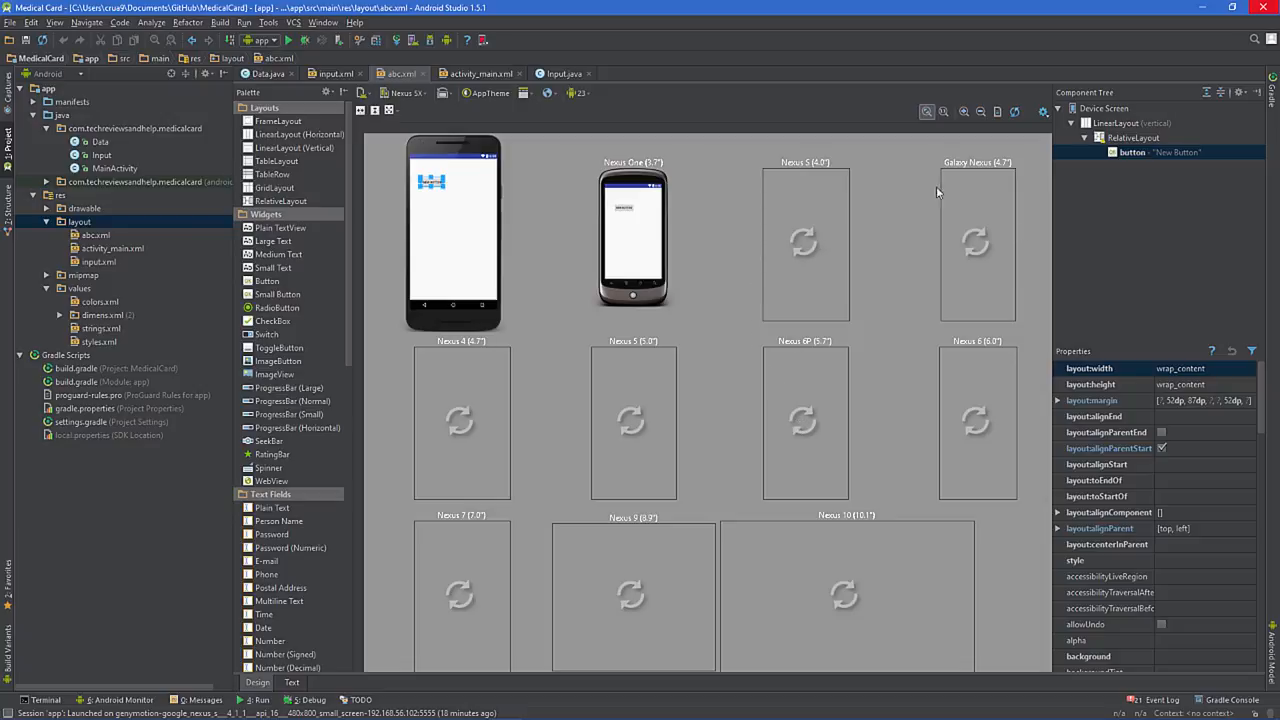
{"action": "mouse_move", "coordinate": [792, 330]}
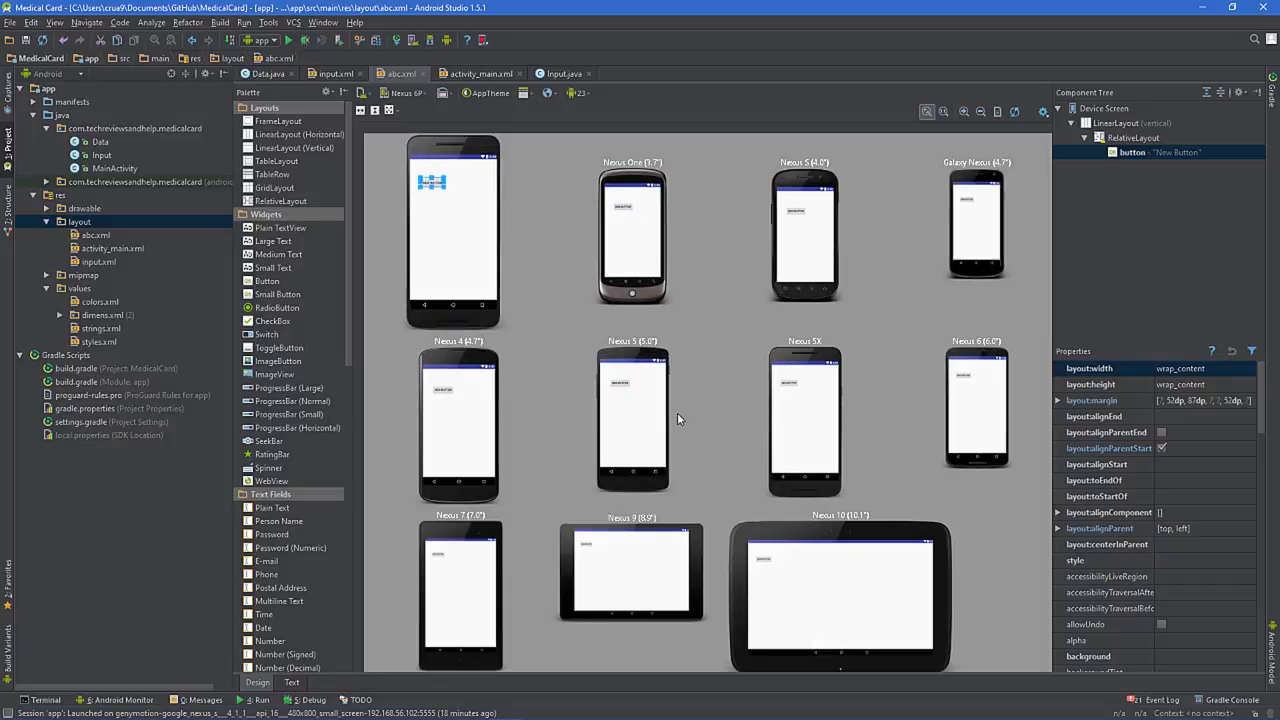
{"action": "mouse_move", "coordinate": [454, 244]}
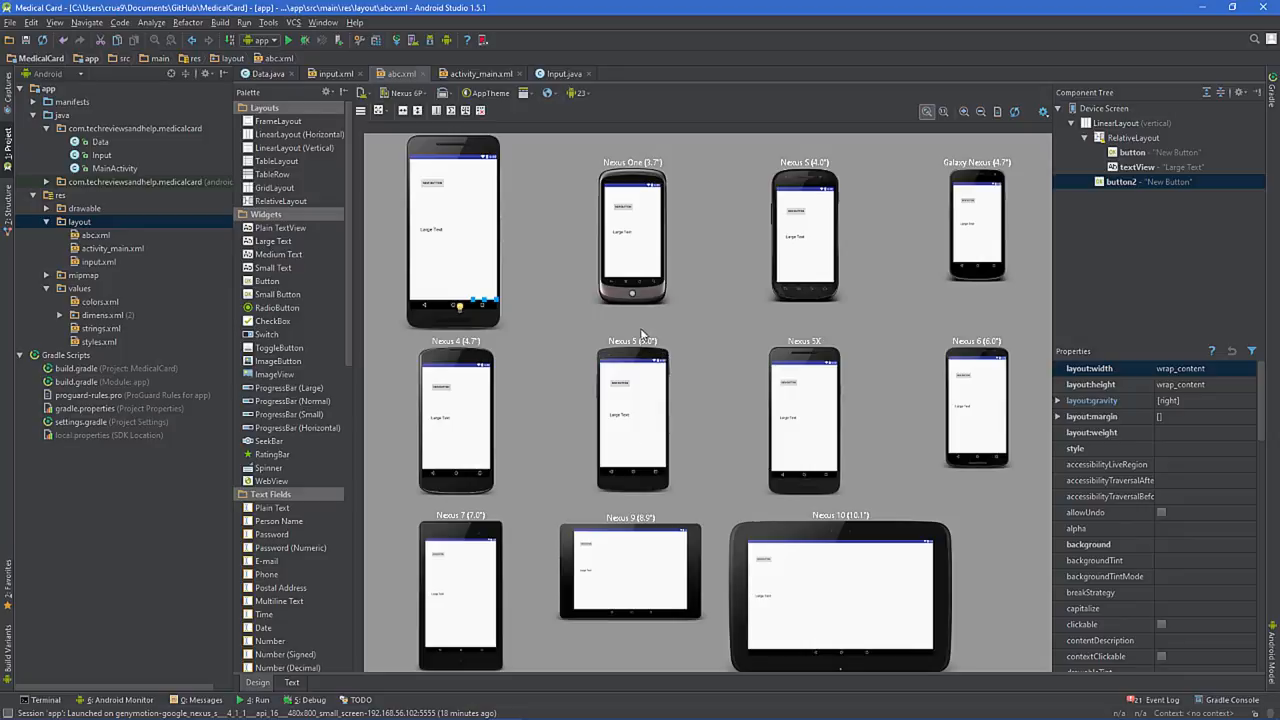
{"action": "mouse_move", "coordinate": [656, 520]}
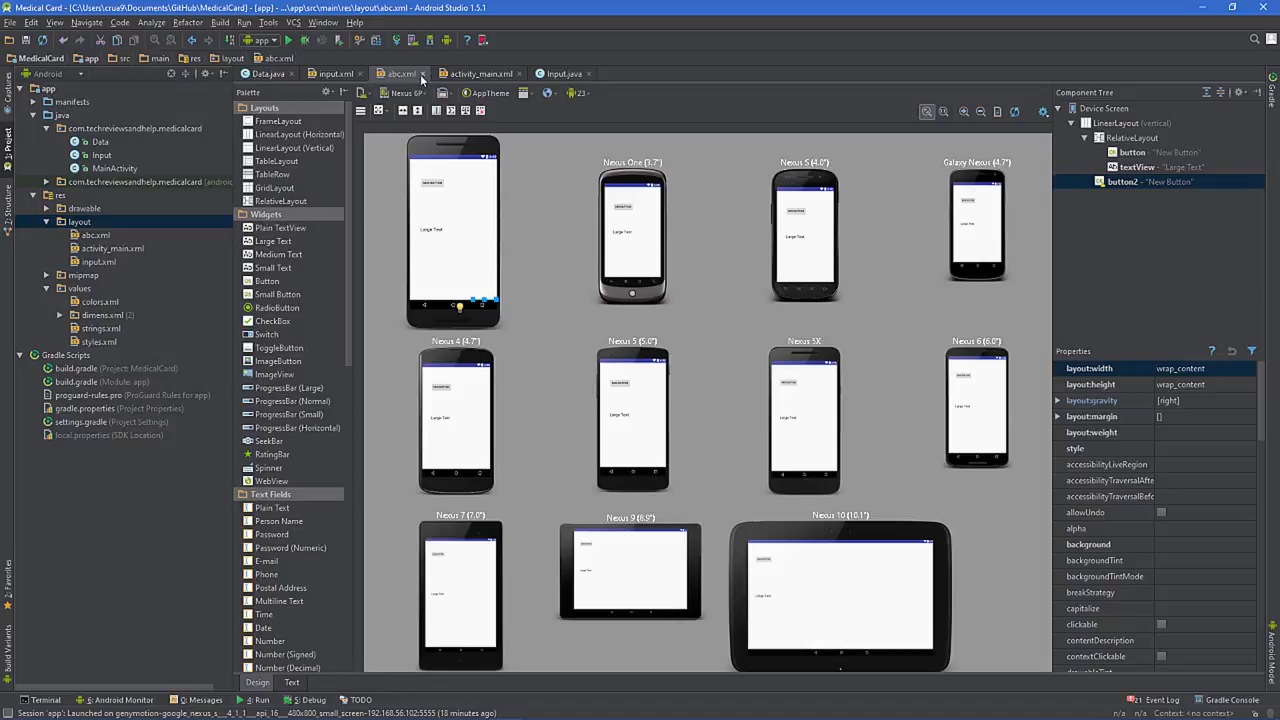
Delete abc.xml via Safe Delete and show the activity_main medical form in the designer.
{"action": "right_click", "coordinate": [94, 234]}
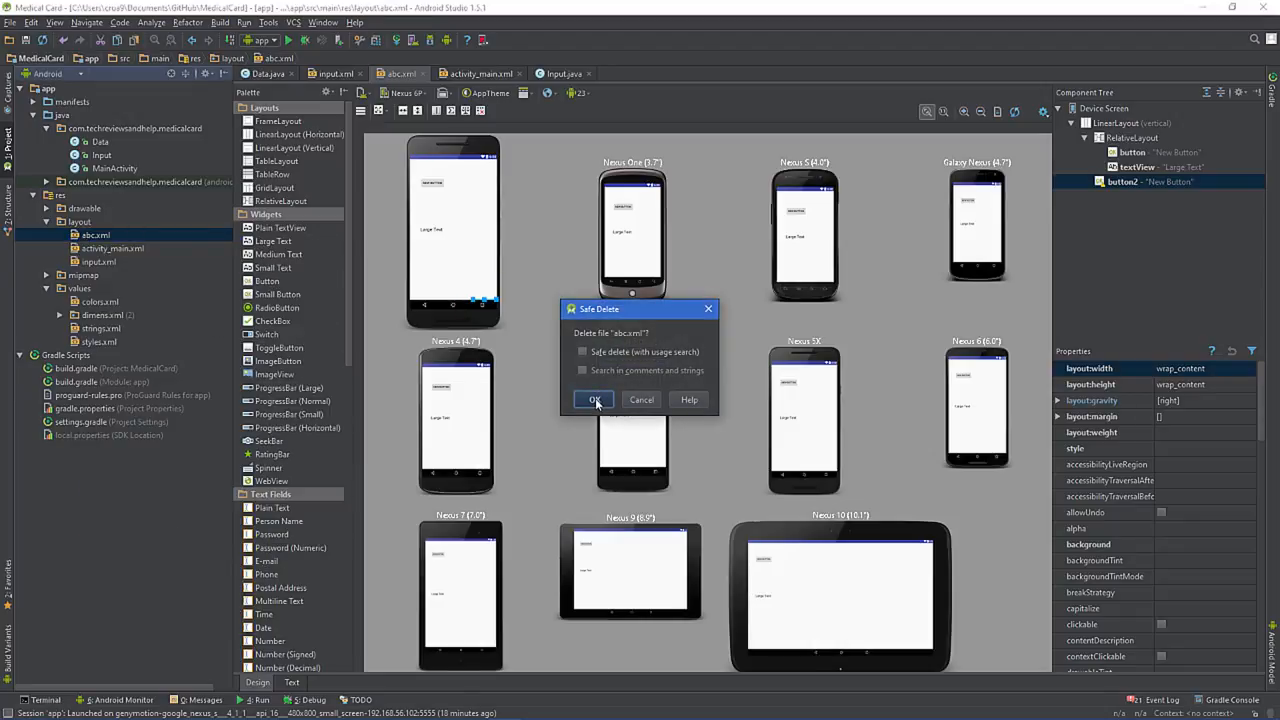
{"action": "left_click", "coordinate": [596, 400]}
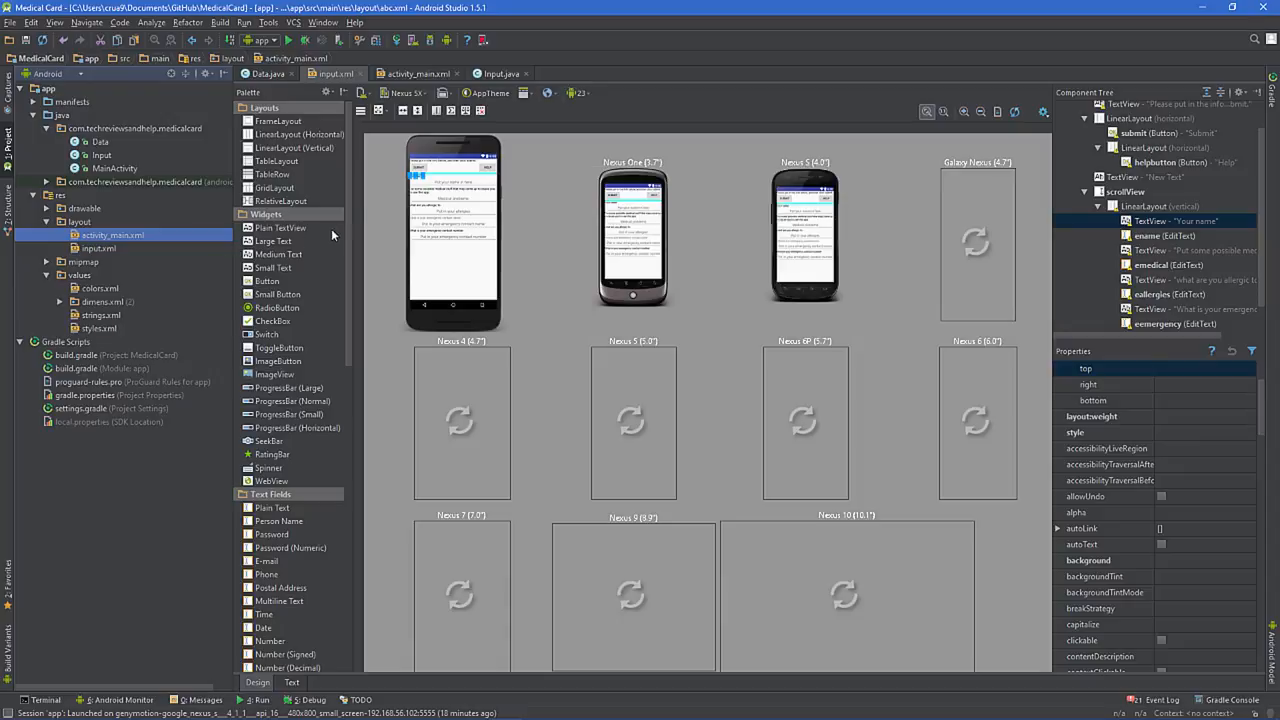
{"action": "left_click", "coordinate": [404, 92]}
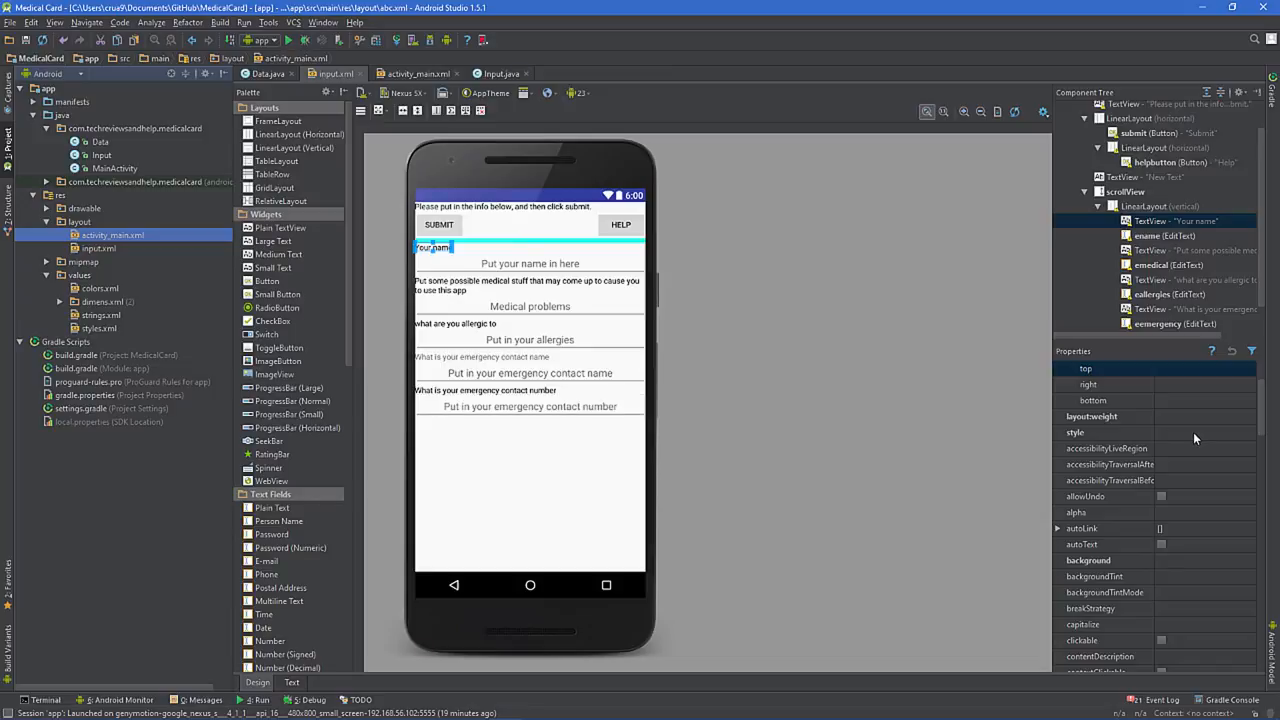
{"action": "mouse_move", "coordinate": [1140, 468]}
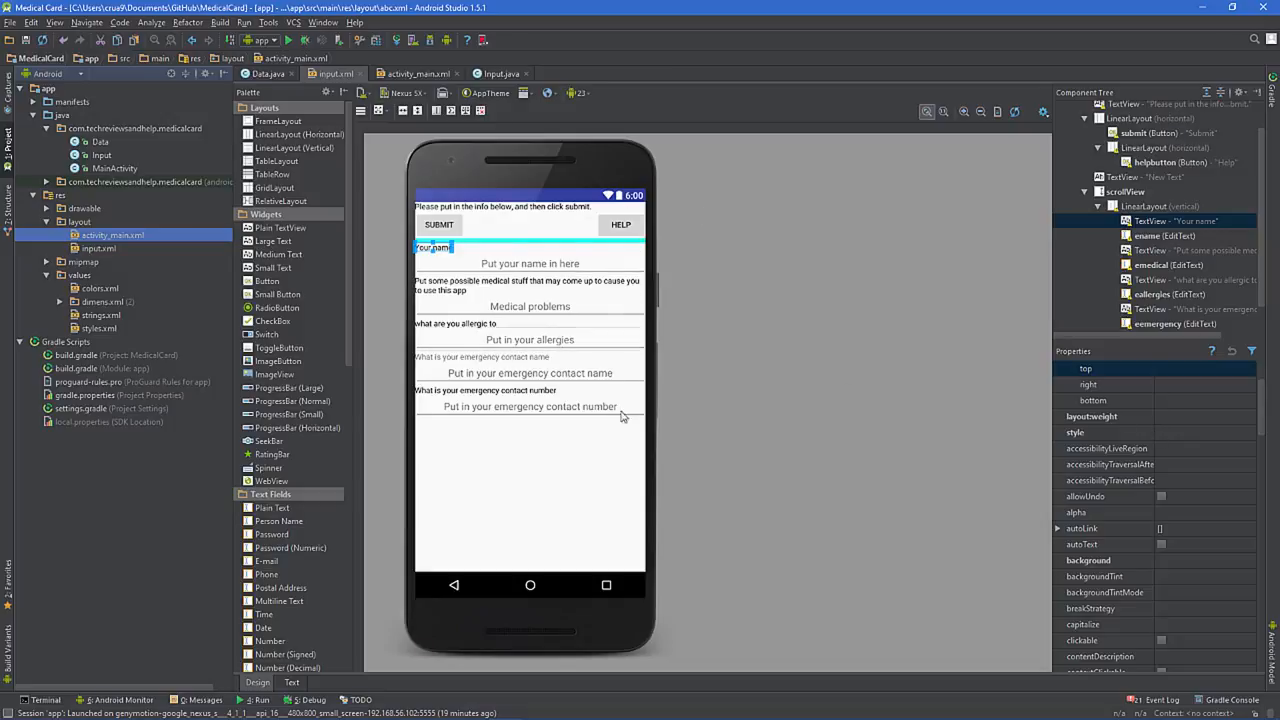
{"action": "mouse_move", "coordinate": [624, 384]}
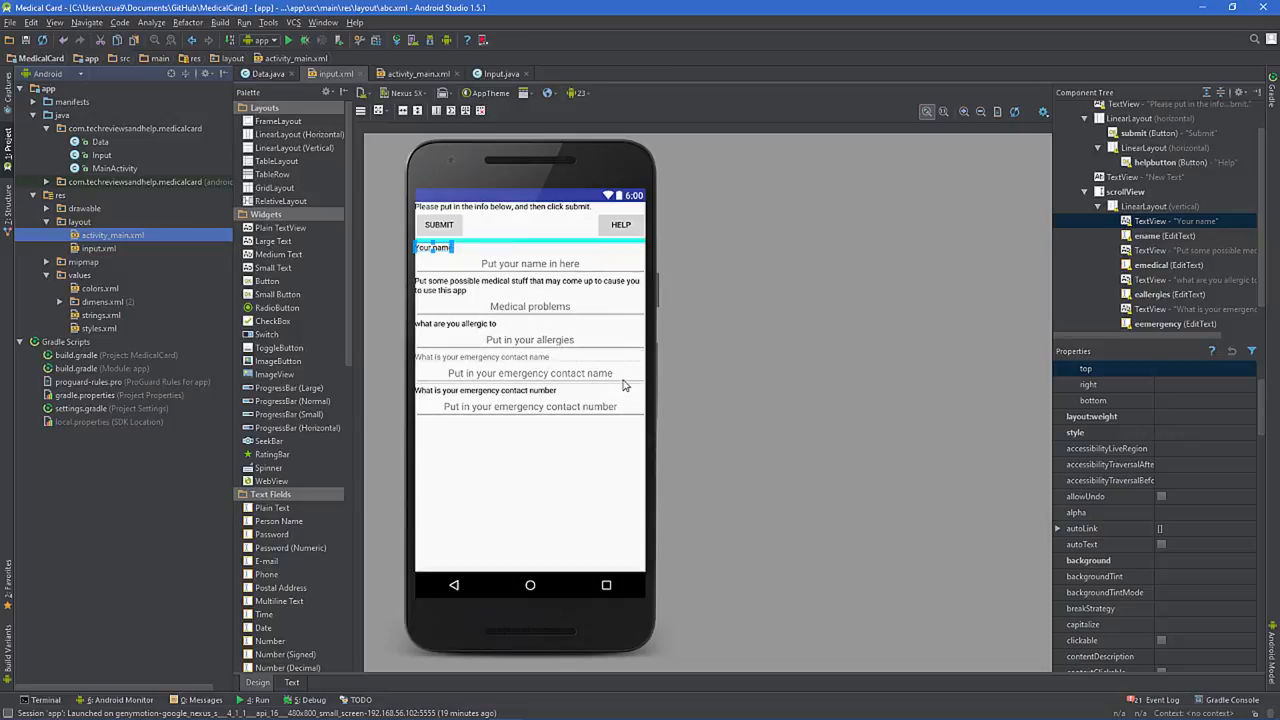
{"action": "mouse_move", "coordinate": [1228, 420]}
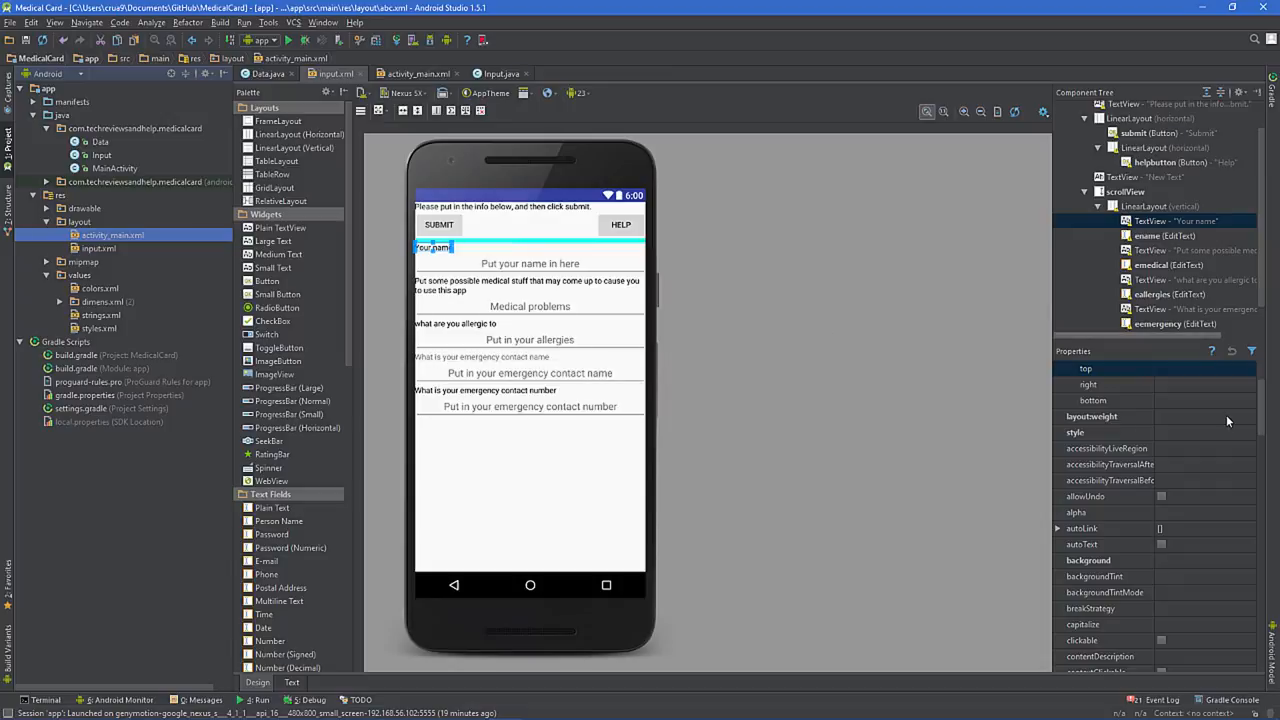
{"action": "mouse_move", "coordinate": [1184, 418]}
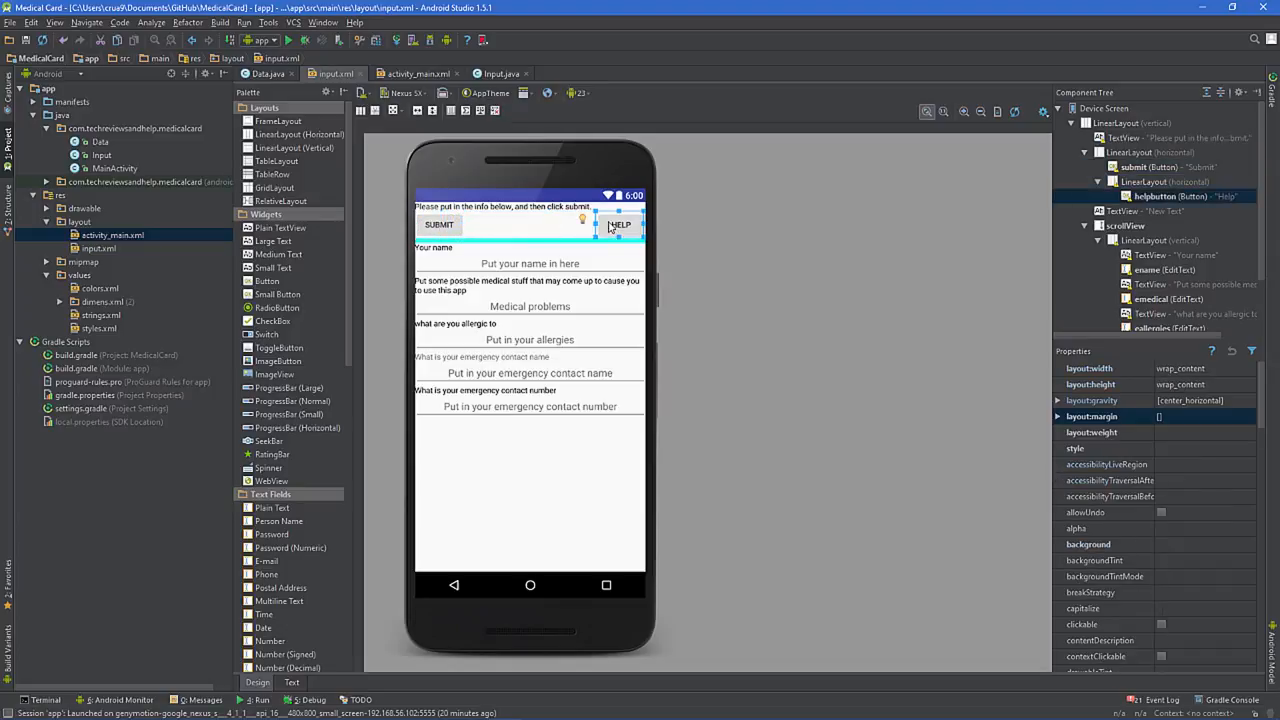
Inspect the Submit/Help button row and its inner horizontal layout's margin settings.
{"action": "left_click", "coordinate": [1132, 122]}
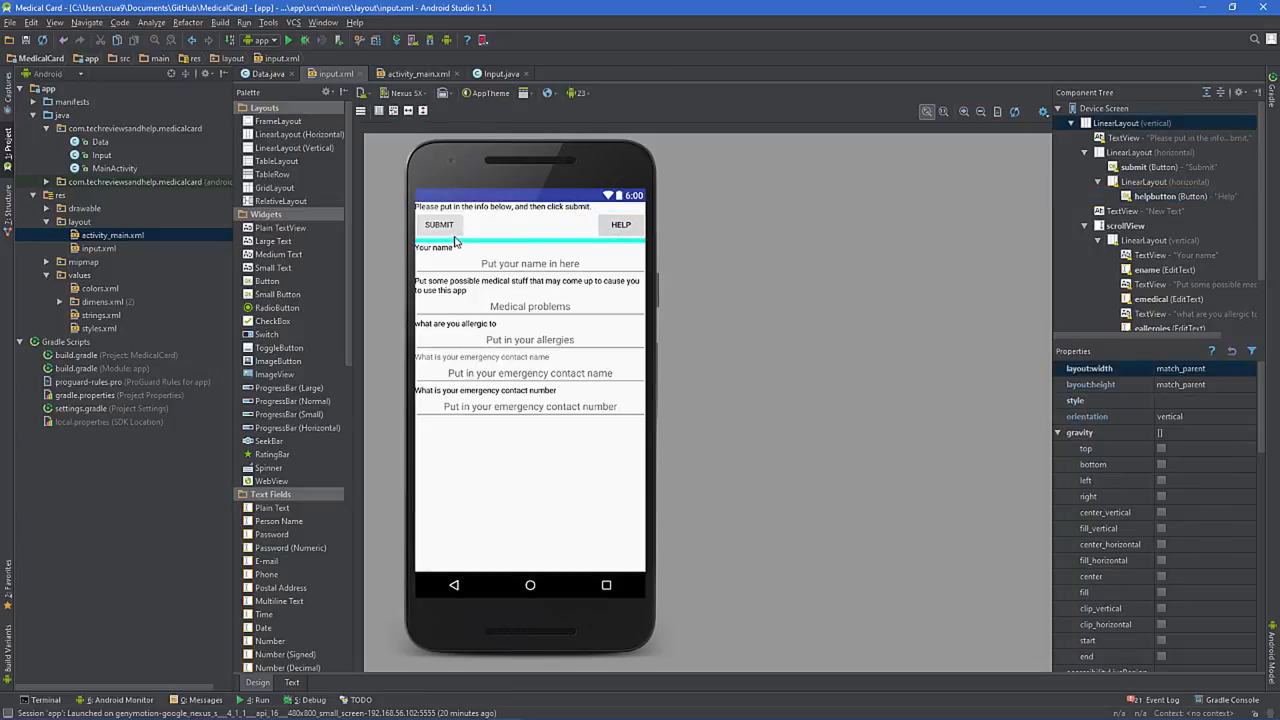
{"action": "left_click", "coordinate": [620, 224]}
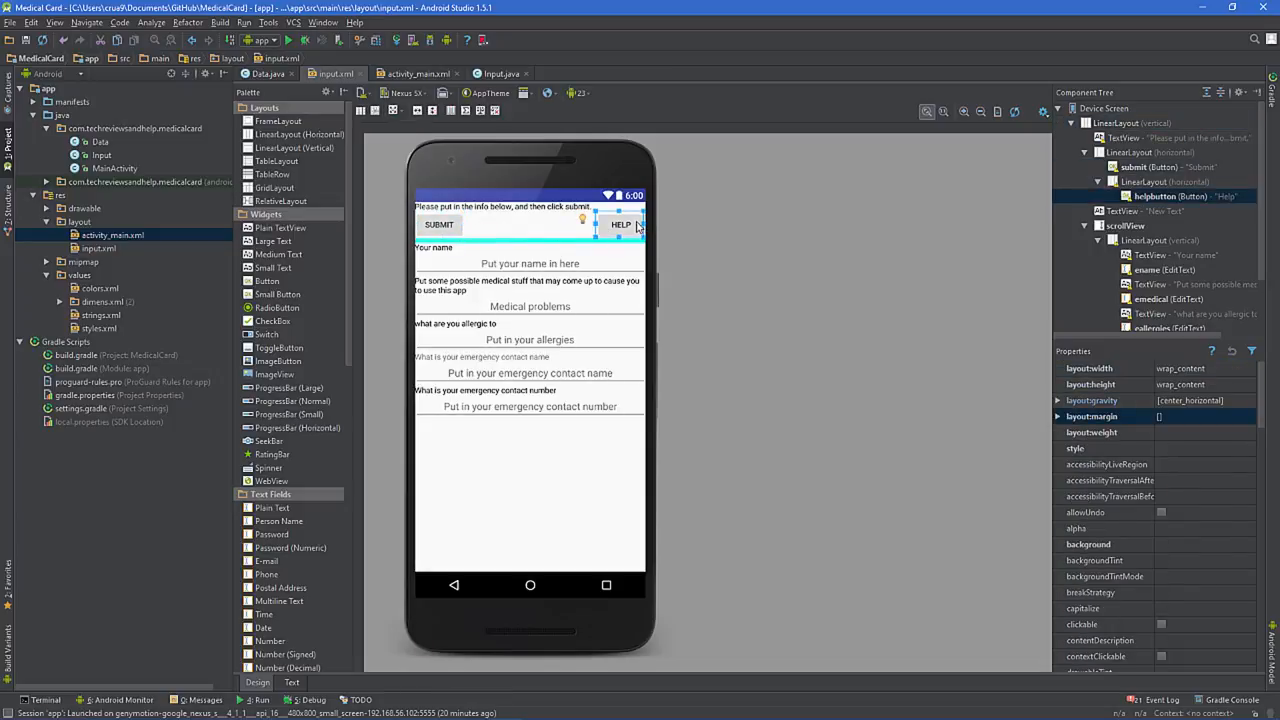
{"action": "left_click", "coordinate": [1164, 180]}
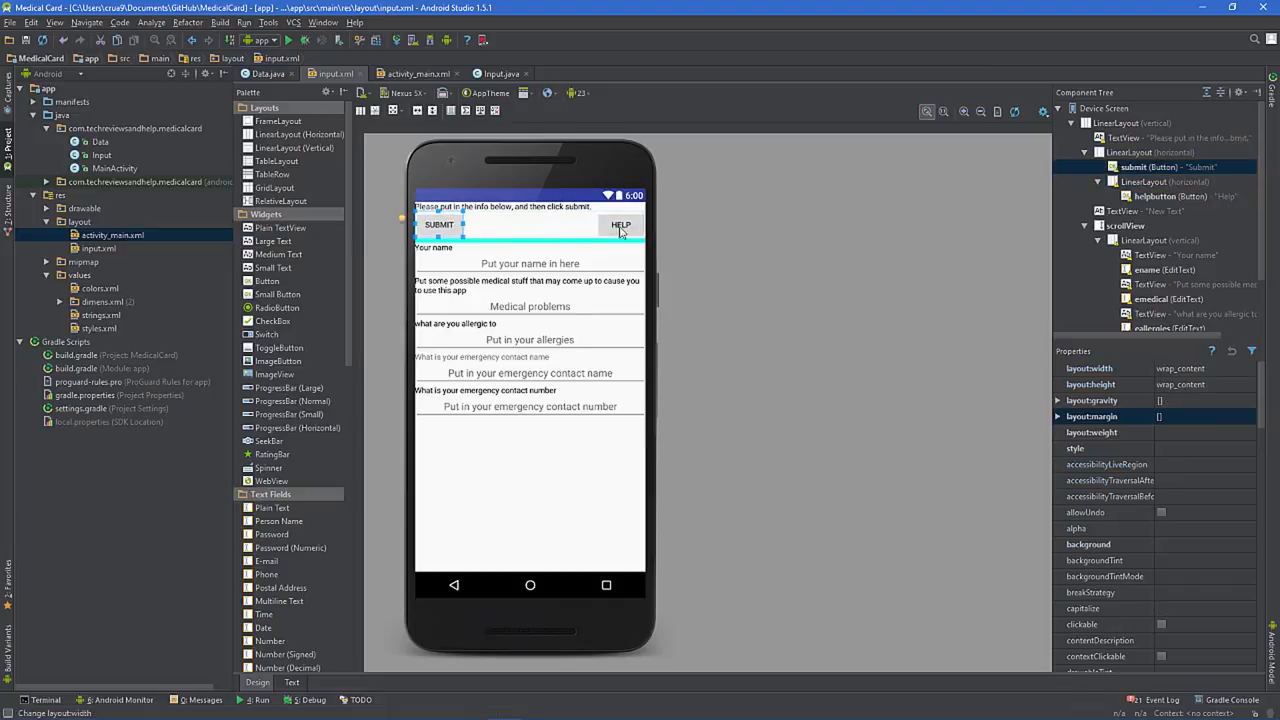
{"action": "mouse_move", "coordinate": [556, 232]}
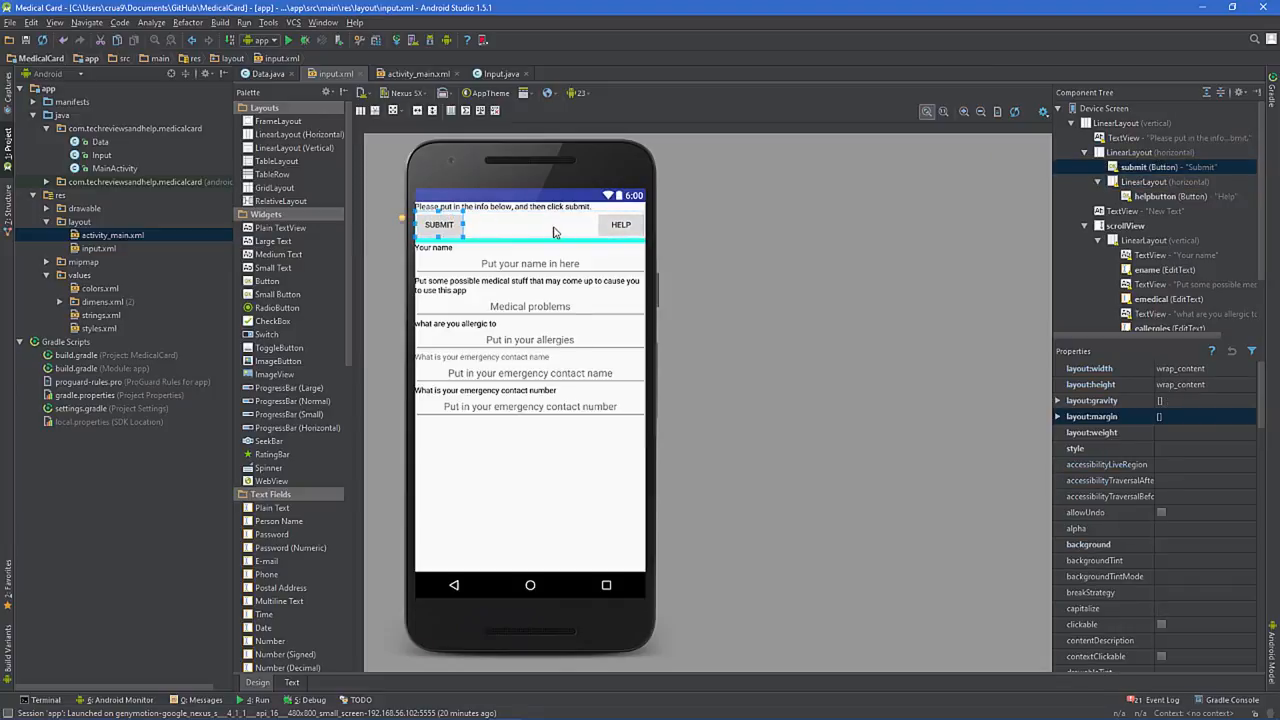
{"action": "mouse_move", "coordinate": [530, 236]}
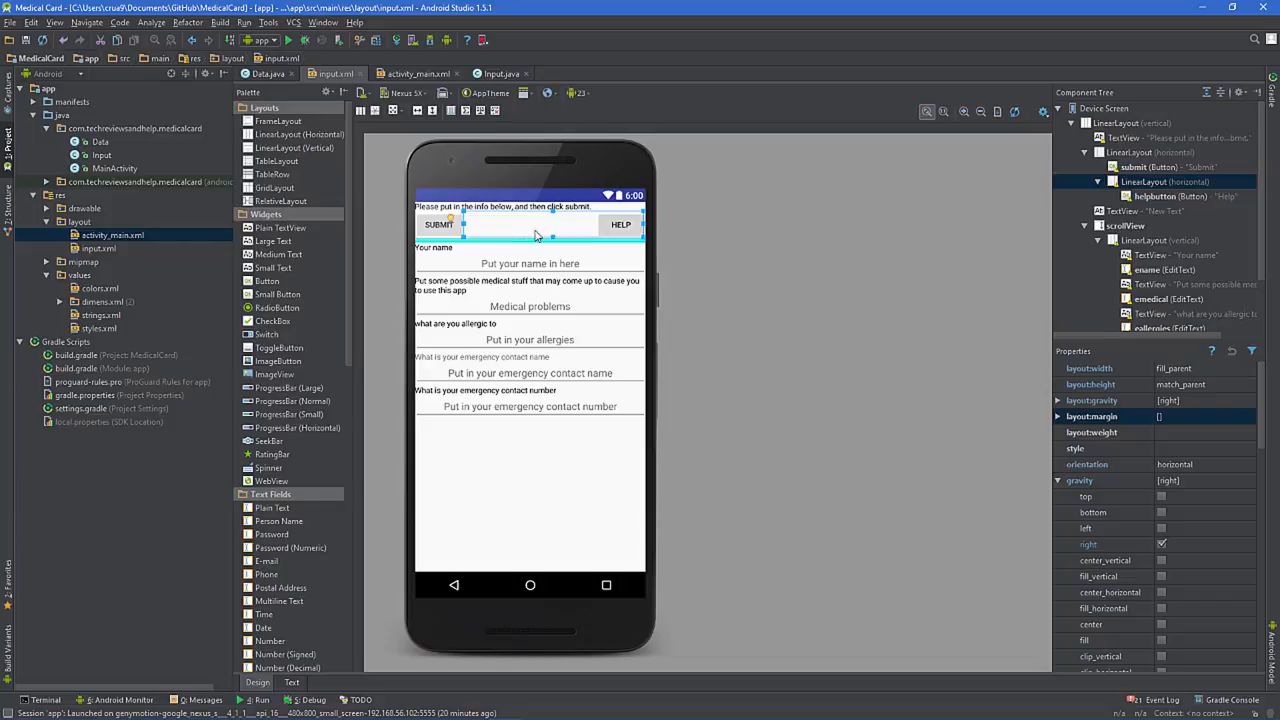
{"action": "mouse_move", "coordinate": [716, 222]}
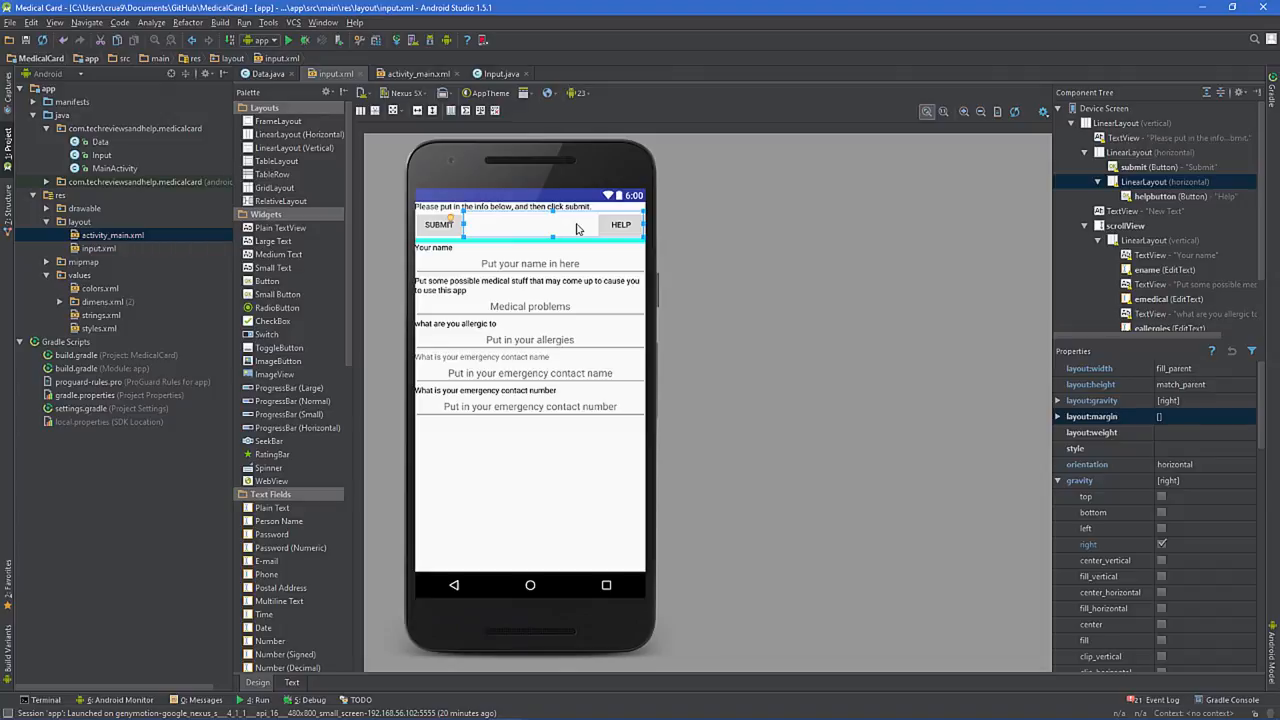
{"action": "left_click", "coordinate": [440, 224]}
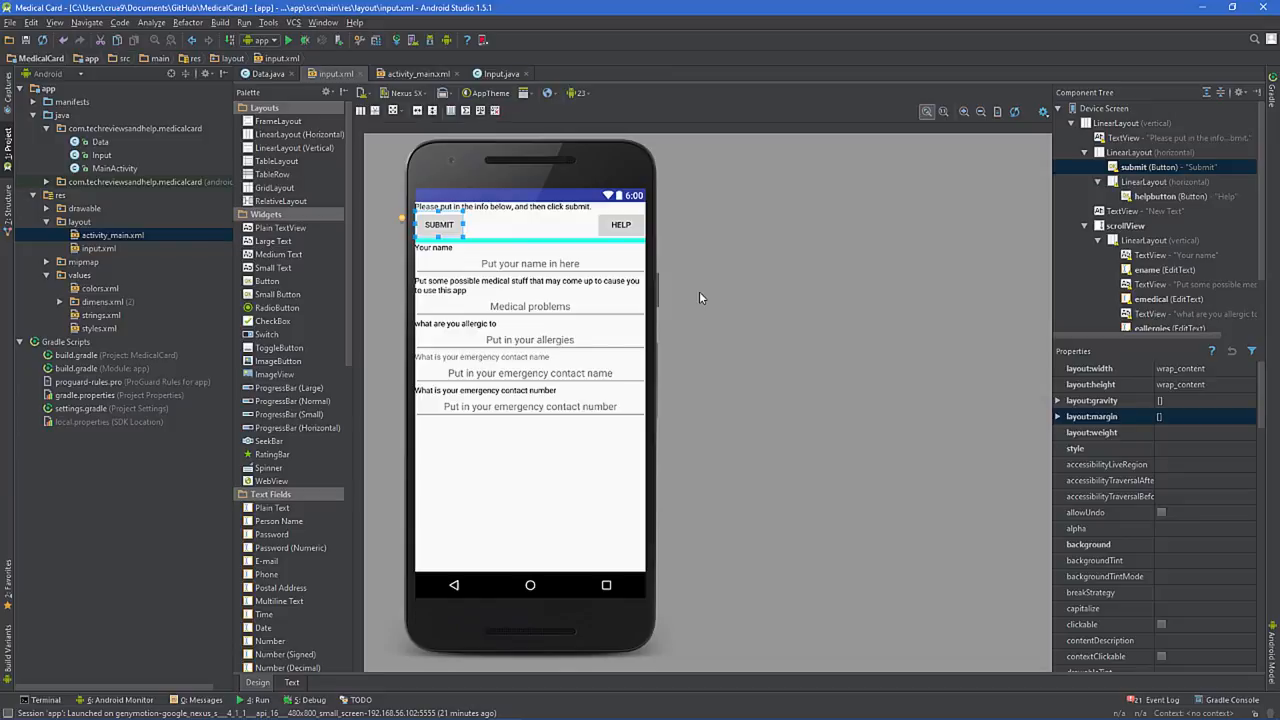
{"action": "mouse_move", "coordinate": [1044, 358]}
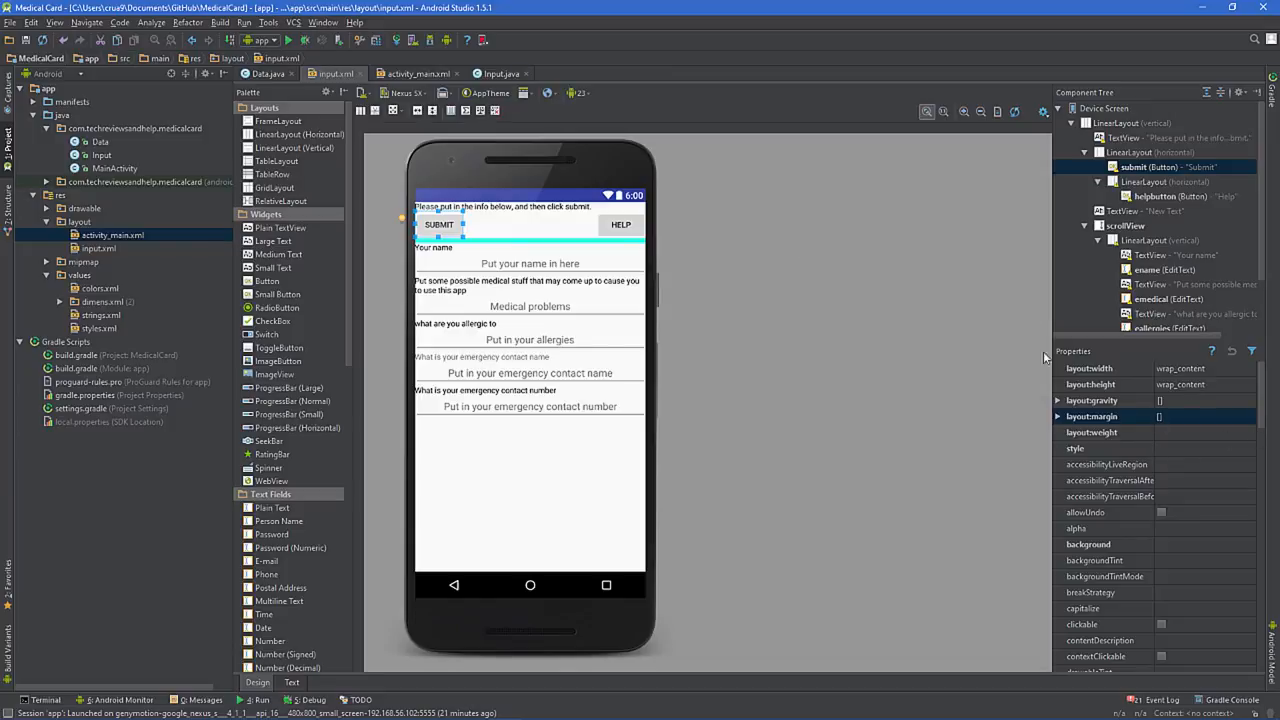
{"action": "left_click", "coordinate": [1160, 180]}
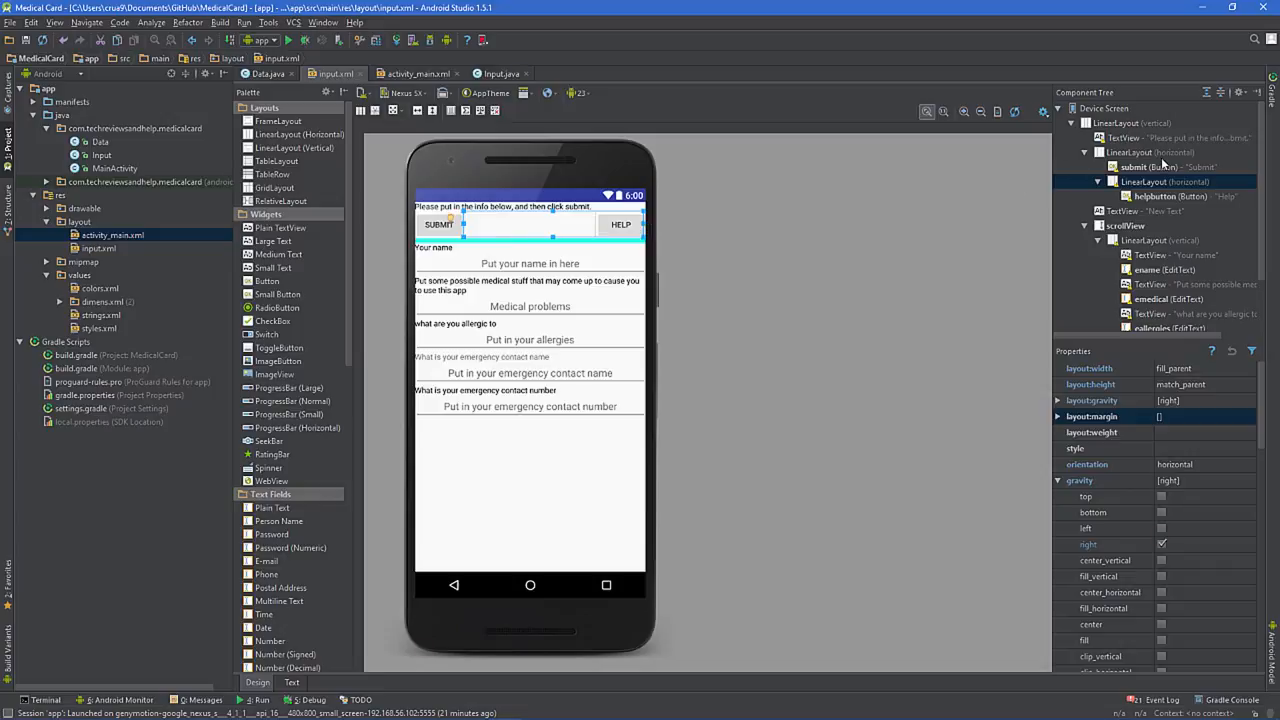
{"action": "left_click", "coordinate": [1150, 152]}
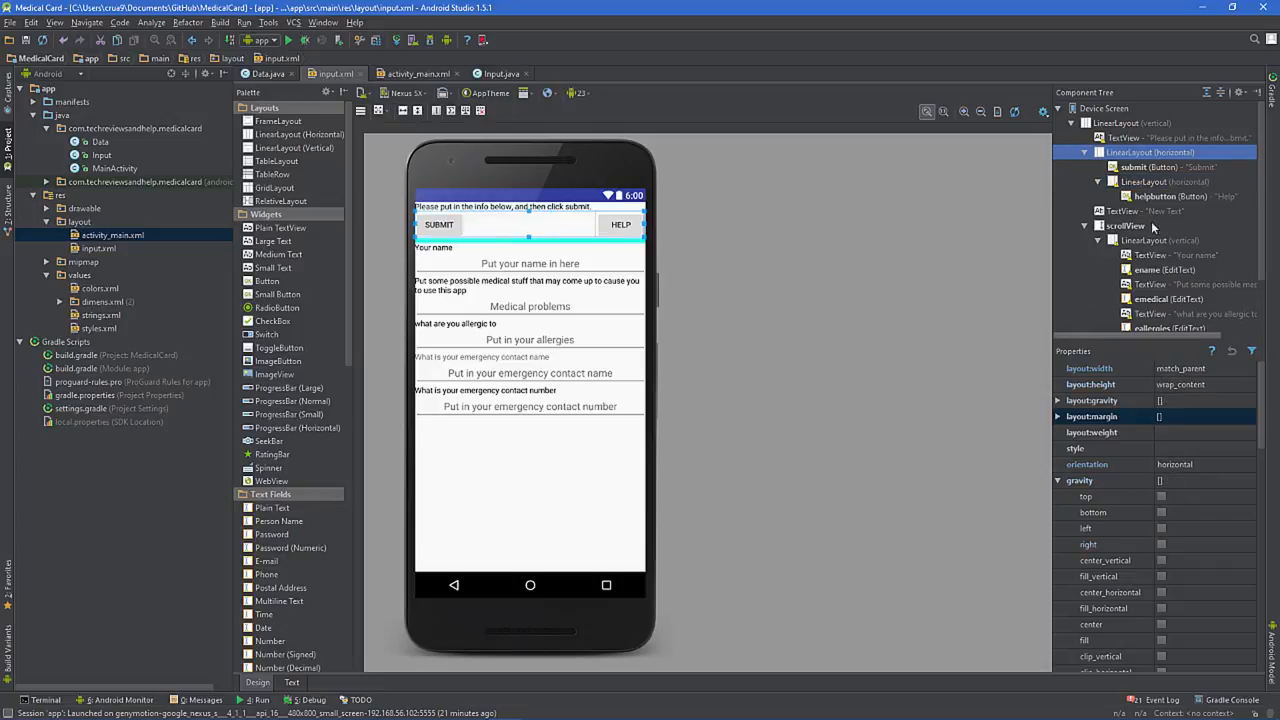
{"action": "left_click", "coordinate": [1164, 180]}
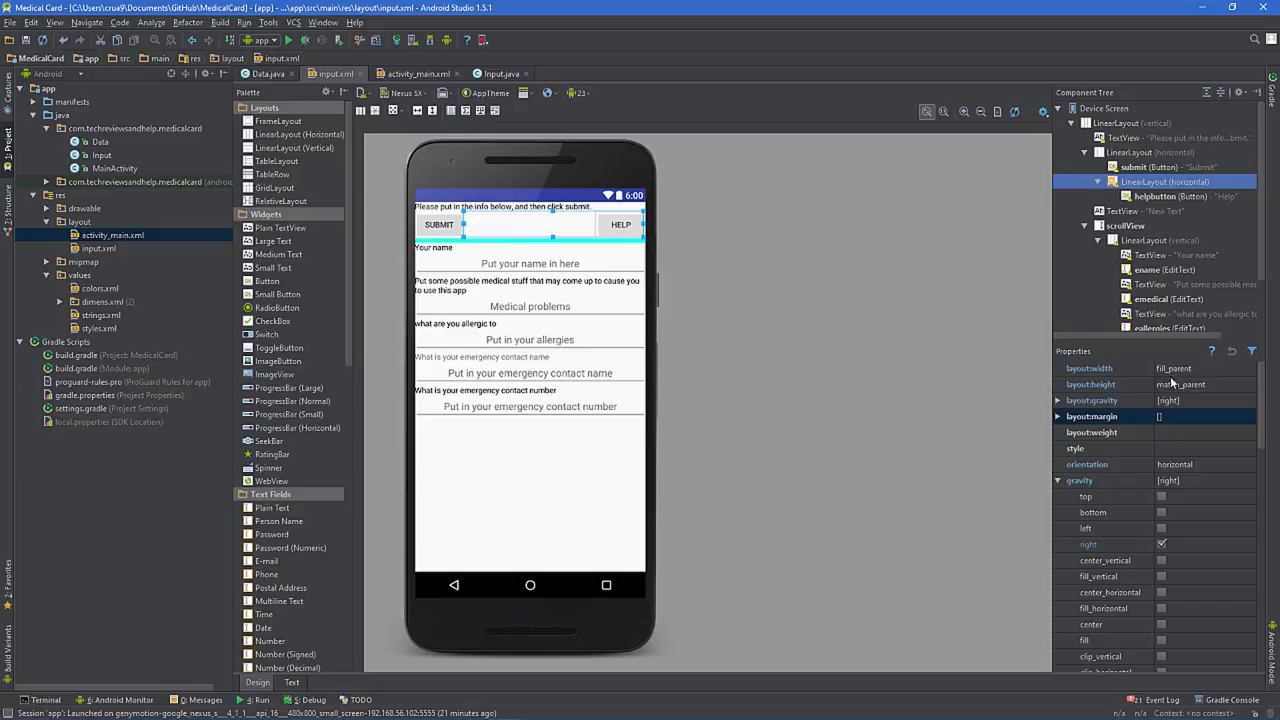
{"action": "mouse_move", "coordinate": [1118, 376]}
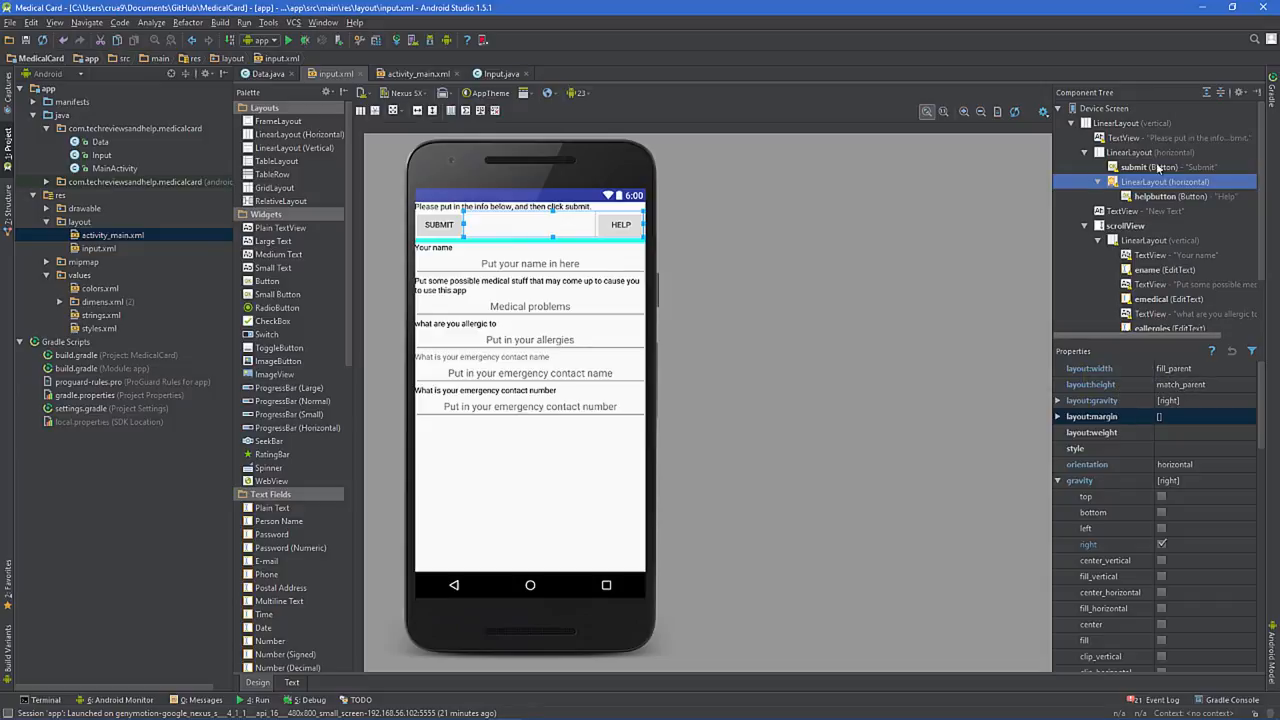
{"action": "left_click", "coordinate": [1150, 152]}
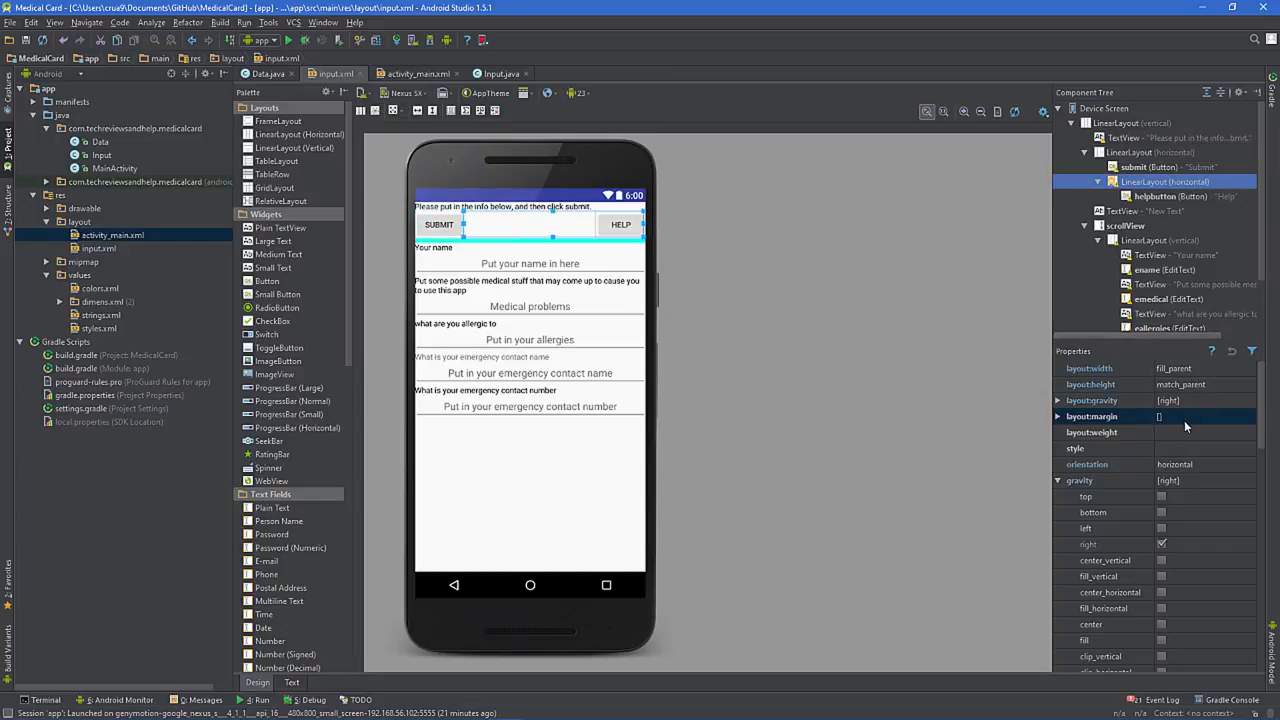
{"action": "mouse_move", "coordinate": [1058, 412]}
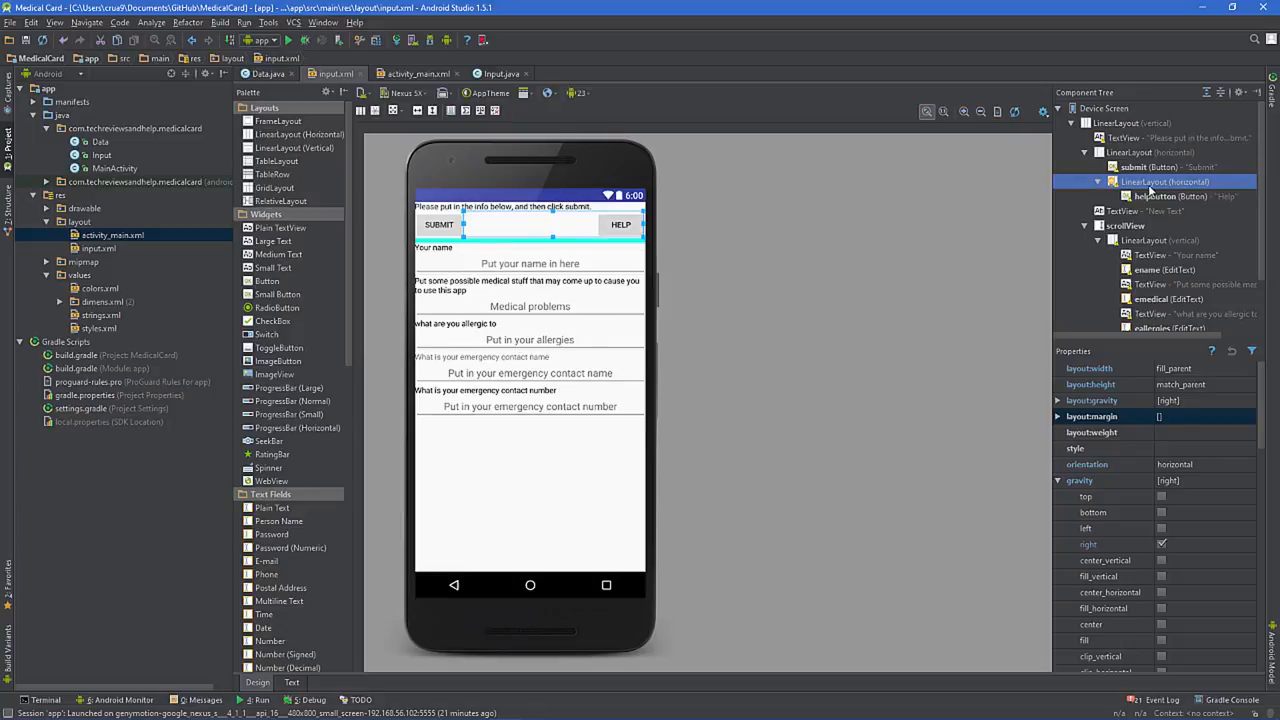
{"action": "mouse_move", "coordinate": [1168, 196]}
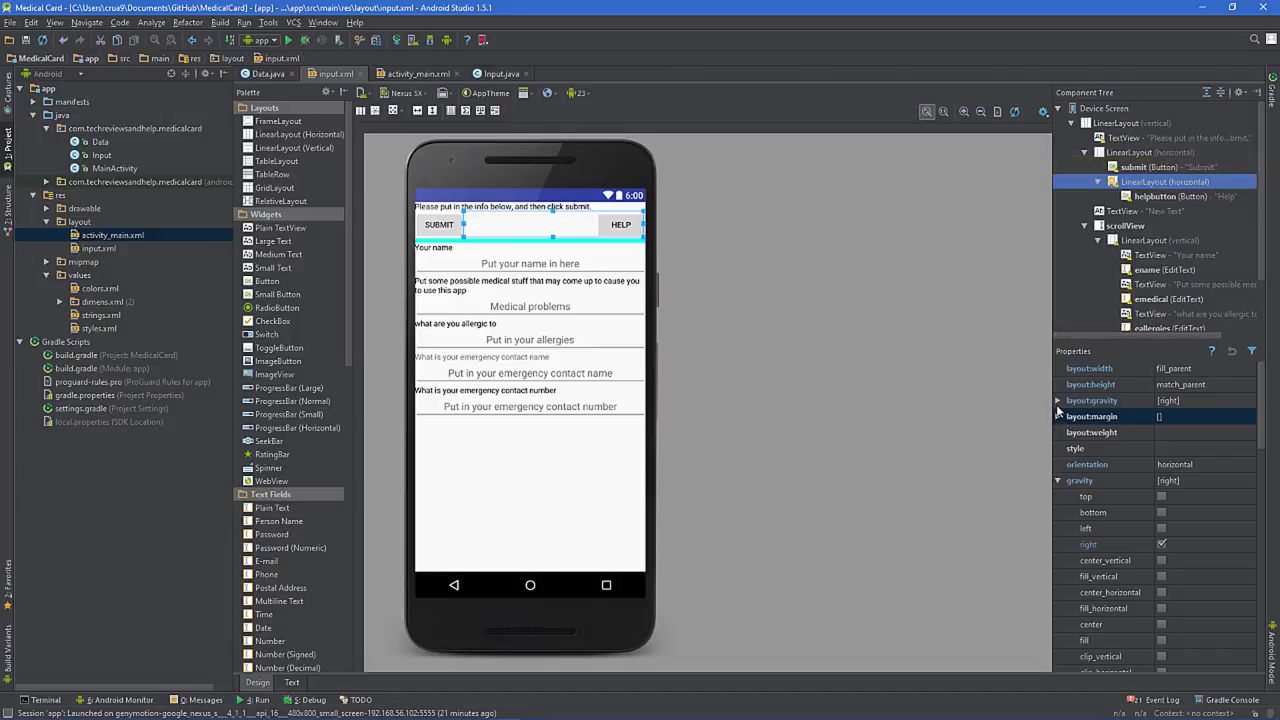
Try layout gravity center on the button row, then set it back to gravity right.
{"action": "left_click", "coordinate": [1092, 400]}
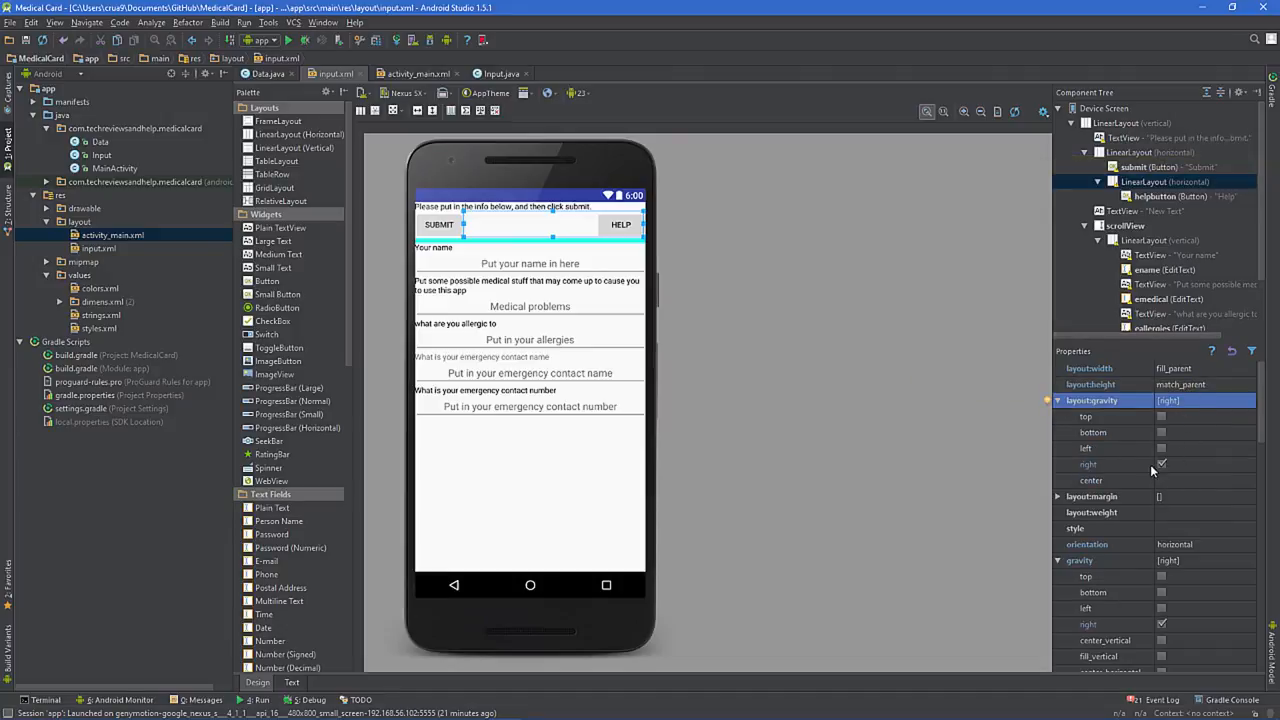
{"action": "left_click", "coordinate": [1160, 464]}
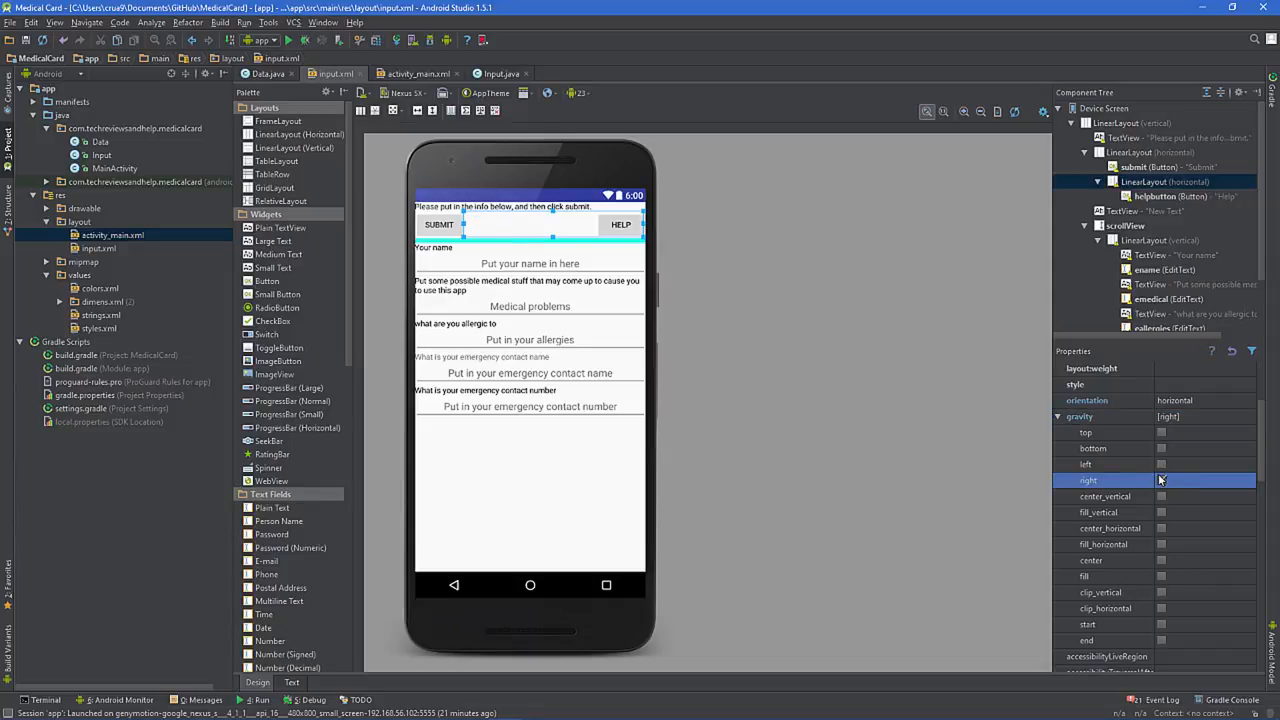
{"action": "left_click", "coordinate": [1160, 560]}
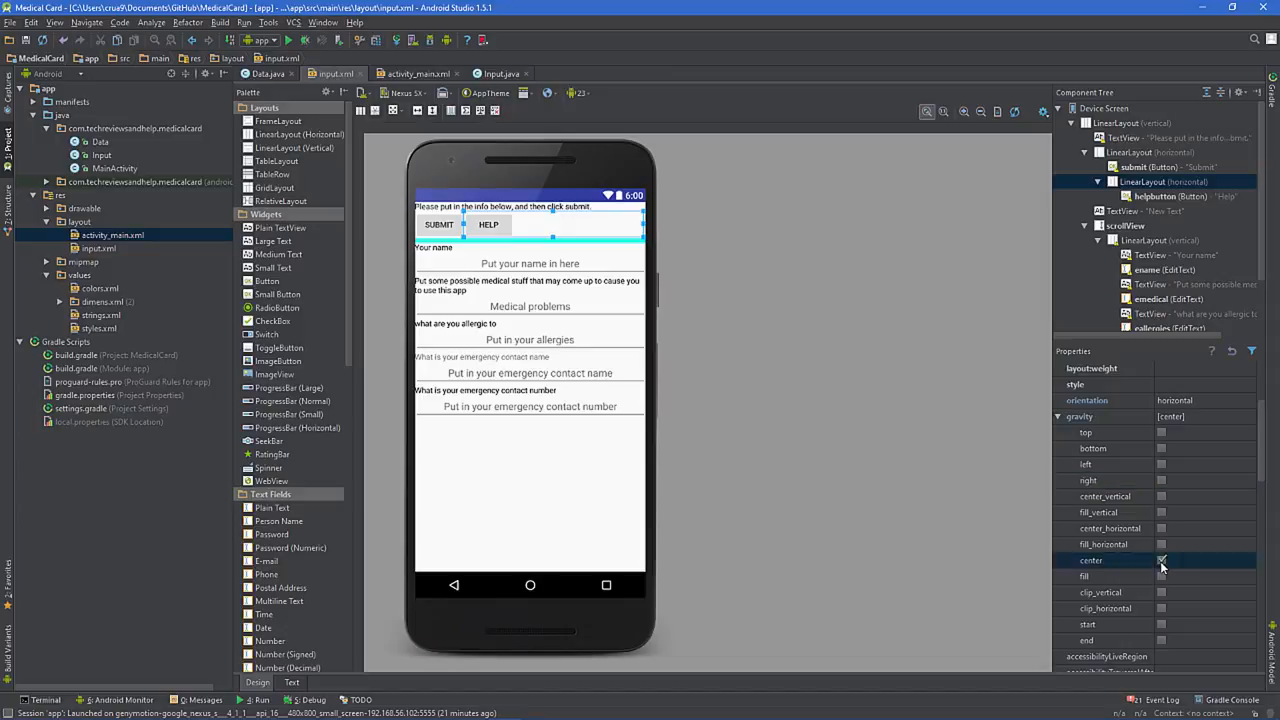
{"action": "left_click", "coordinate": [1160, 560]}
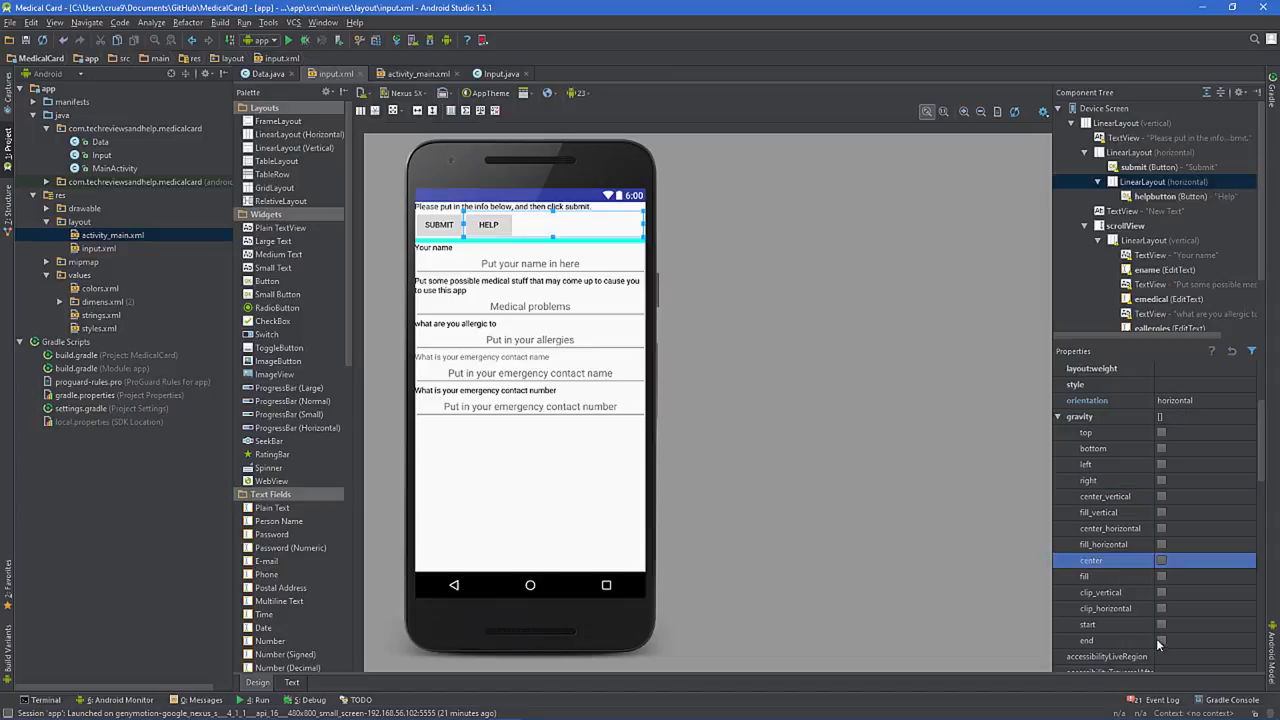
{"action": "mouse_move", "coordinate": [1156, 500]}
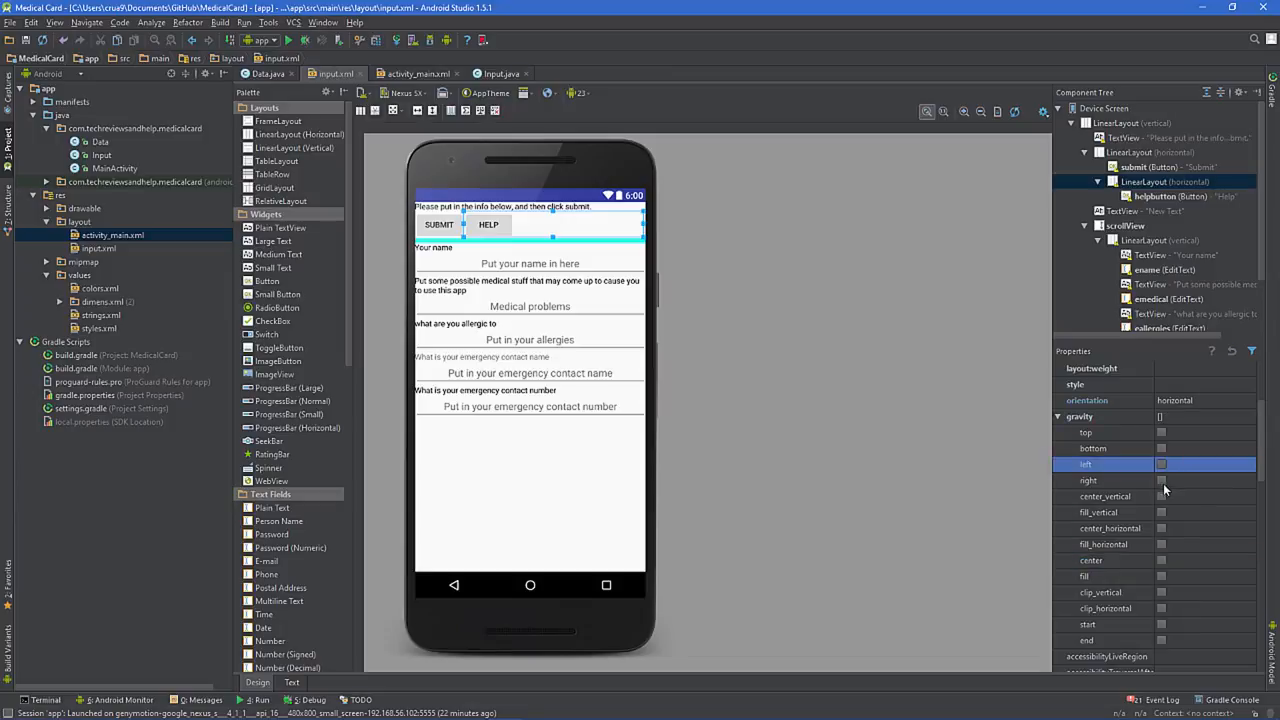
{"action": "left_click", "coordinate": [1160, 480]}
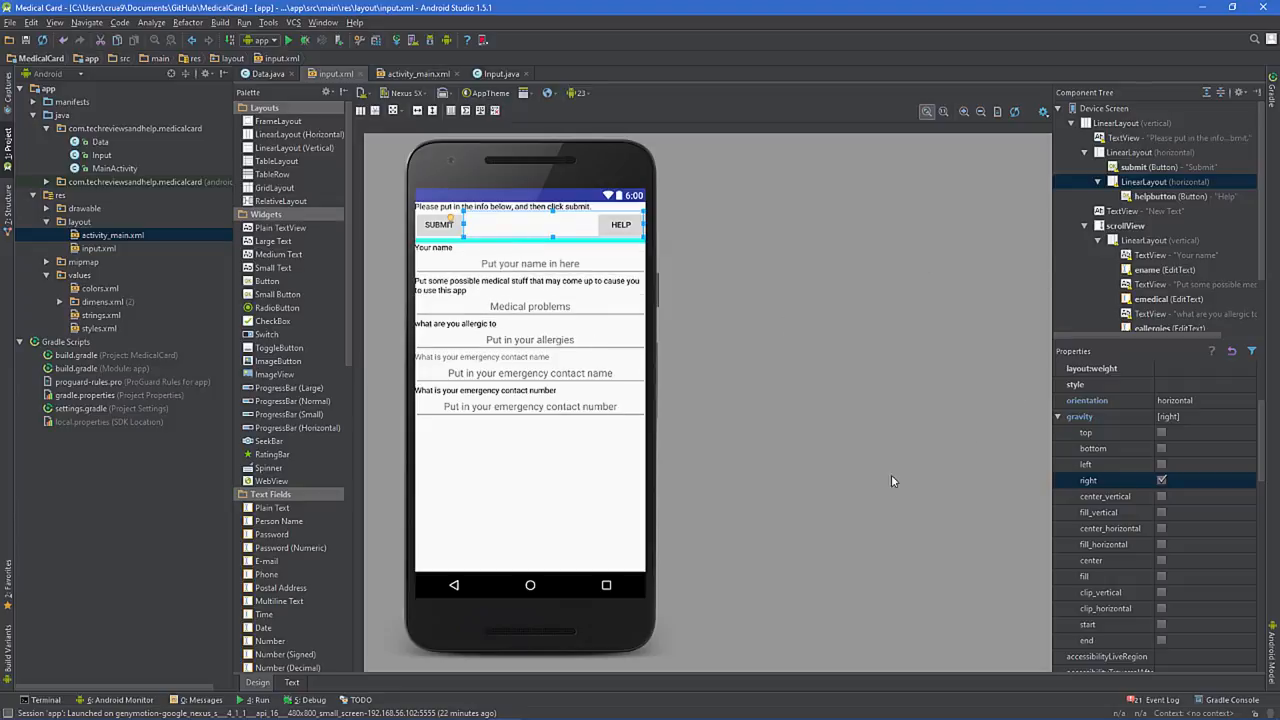
{"action": "left_click", "coordinate": [1124, 224]}
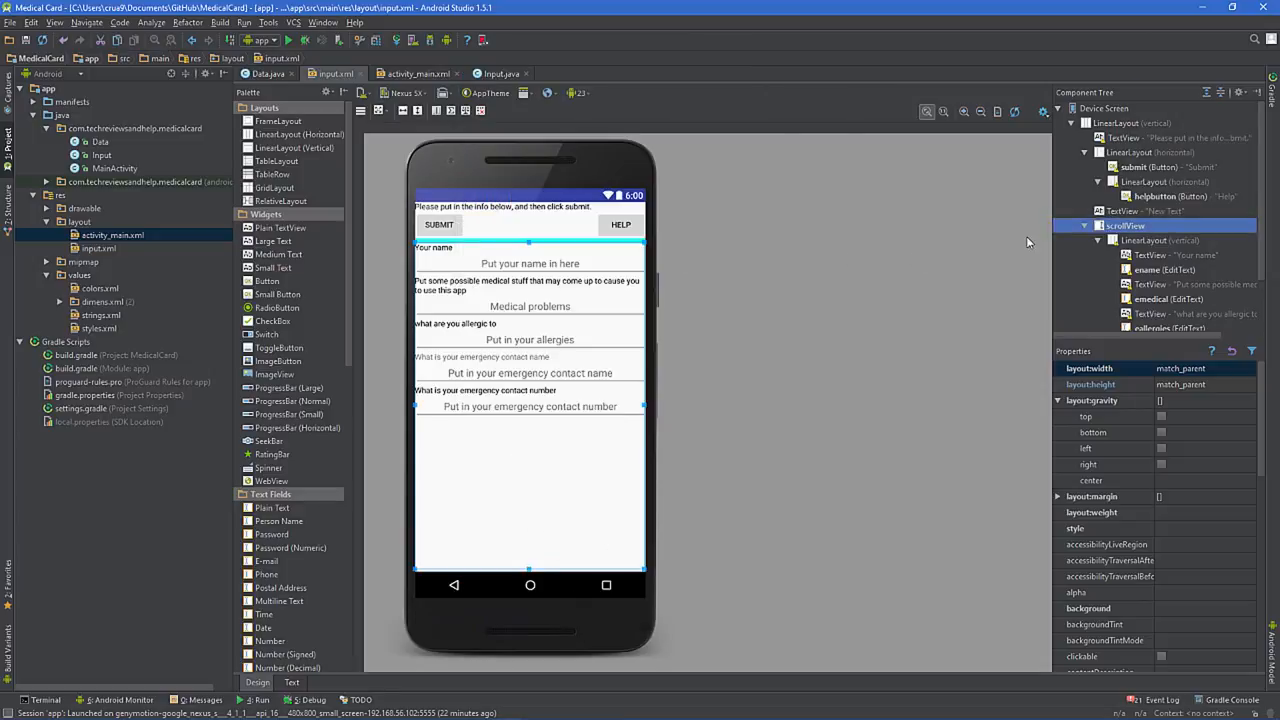
{"action": "mouse_move", "coordinate": [1064, 224]}
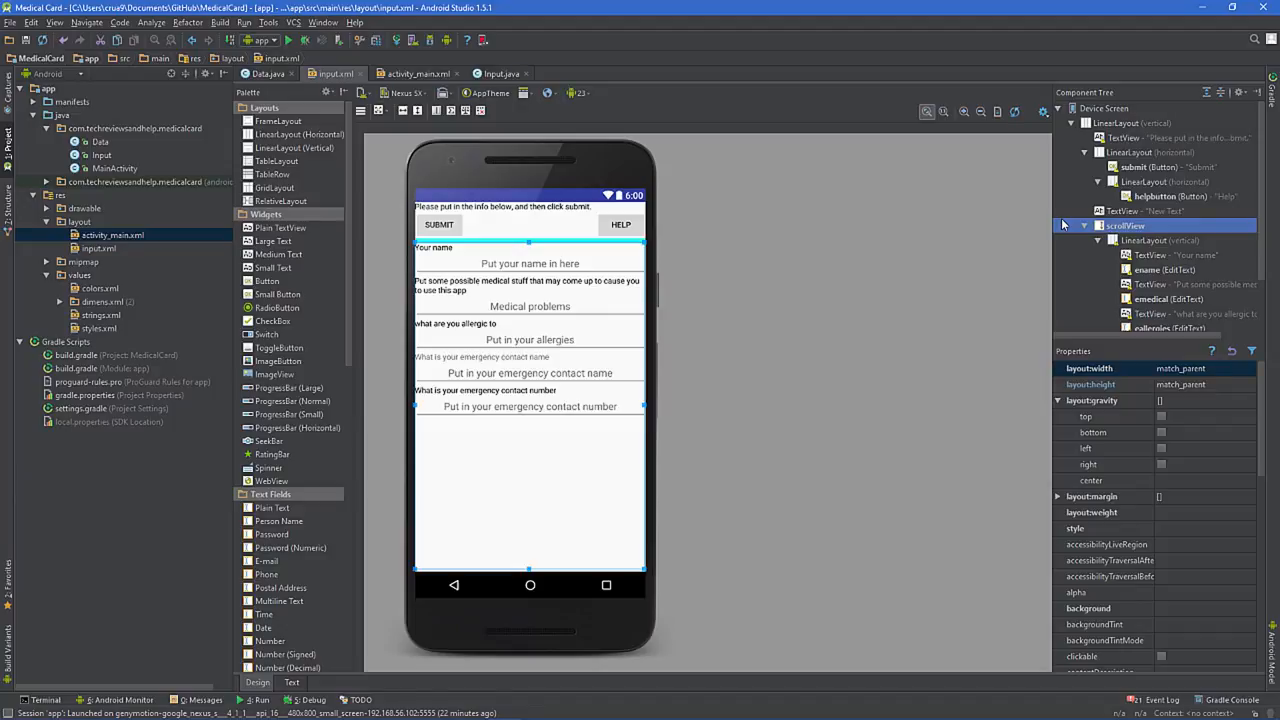
{"action": "mouse_move", "coordinate": [1036, 240]}
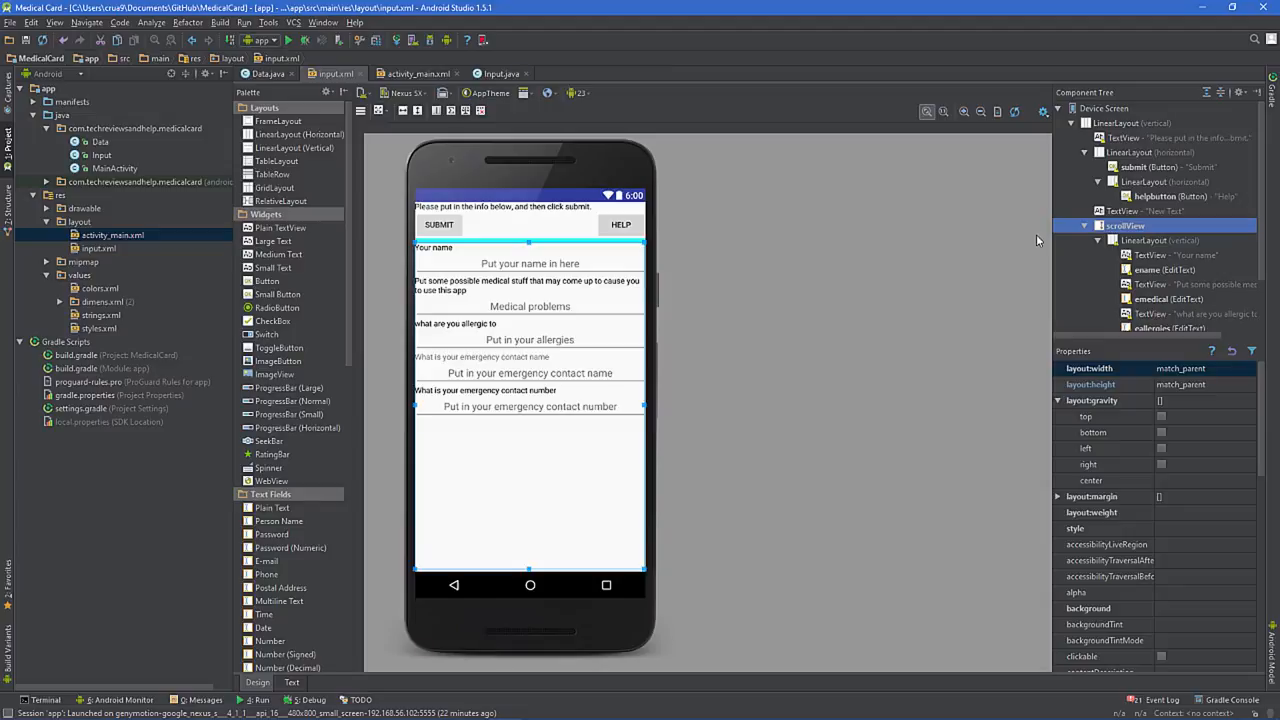
{"action": "mouse_move", "coordinate": [950, 164]}
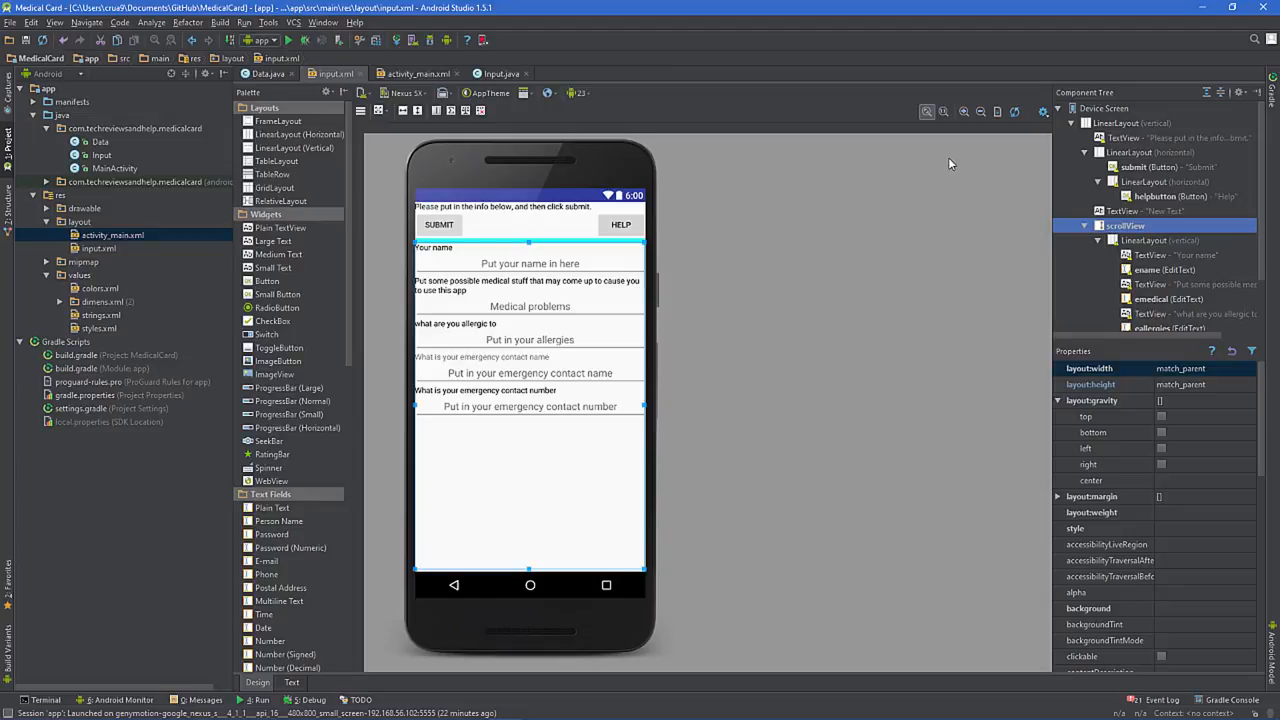
{"action": "mouse_move", "coordinate": [1236, 216]}
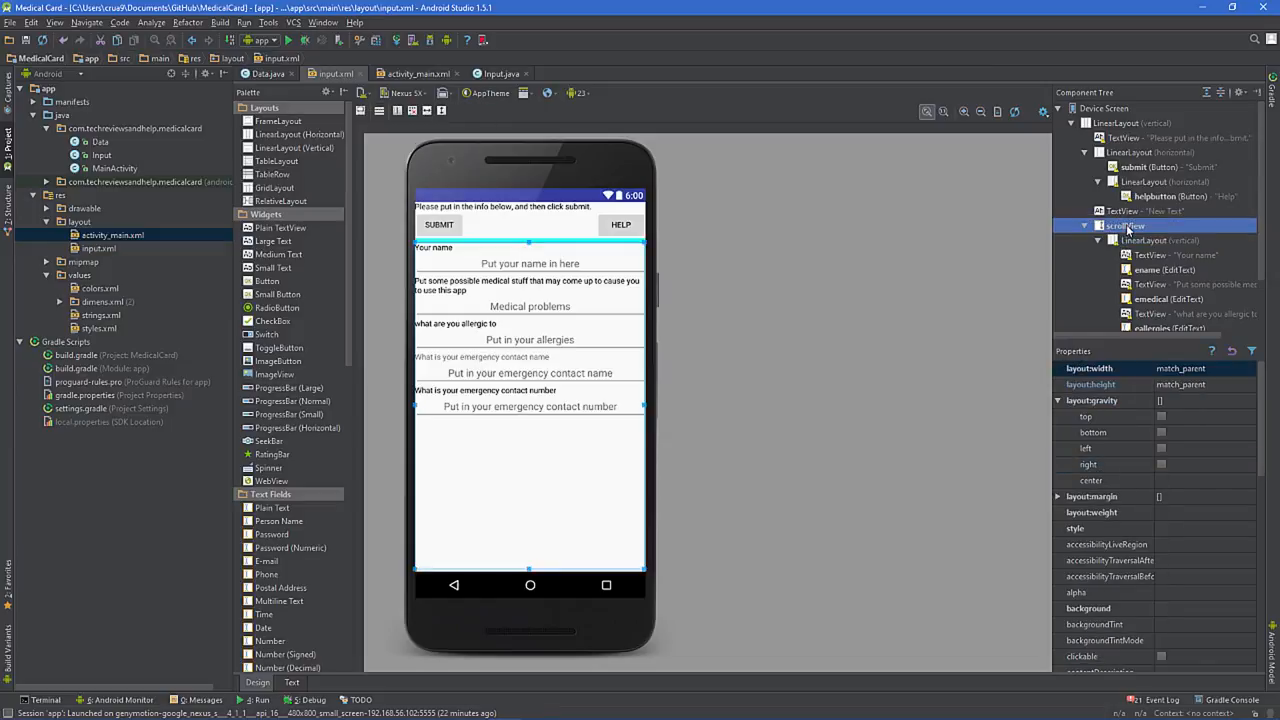
{"action": "left_click", "coordinate": [1160, 240]}
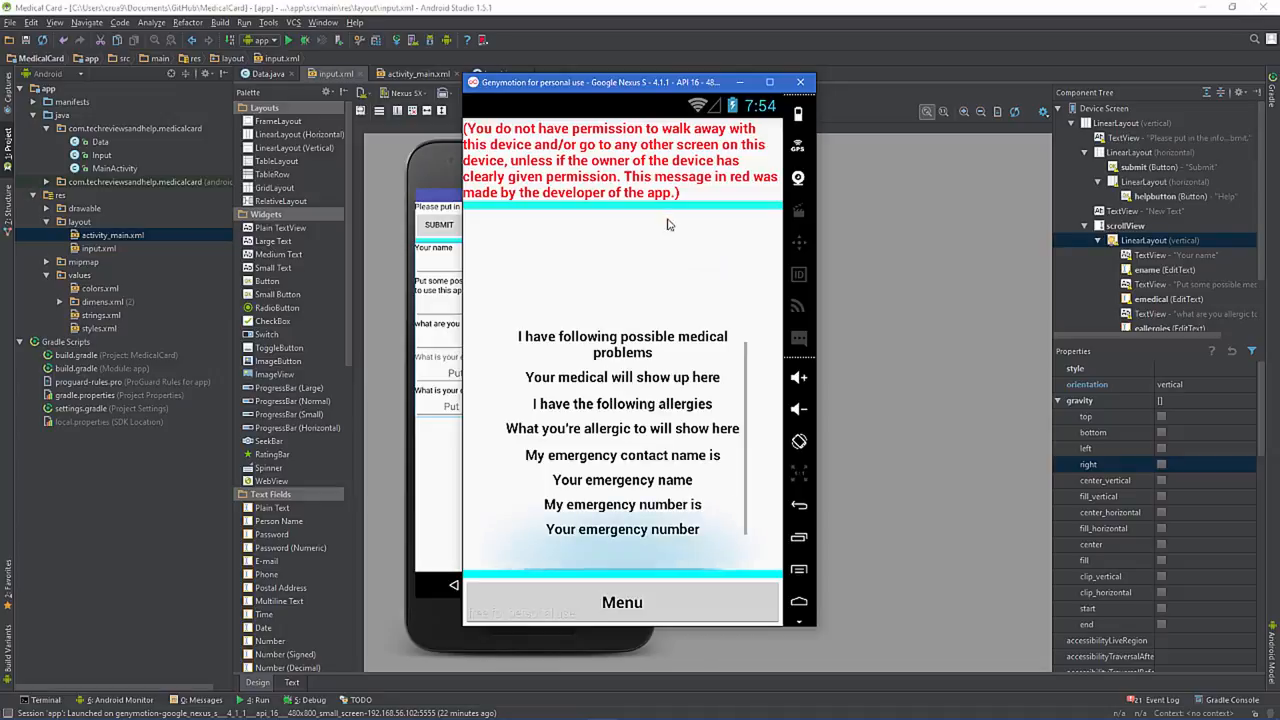
{"action": "scroll", "scroll_direction": "up", "scroll_amount": 3}
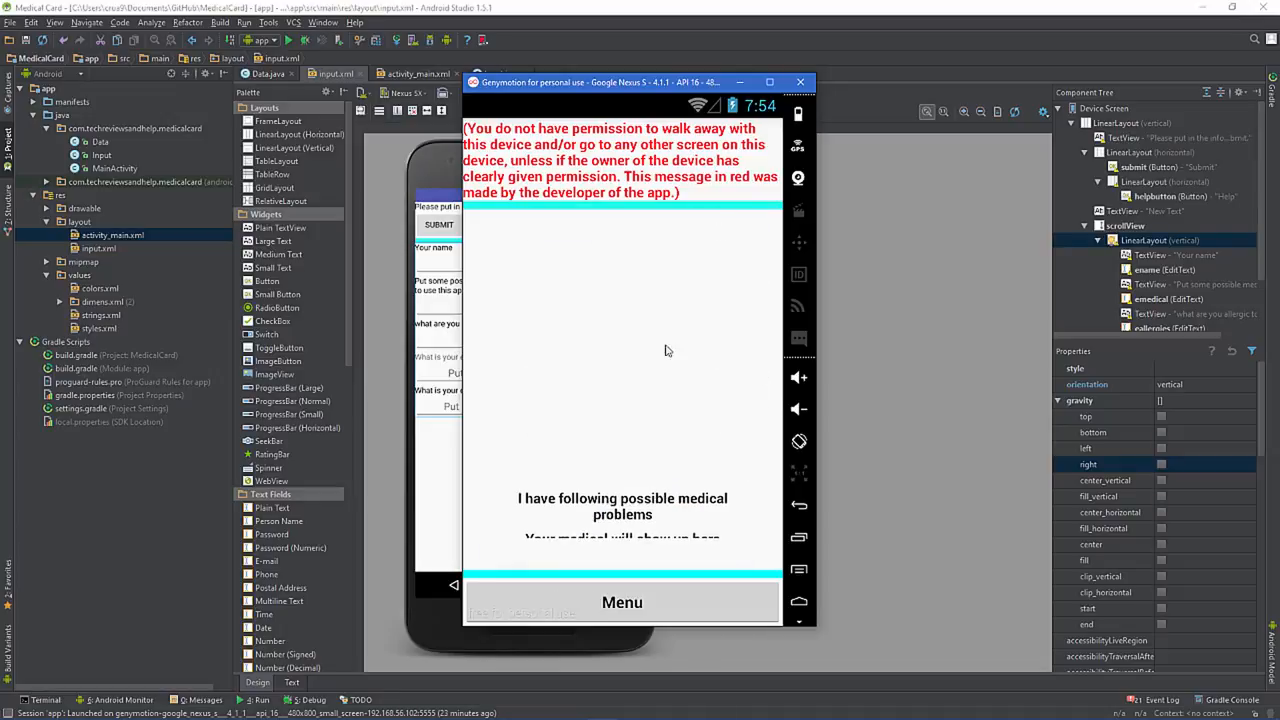
{"action": "scroll", "scroll_direction": "down", "scroll_amount": 3}
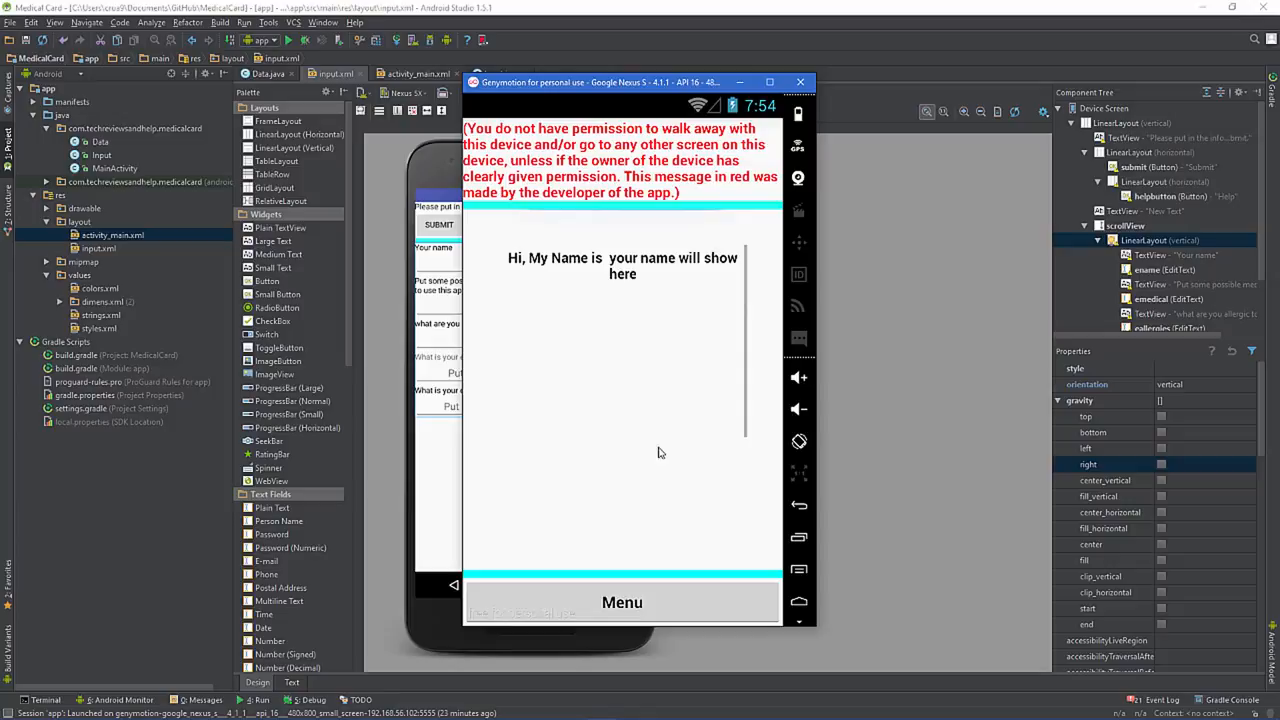
{"action": "scroll", "scroll_direction": "down", "scroll_amount": 3}
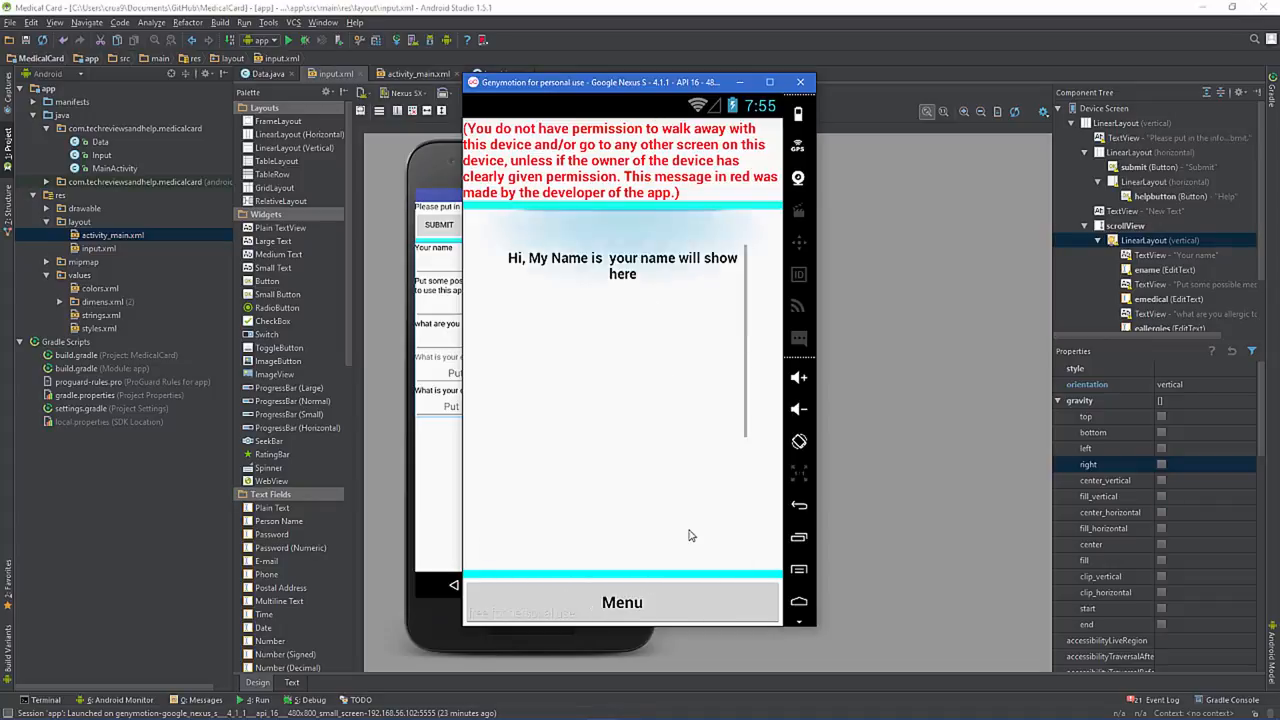
{"action": "scroll", "scroll_direction": "down", "scroll_amount": 3}
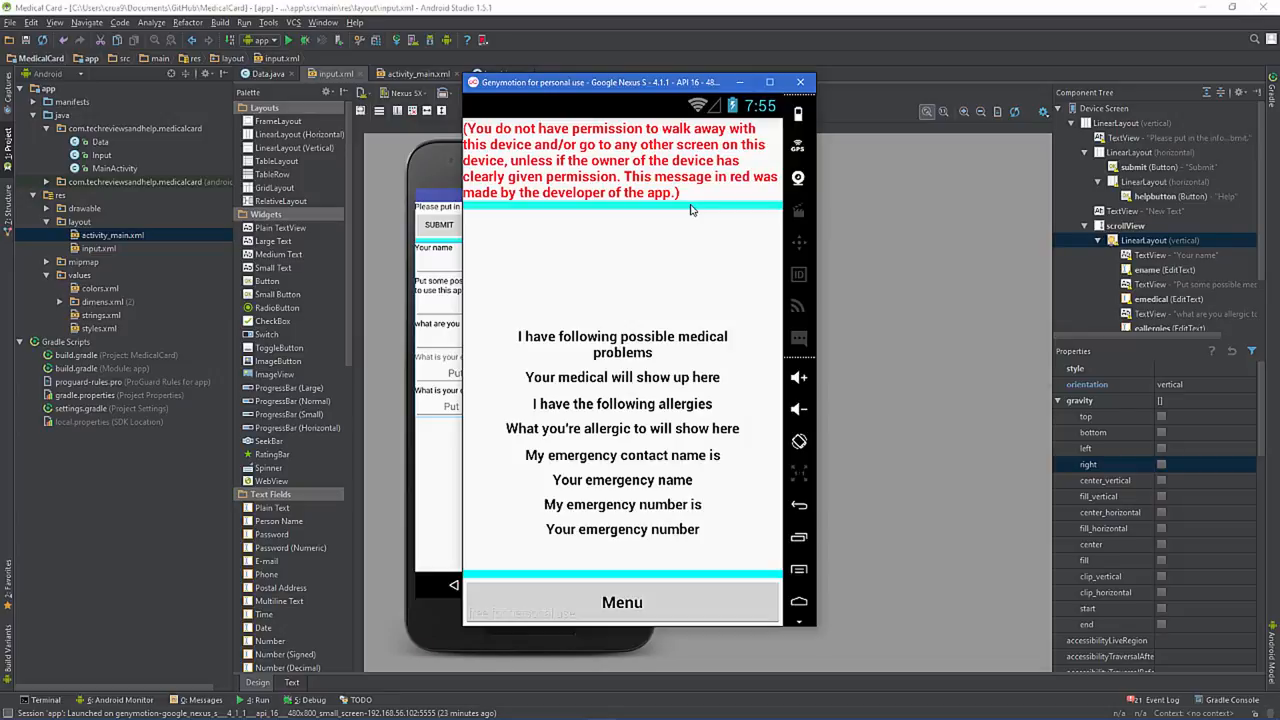
{"action": "scroll", "scroll_direction": "down", "scroll_amount": 3}
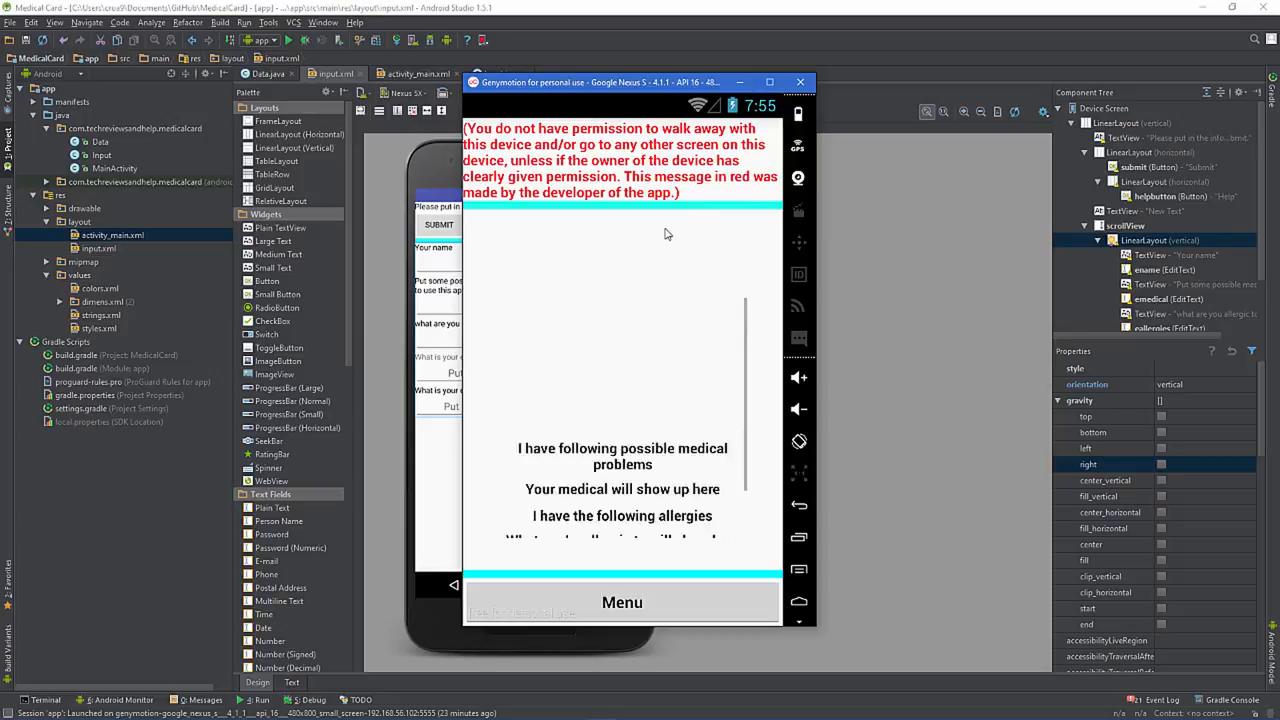
{"action": "scroll", "scroll_direction": "up", "scroll_amount": 3}
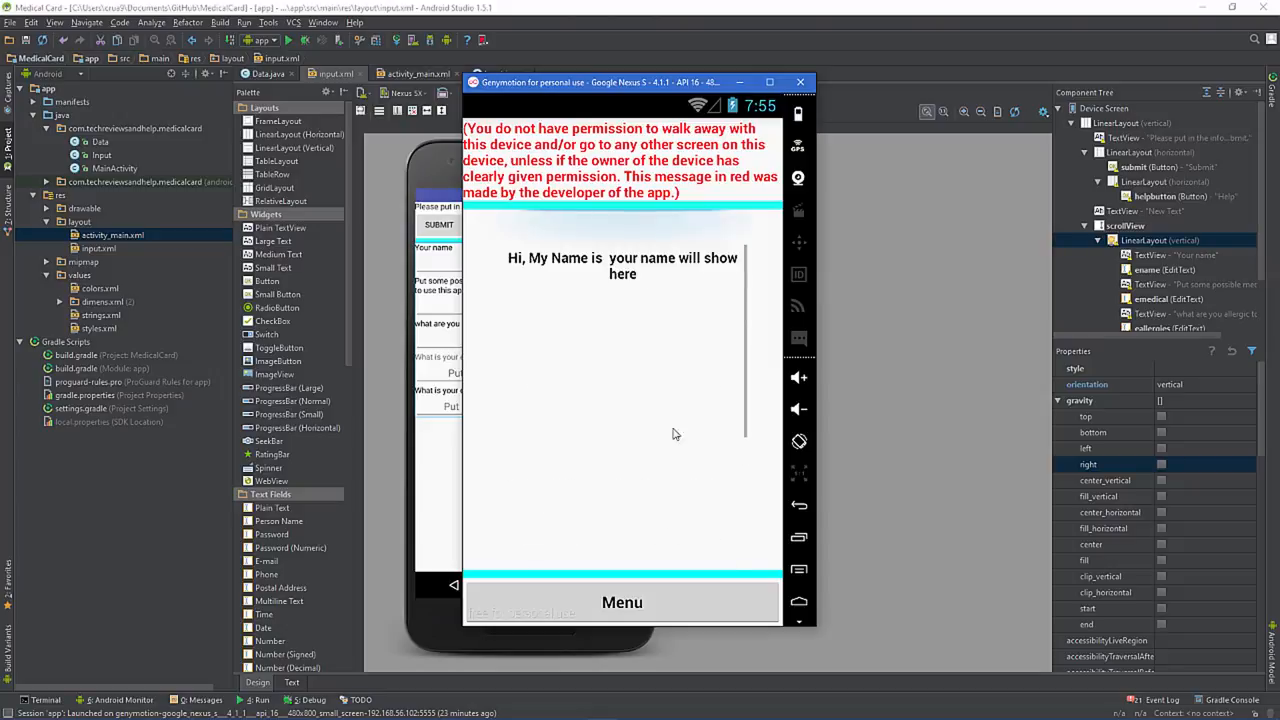
{"action": "scroll", "scroll_direction": "down", "scroll_amount": 3}
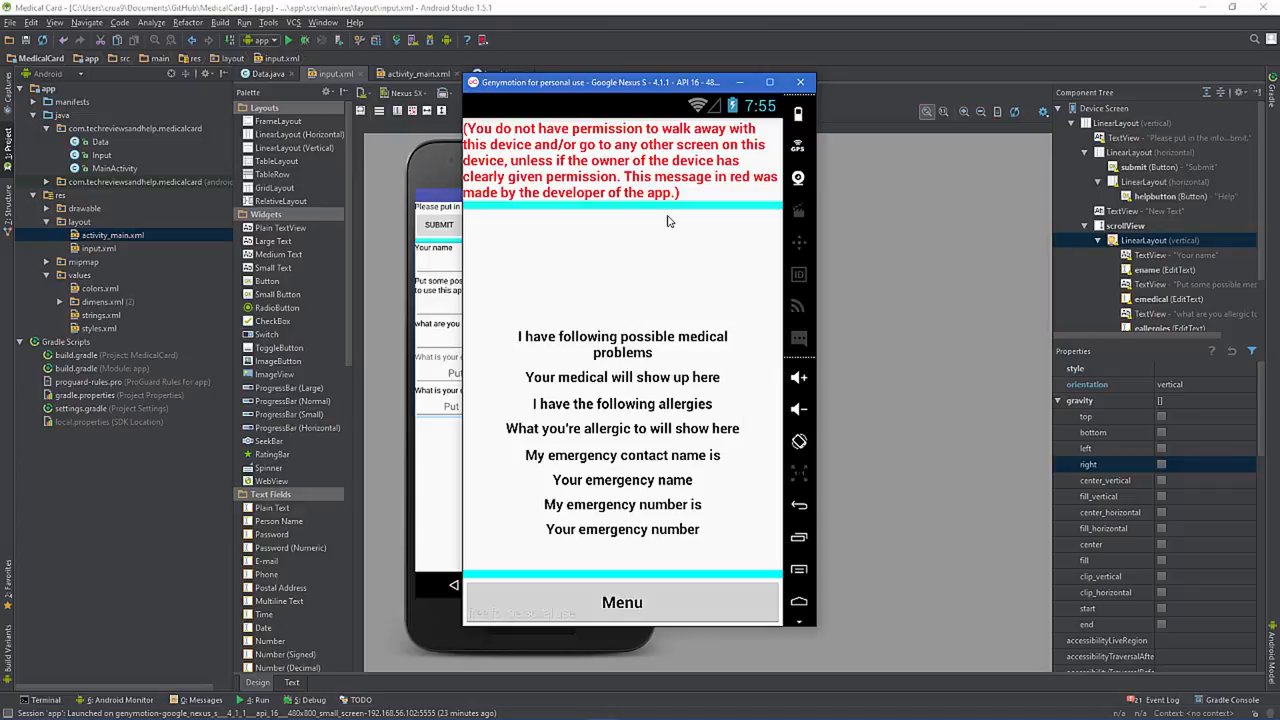
{"action": "mouse_move", "coordinate": [658, 258]}
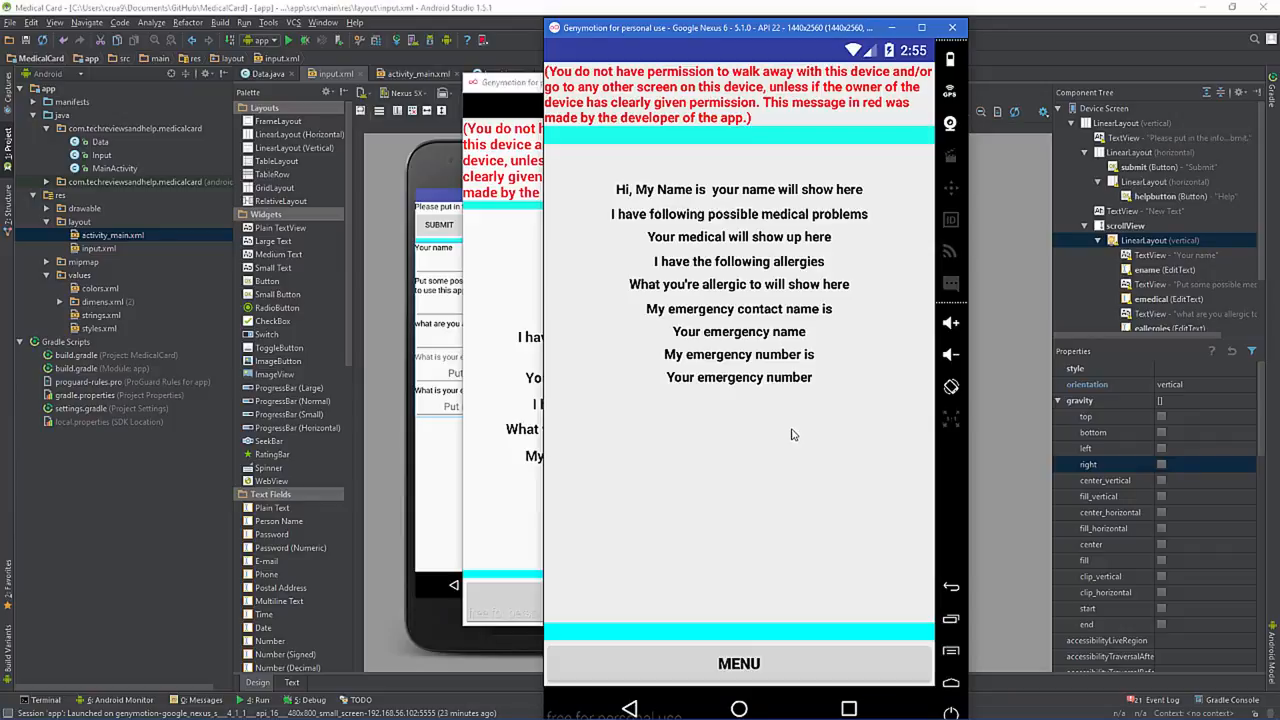
{"action": "mouse_move", "coordinate": [896, 188]}
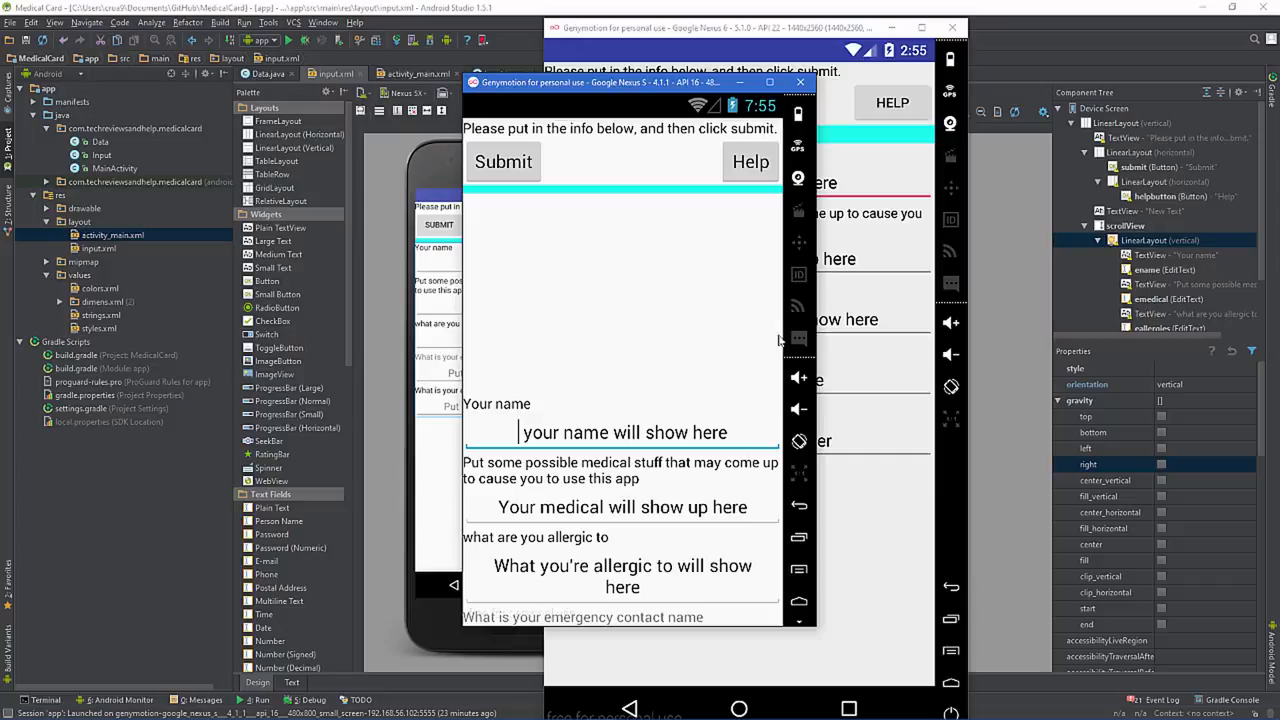
{"action": "mouse_move", "coordinate": [746, 370]}
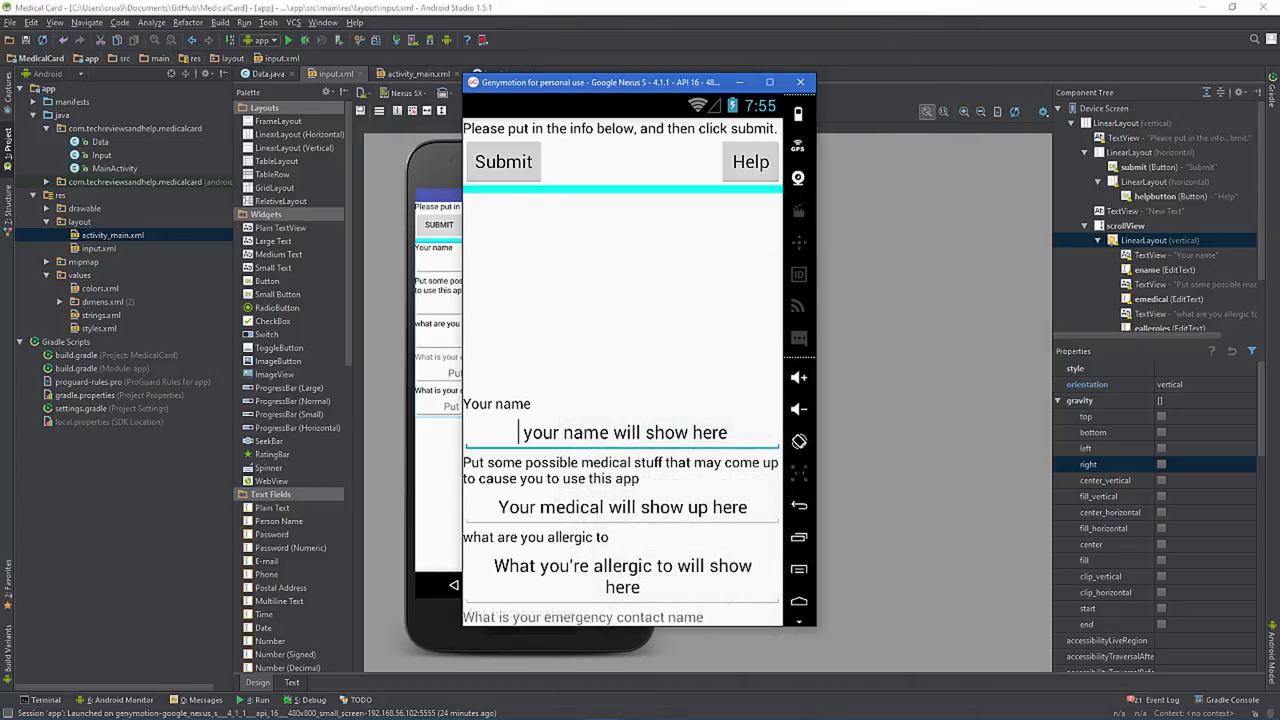
{"action": "mouse_move", "coordinate": [680, 304]}
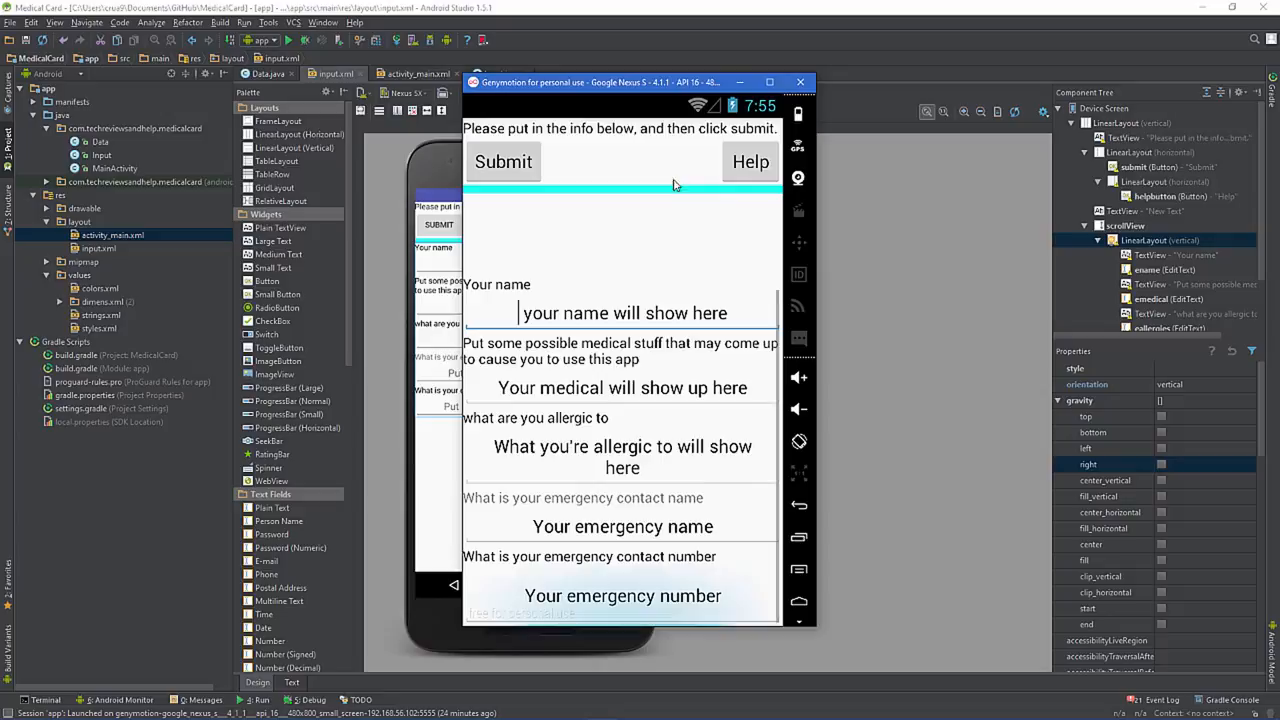
Switch to the Nexus S emulator window showing the info input screen.
{"action": "left_click", "coordinate": [800, 82]}
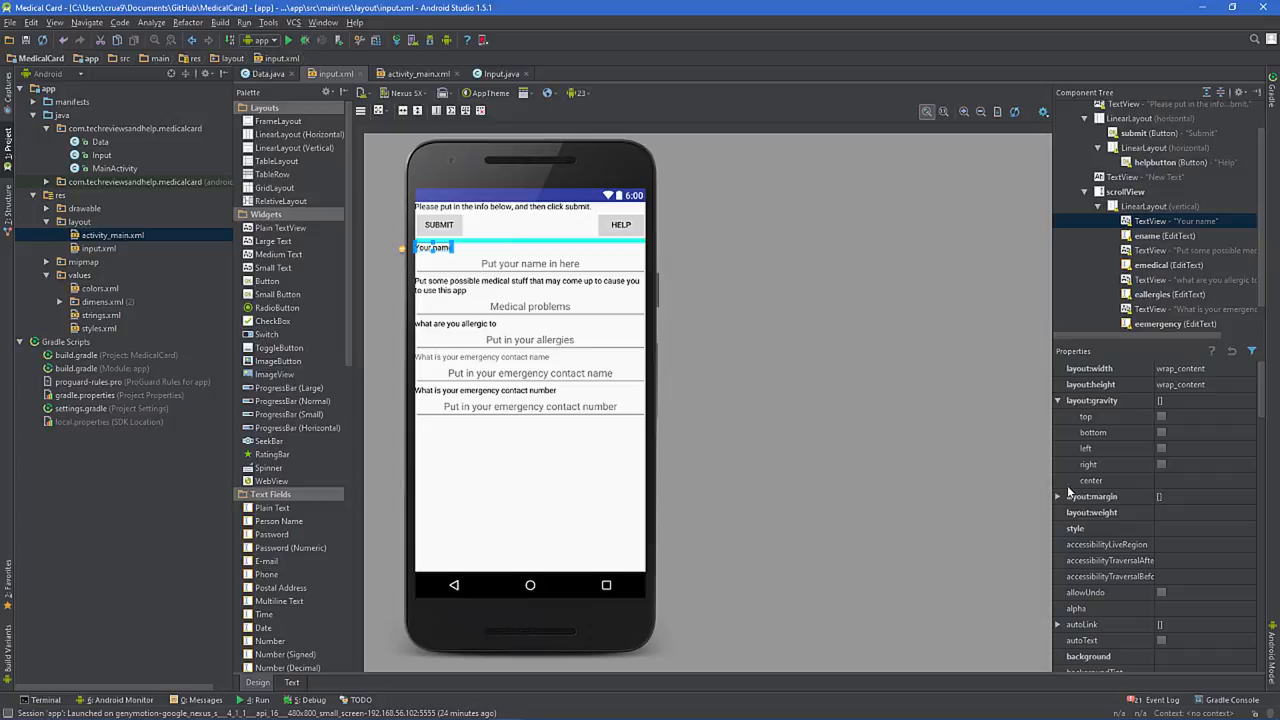
Set gravity top on the input form's LinearLayout and select the Your name label.
{"action": "left_click", "coordinate": [1058, 496]}
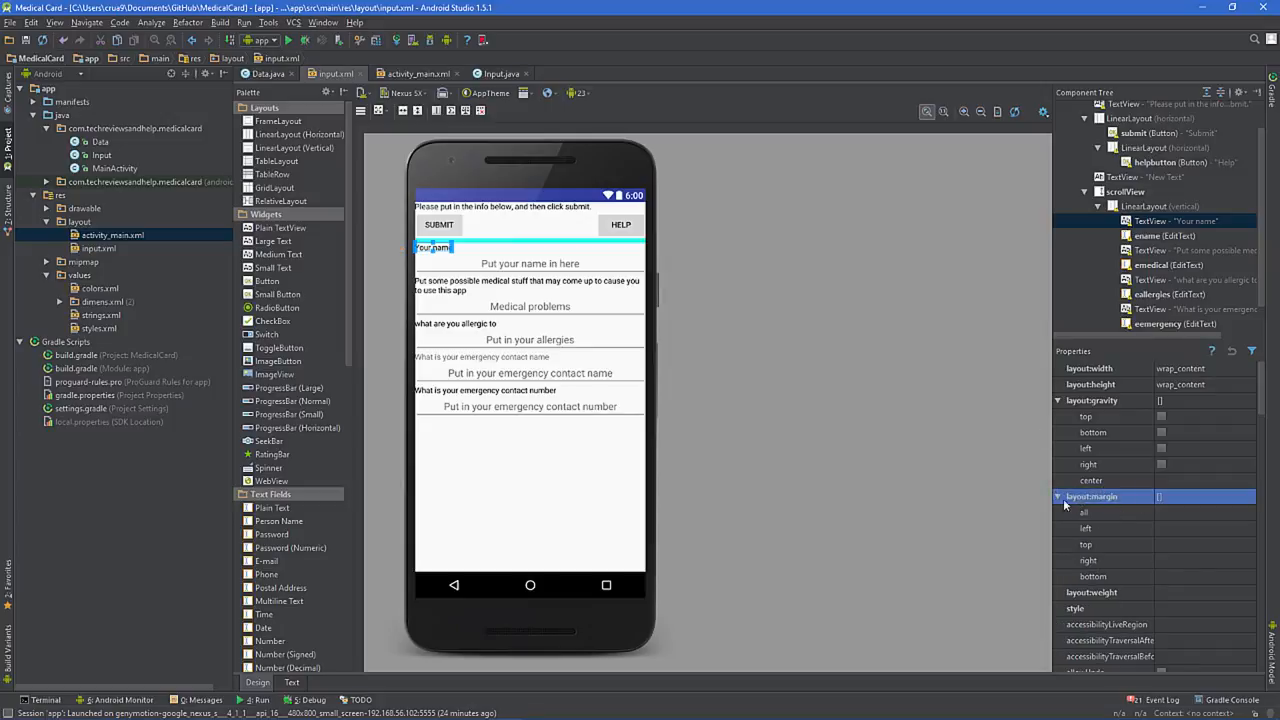
{"action": "mouse_move", "coordinate": [1196, 512]}
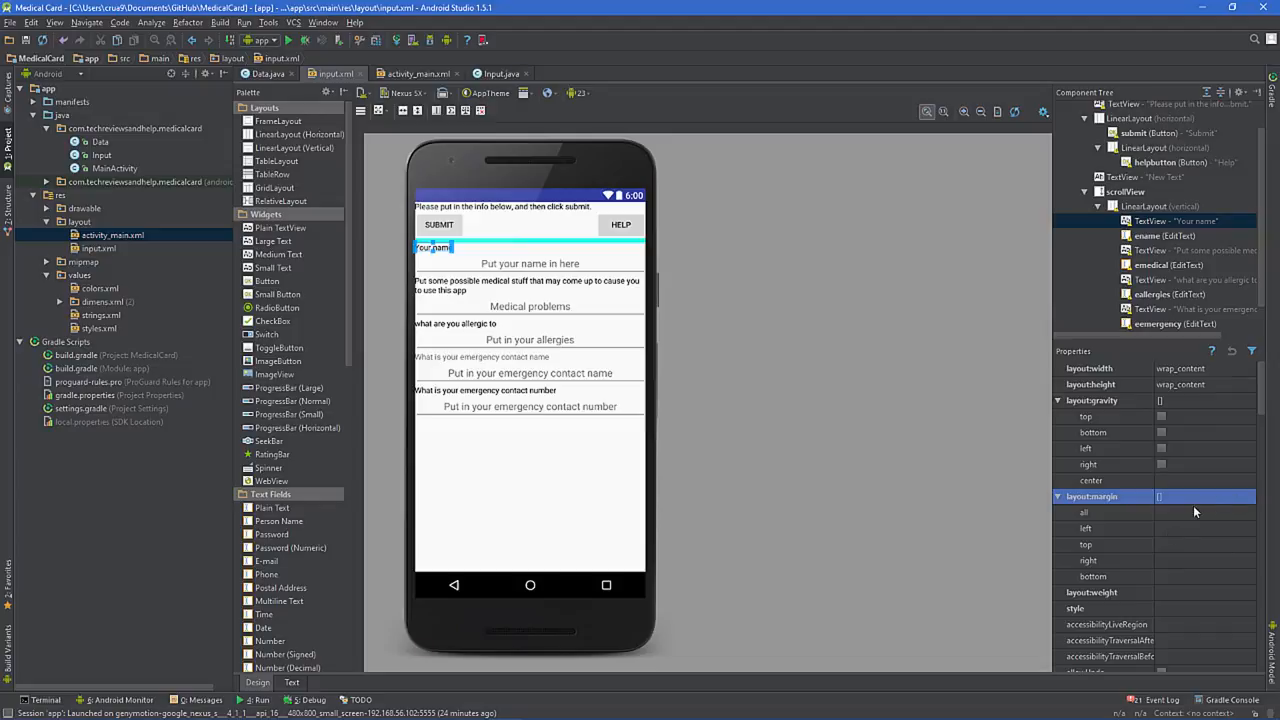
{"action": "mouse_move", "coordinate": [1156, 536]}
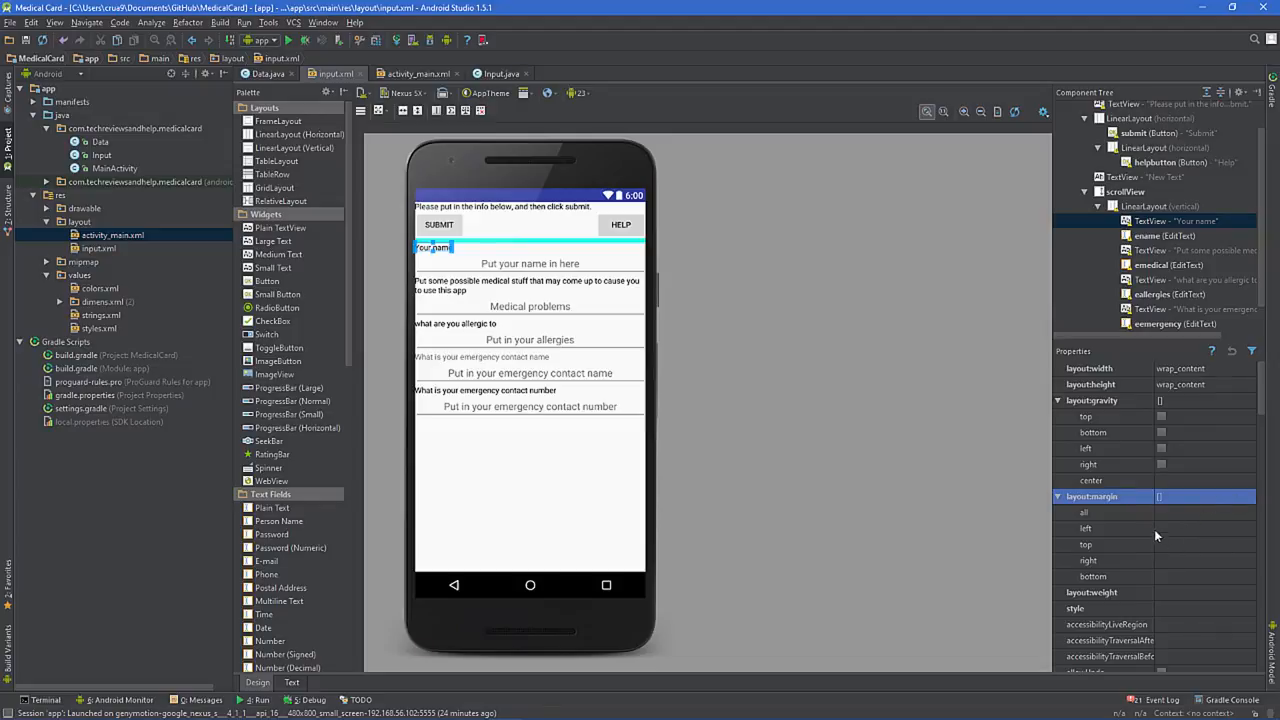
{"action": "mouse_move", "coordinate": [1132, 568]}
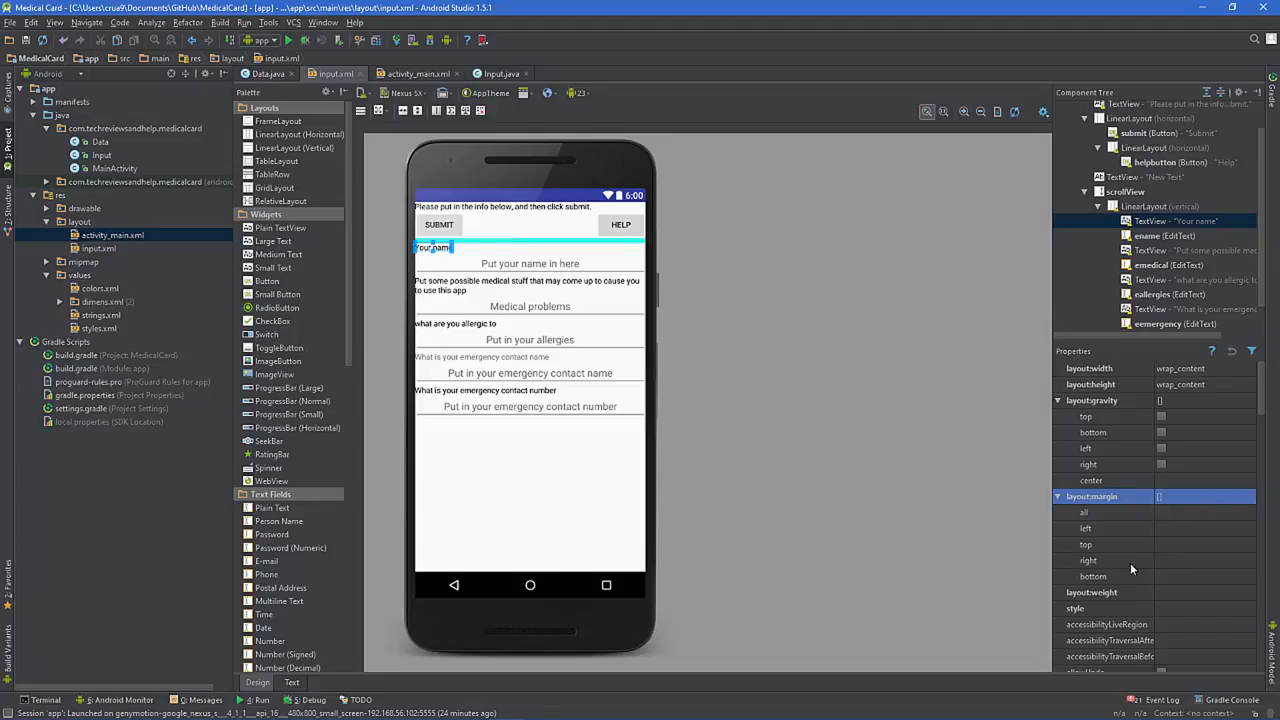
{"action": "mouse_move", "coordinate": [1128, 560]}
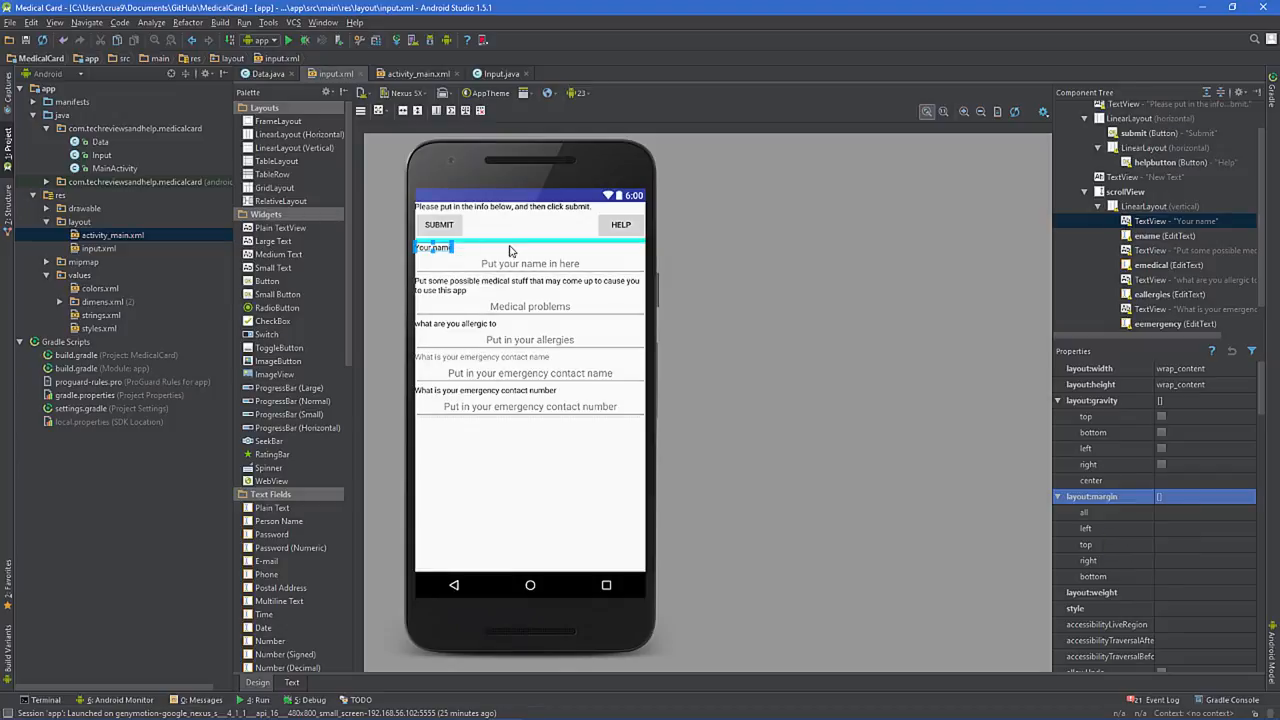
{"action": "left_click", "coordinate": [1160, 210]}
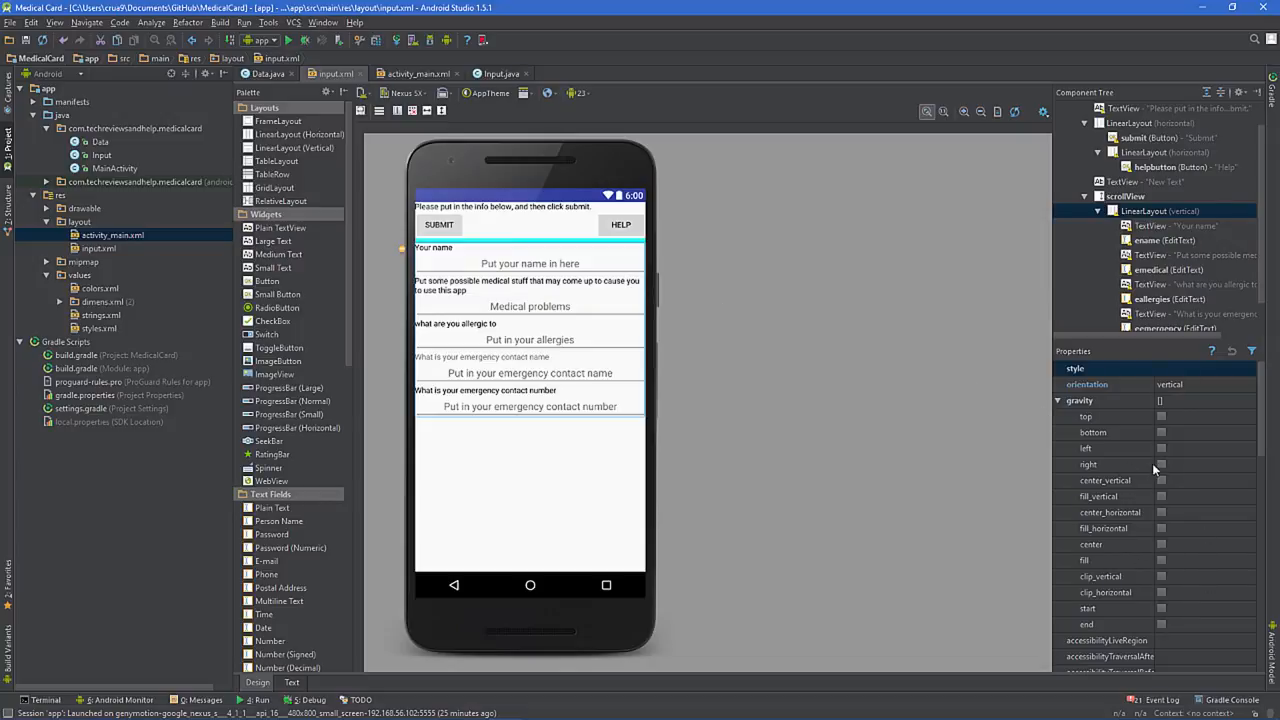
{"action": "left_click", "coordinate": [1160, 416]}
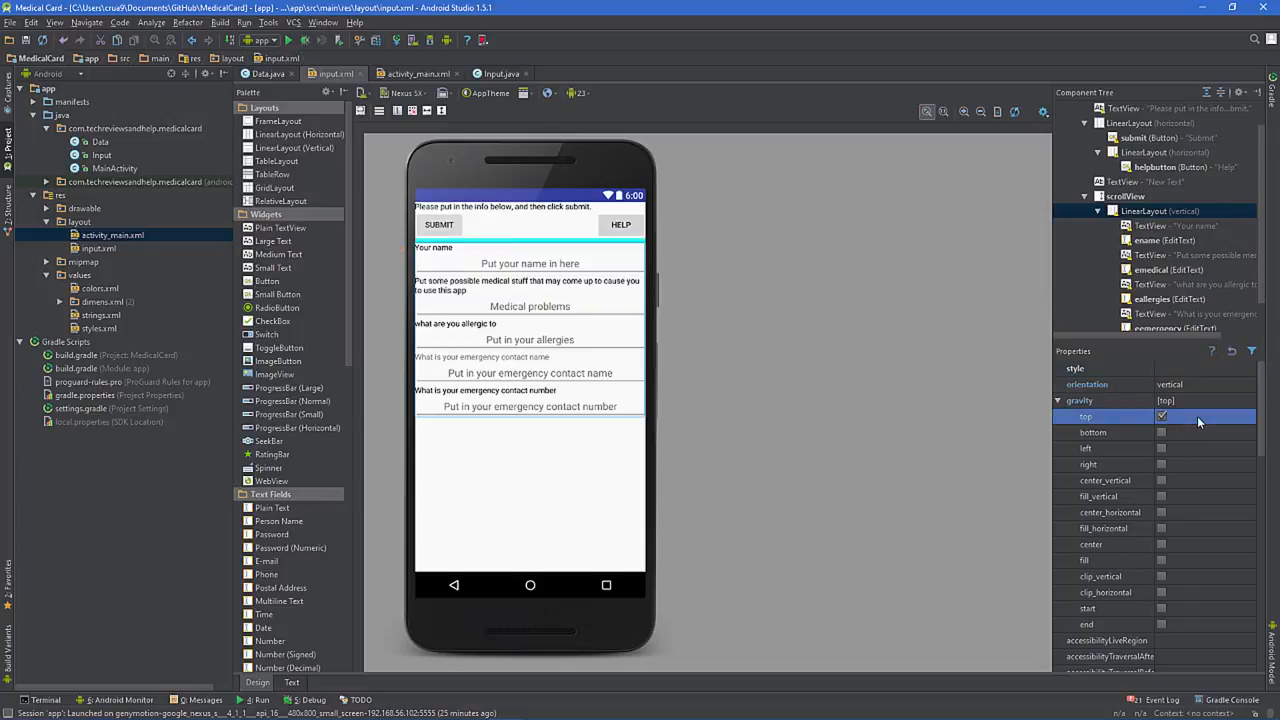
{"action": "left_click", "coordinate": [1160, 416]}
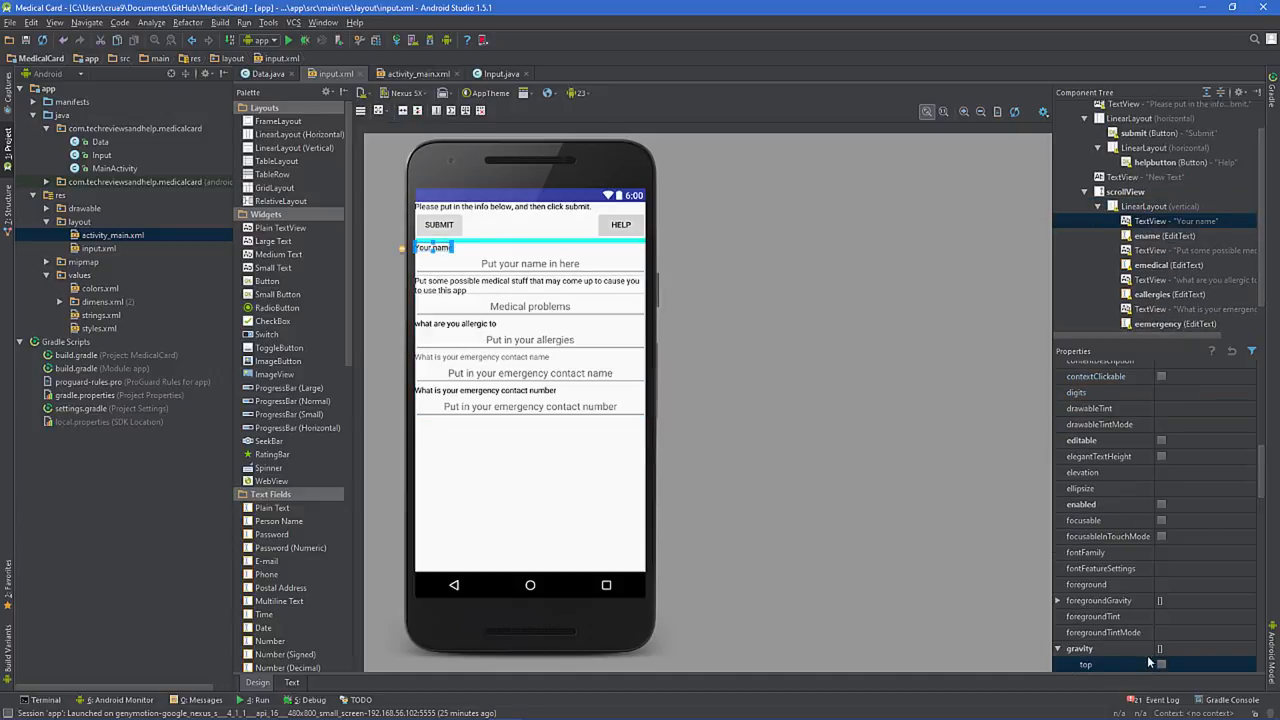
{"action": "scroll", "scroll_direction": "up", "scroll_amount": 3}
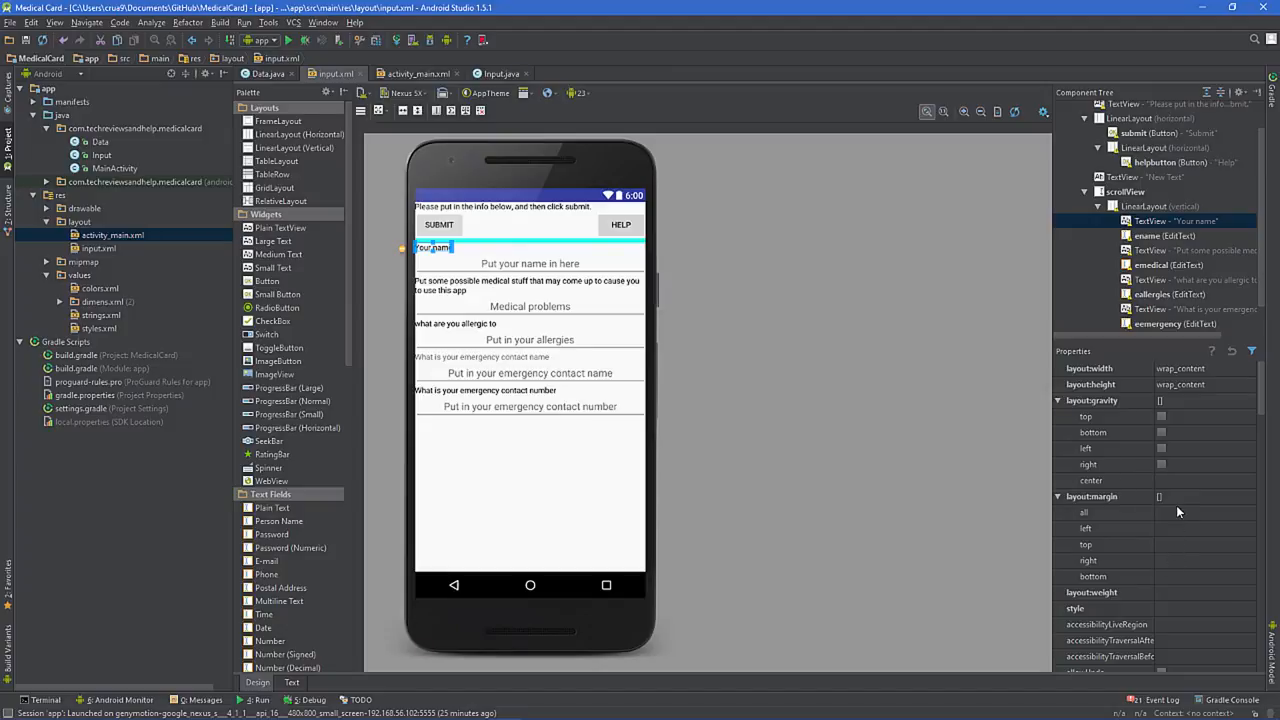
Give the Your name label a 10dp bottom margin after trying 200dp.
{"action": "left_click", "coordinate": [1084, 544]}
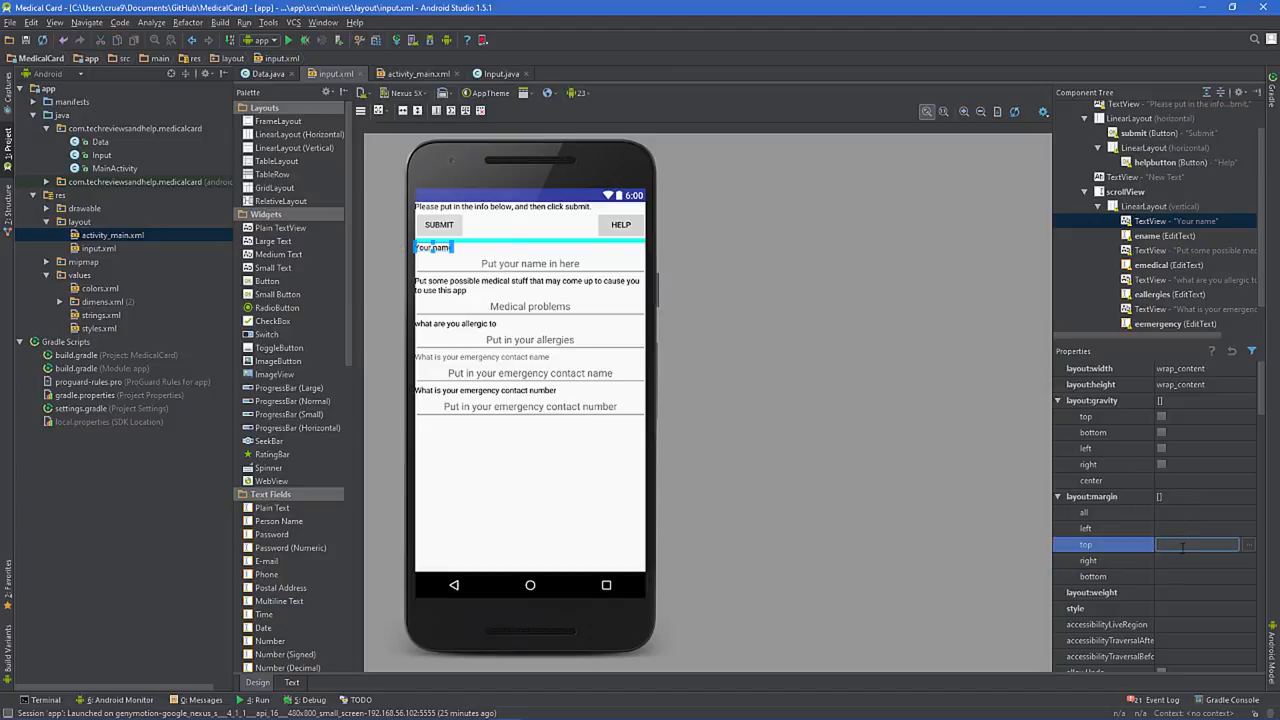
{"action": "type", "text": "2"}
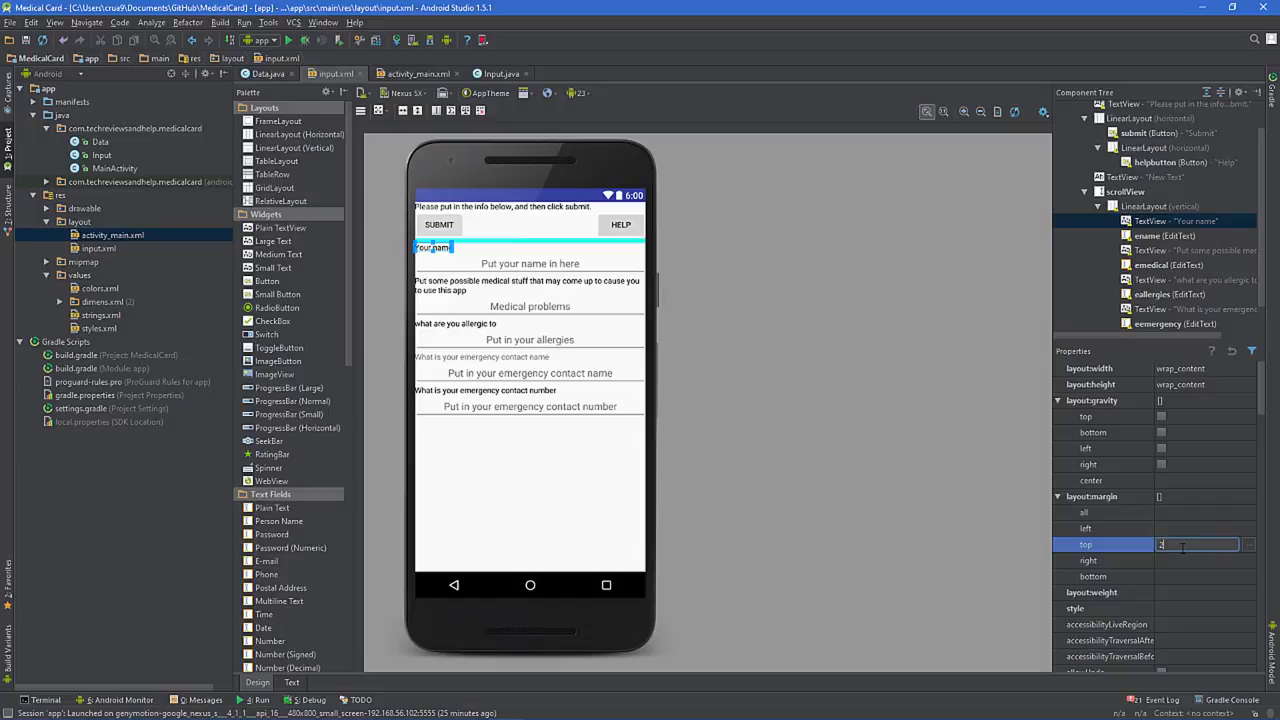
{"action": "type", "text": "200dp"}
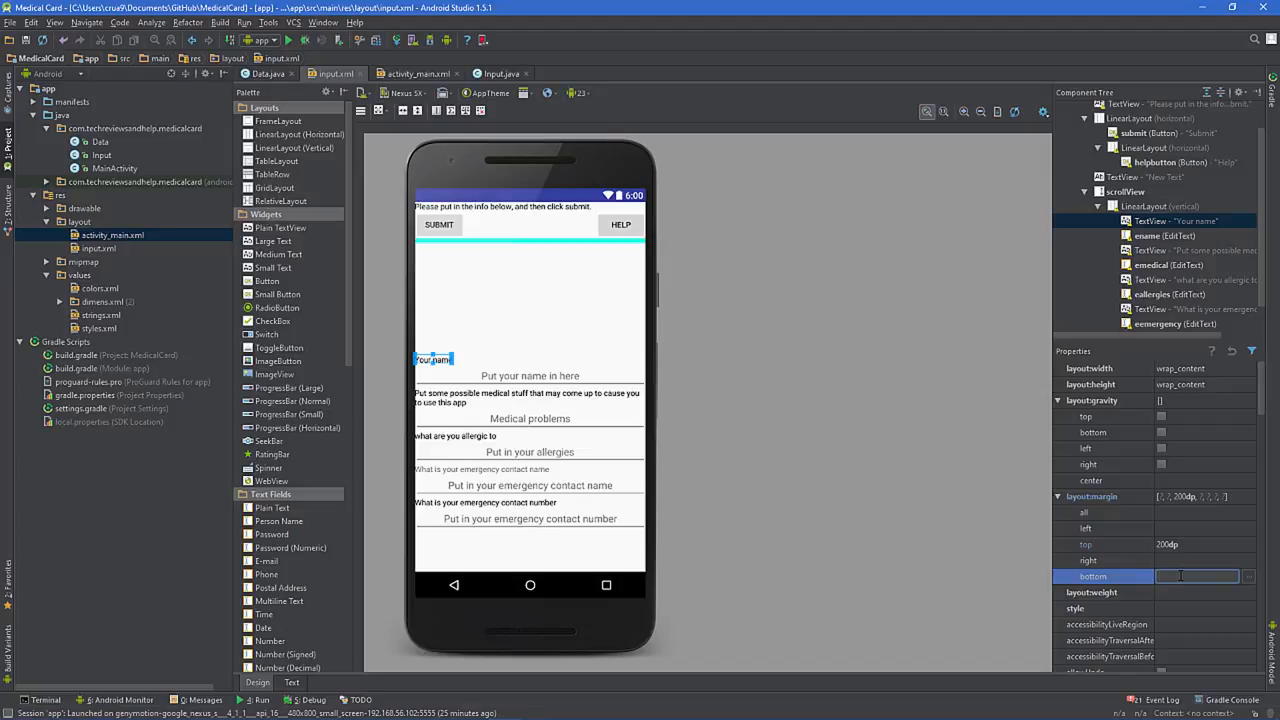
{"action": "type", "text": "10dp"}
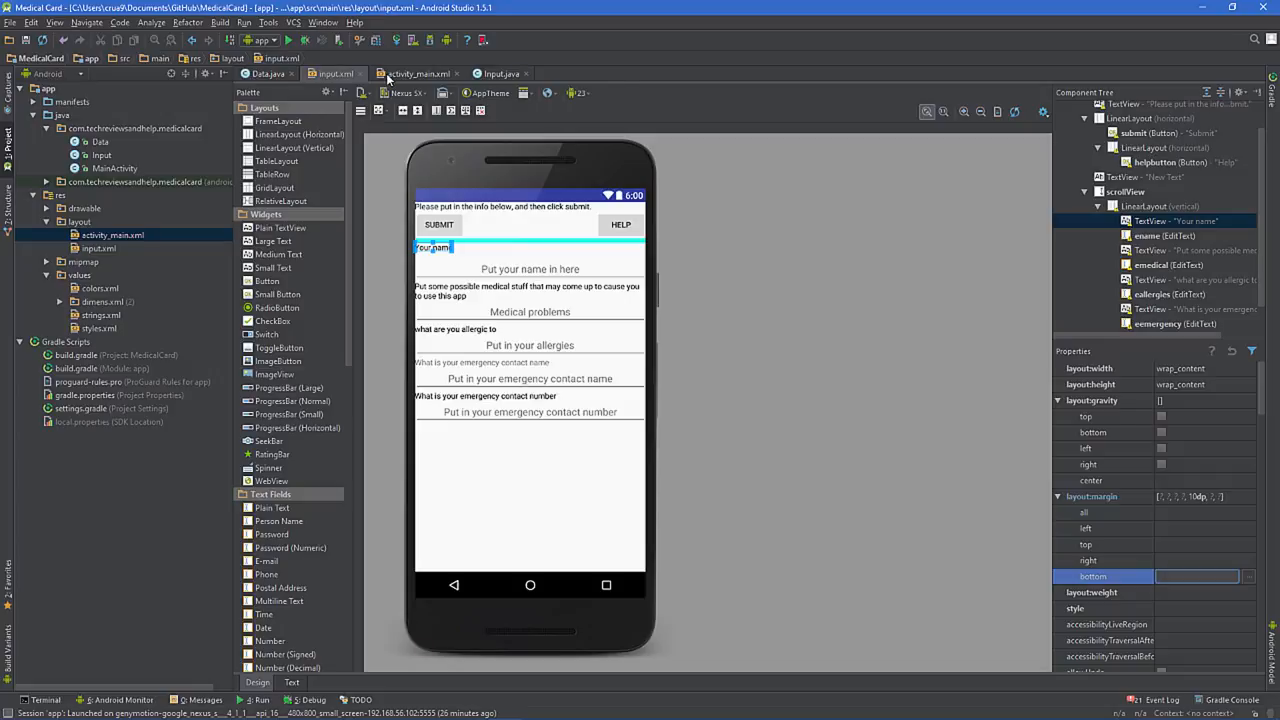
{"action": "left_click", "coordinate": [412, 72]}
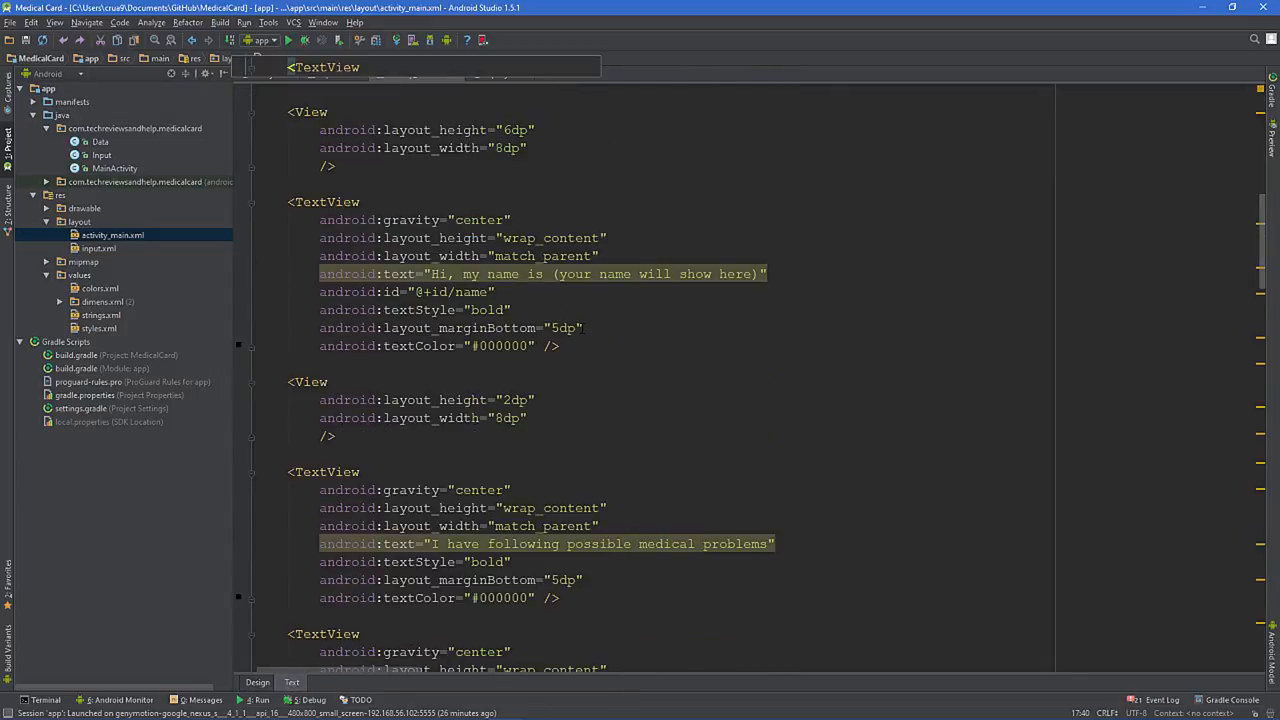
Show activity_main in Design view and select the 'Hi, my name is' TextView.
{"action": "scroll", "scroll_direction": "down", "scroll_amount": 3}
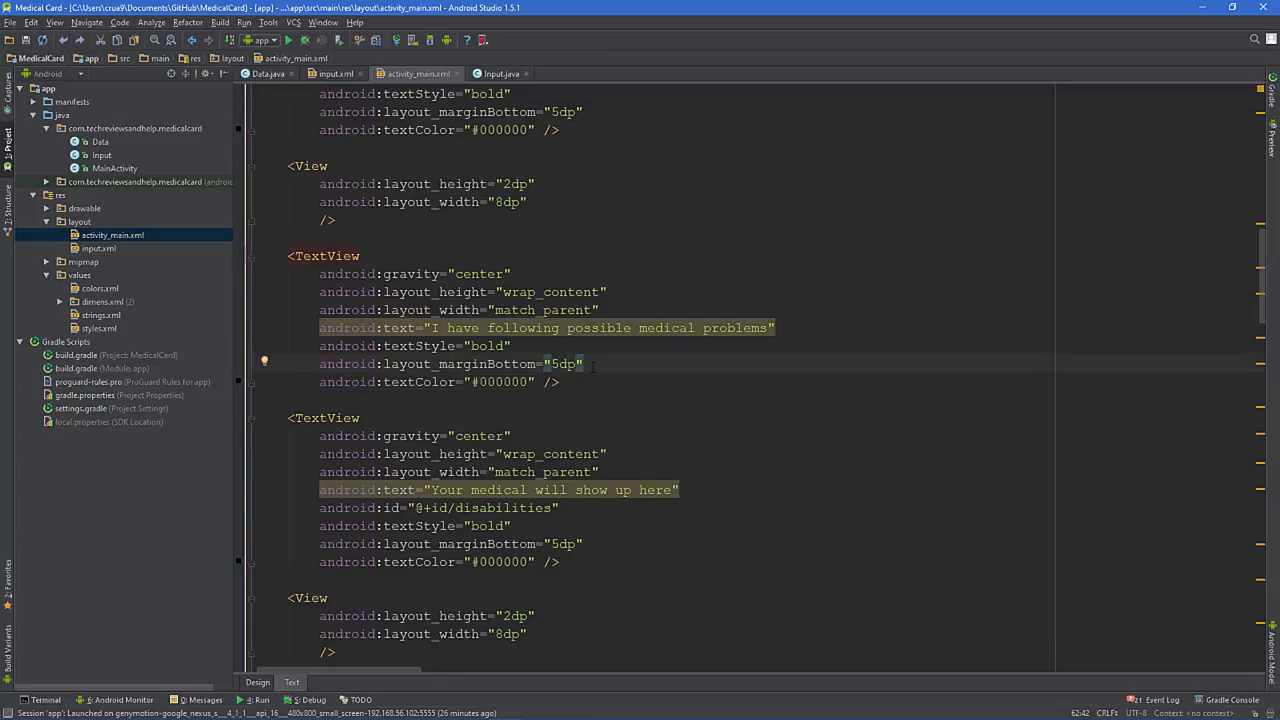
{"action": "scroll", "scroll_direction": "down", "scroll_amount": 3}
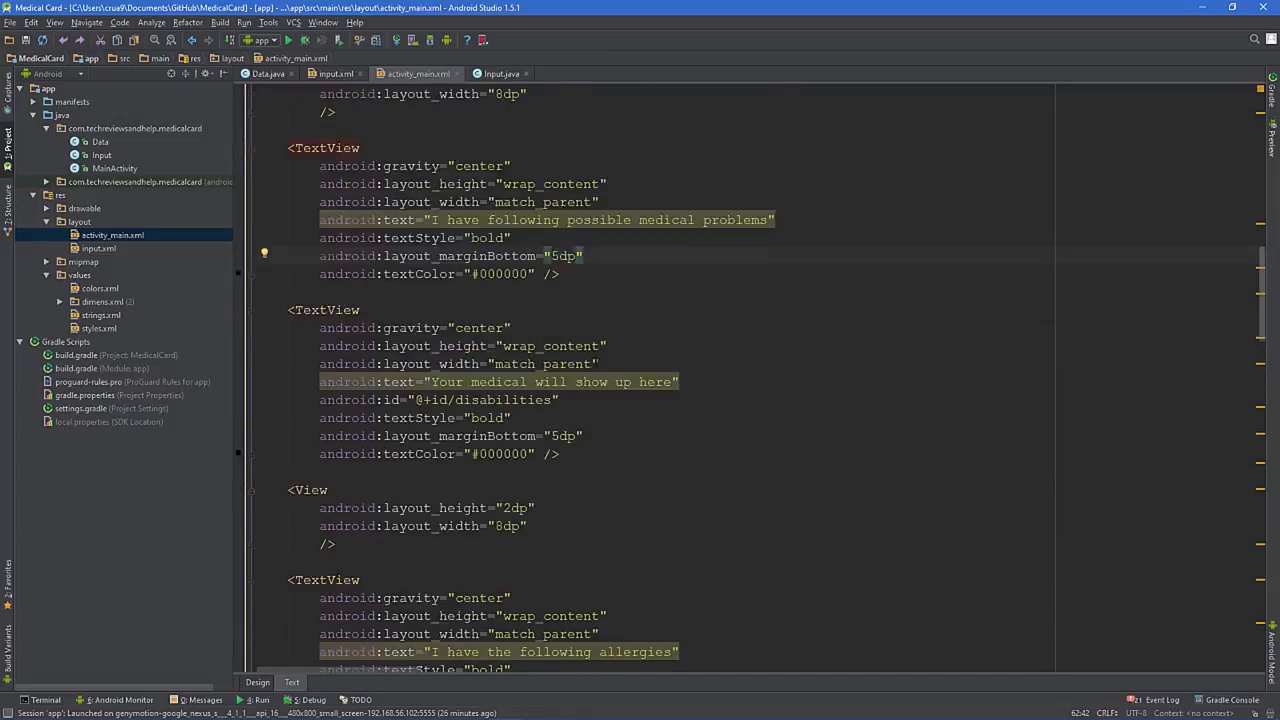
{"action": "left_click", "coordinate": [256, 682]}
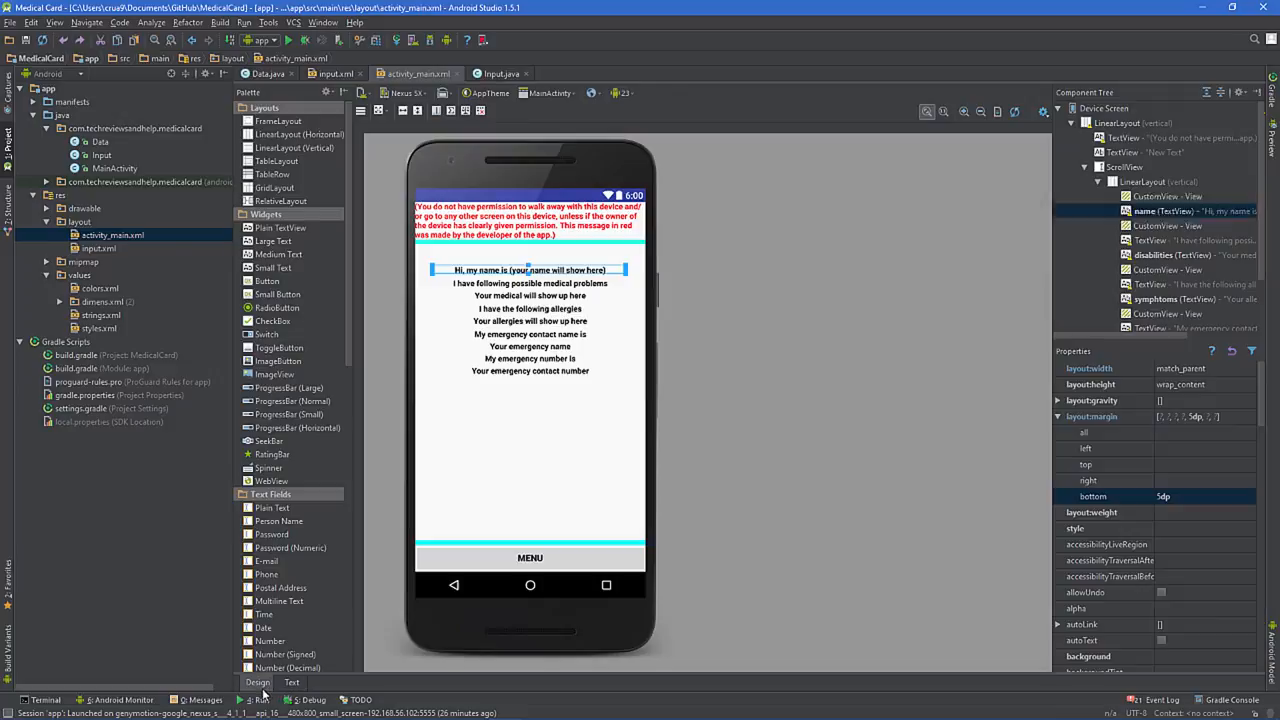
{"action": "left_click", "coordinate": [1164, 212]}
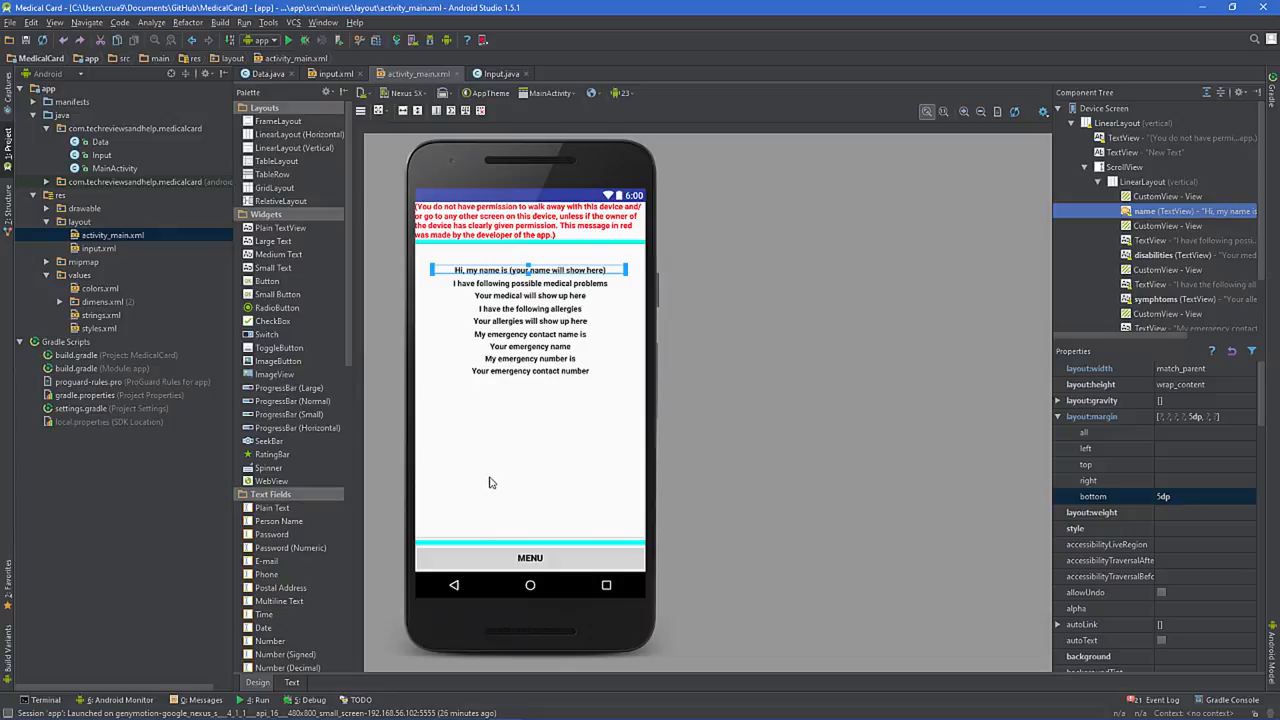
{"action": "mouse_move", "coordinate": [976, 464]}
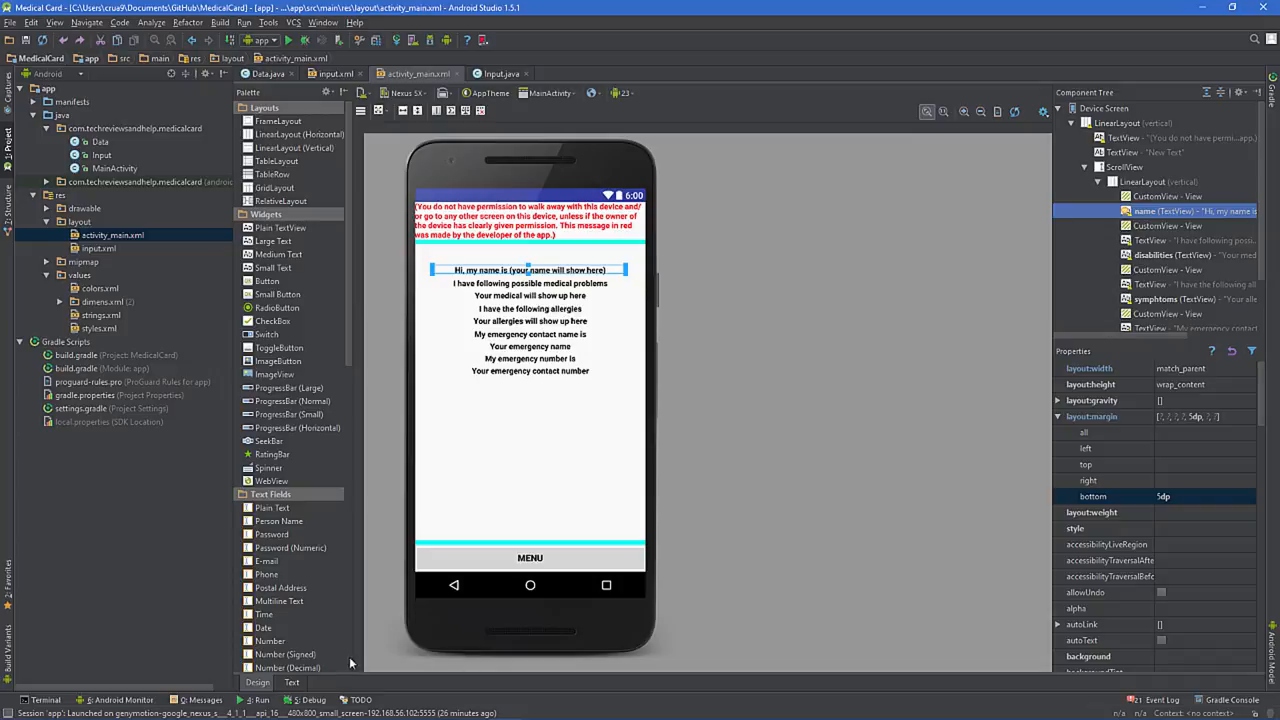
Return to input.xml and inspect its ScrollView, HELP button and root LinearLayout.
{"action": "left_click", "coordinate": [292, 682]}
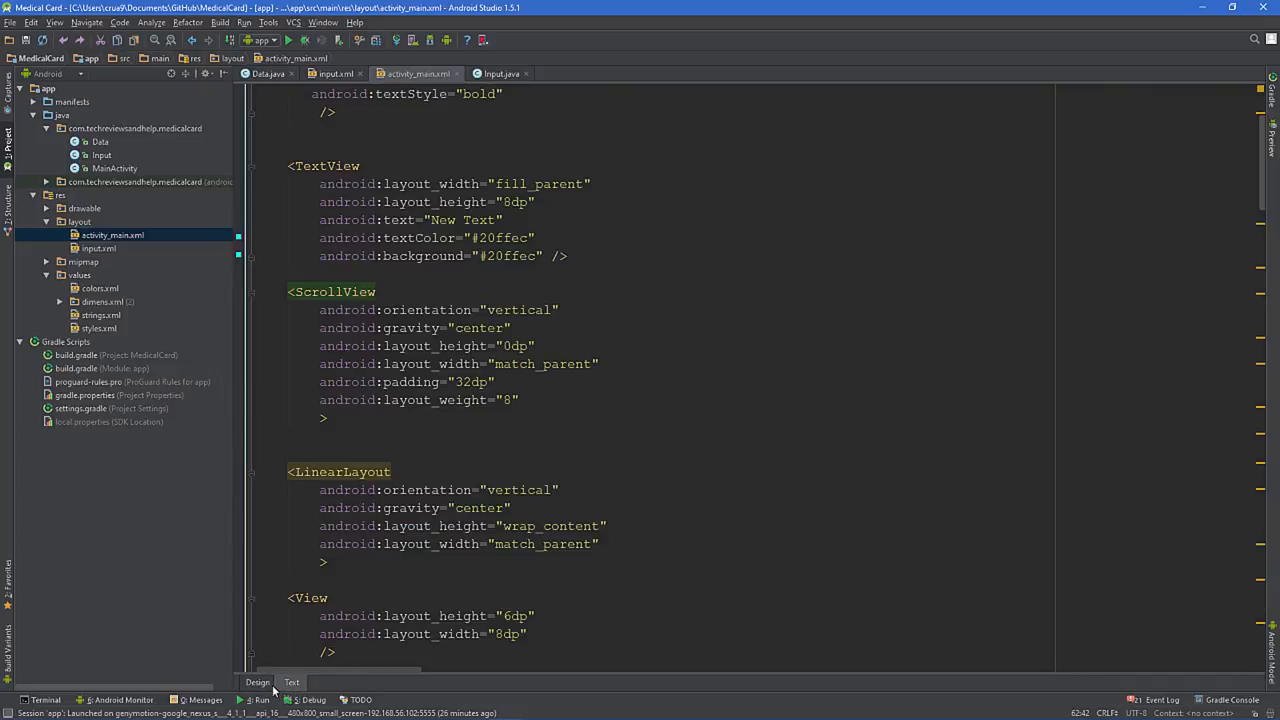
{"action": "left_click", "coordinate": [256, 680]}
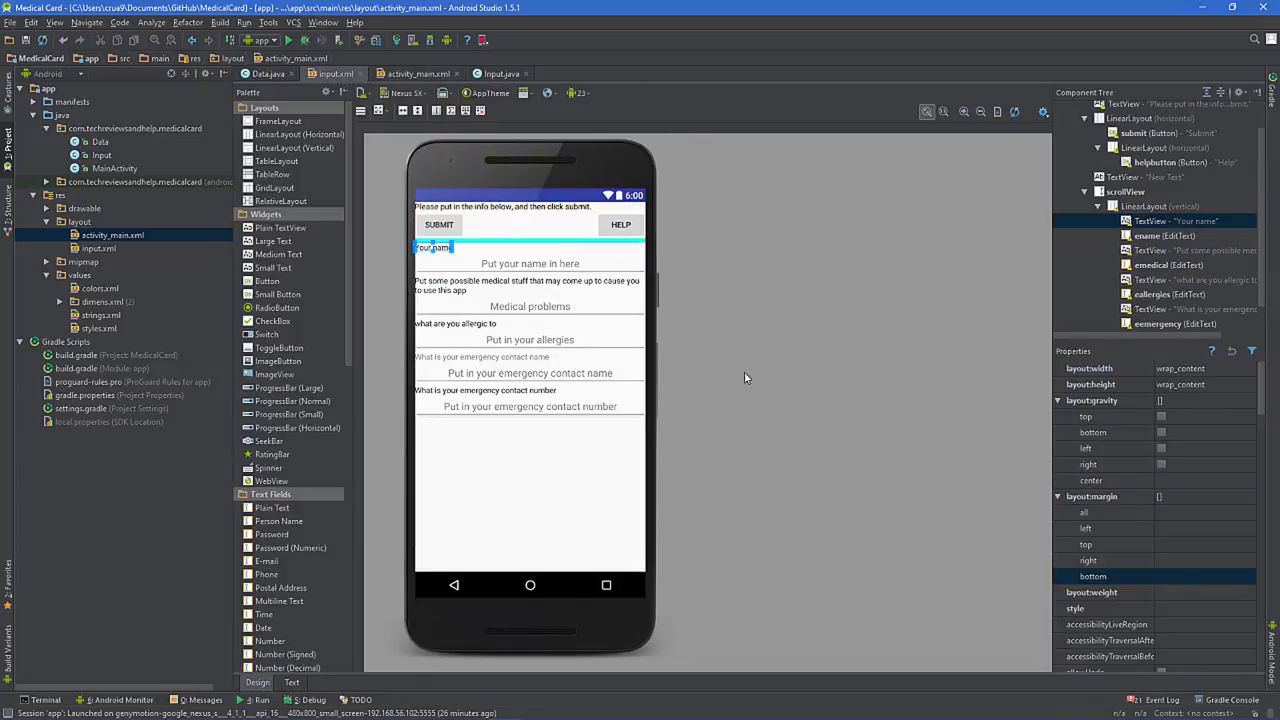
{"action": "mouse_move", "coordinate": [598, 368]}
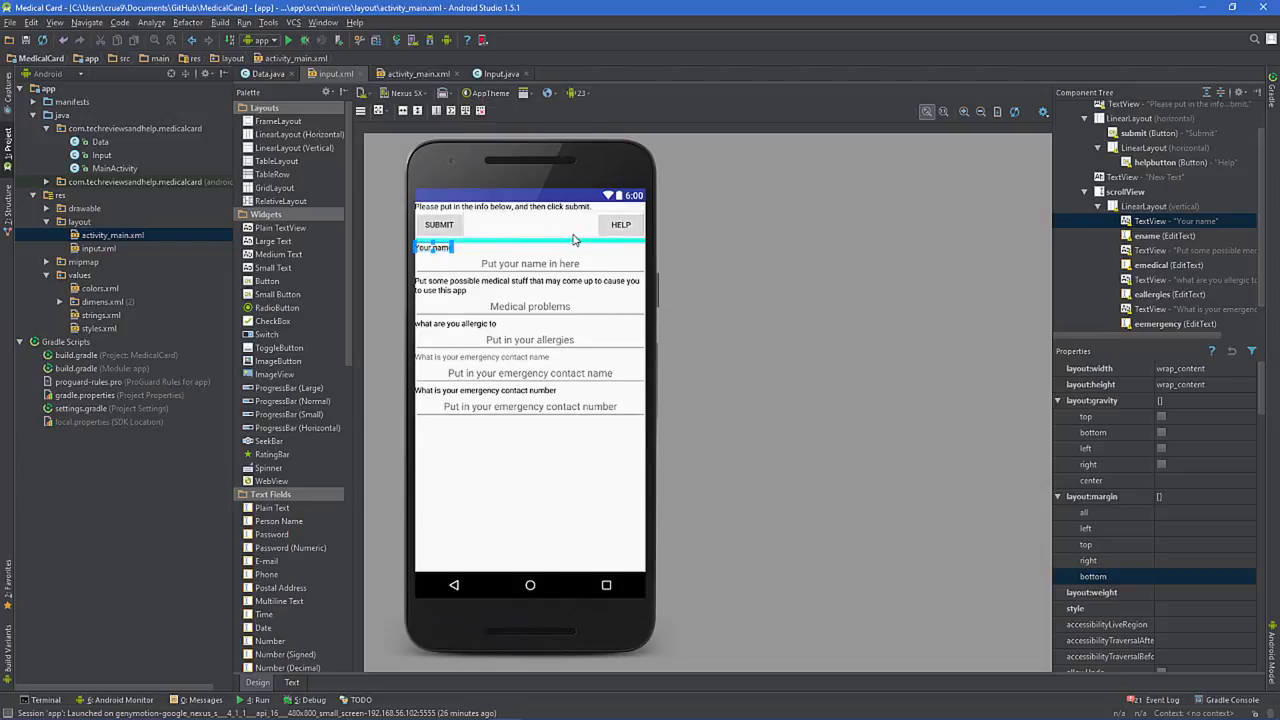
{"action": "mouse_move", "coordinate": [540, 232]}
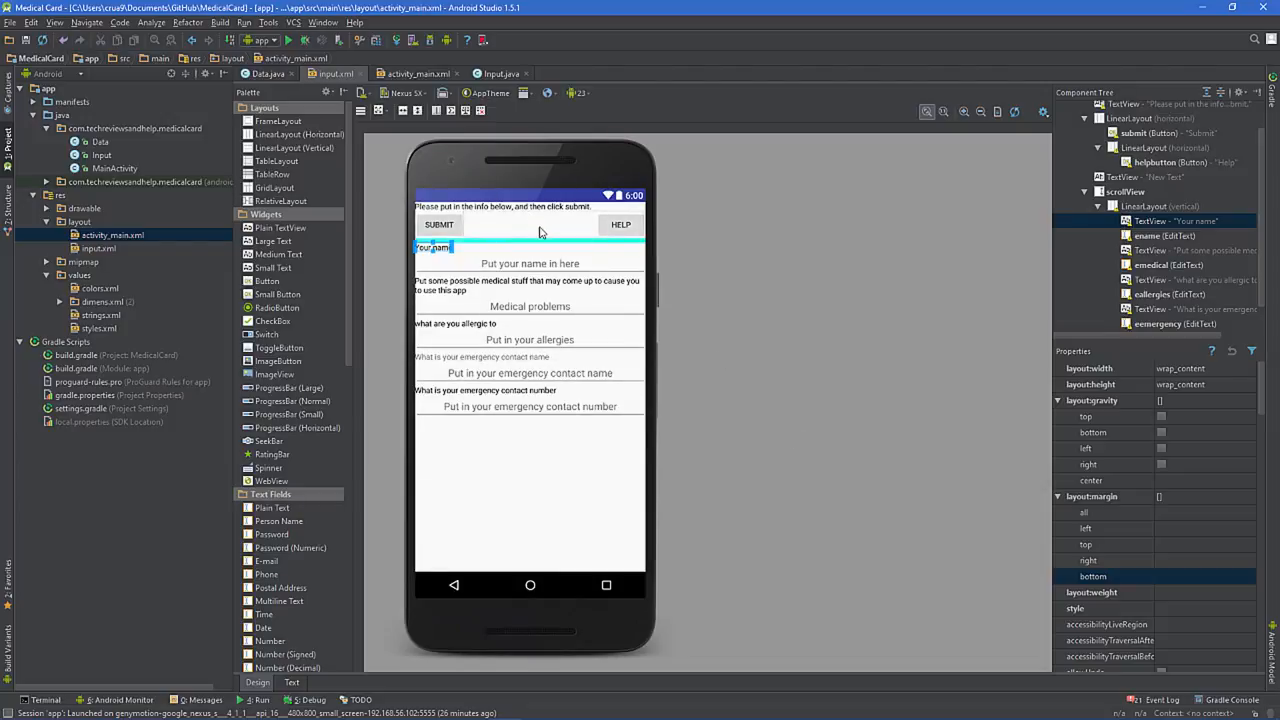
{"action": "mouse_move", "coordinate": [528, 216]}
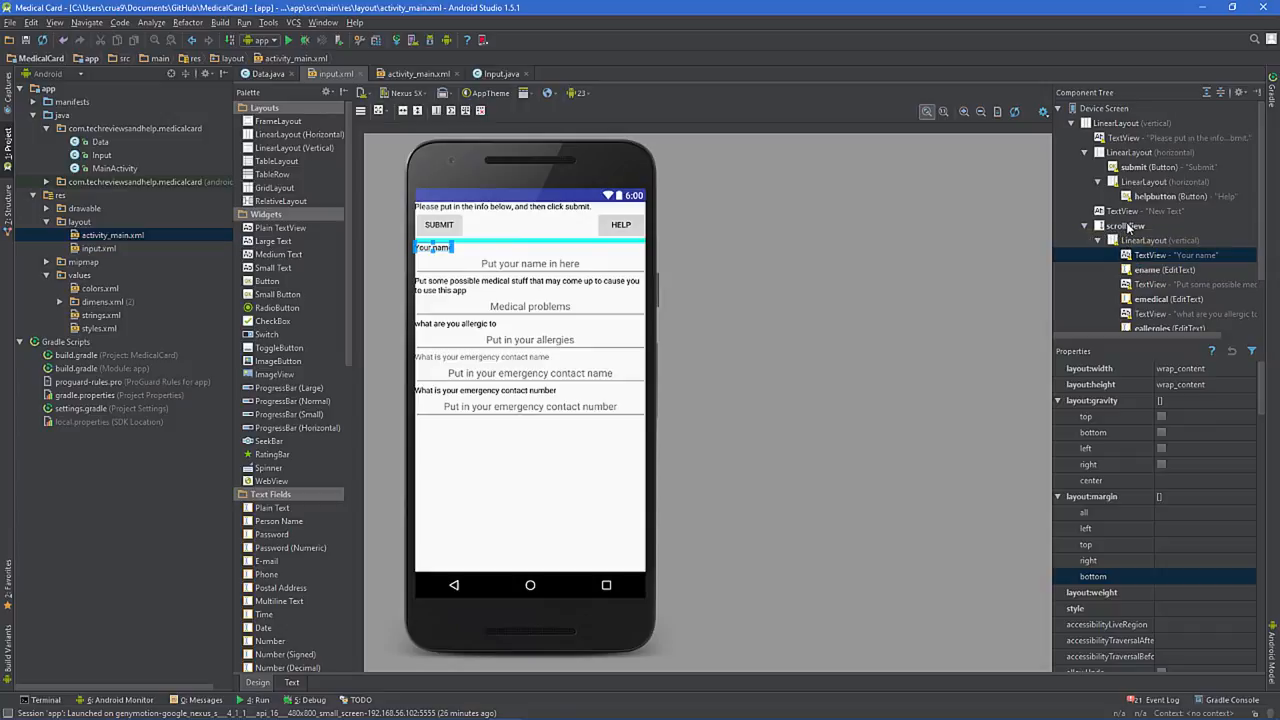
{"action": "left_click", "coordinate": [1124, 224]}
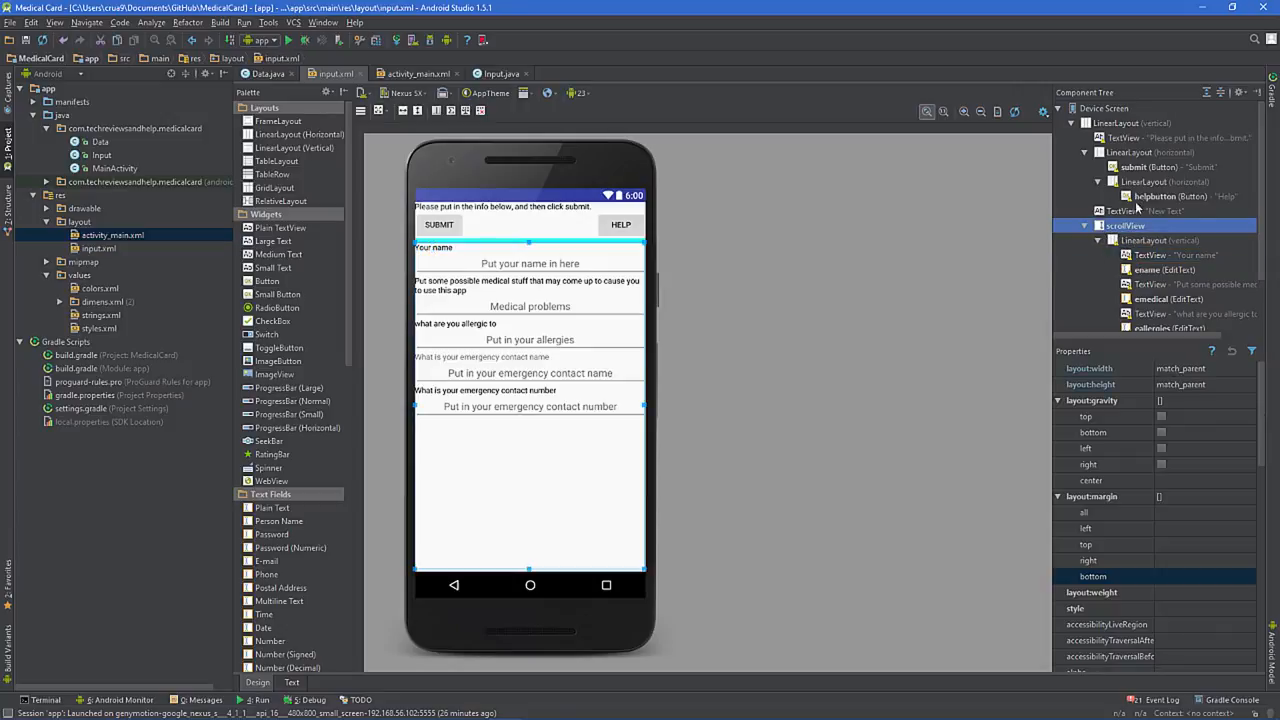
{"action": "left_click", "coordinate": [1180, 196]}
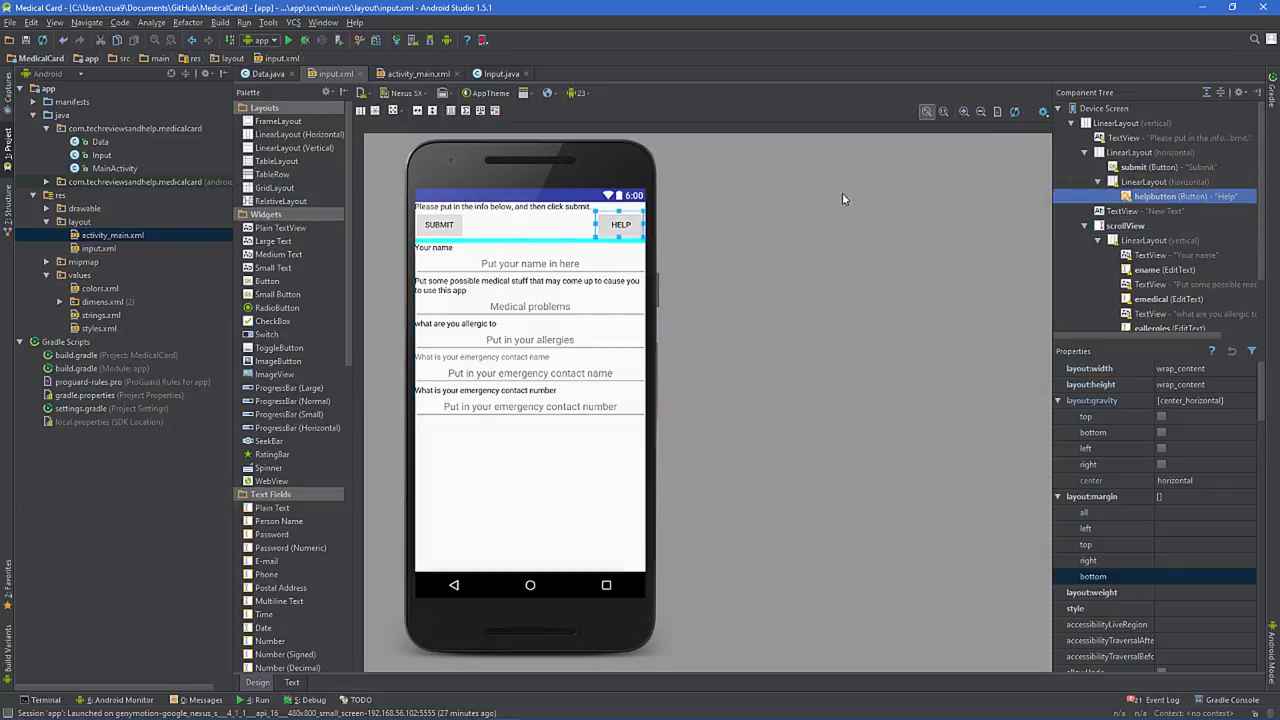
{"action": "left_click", "coordinate": [1164, 180]}
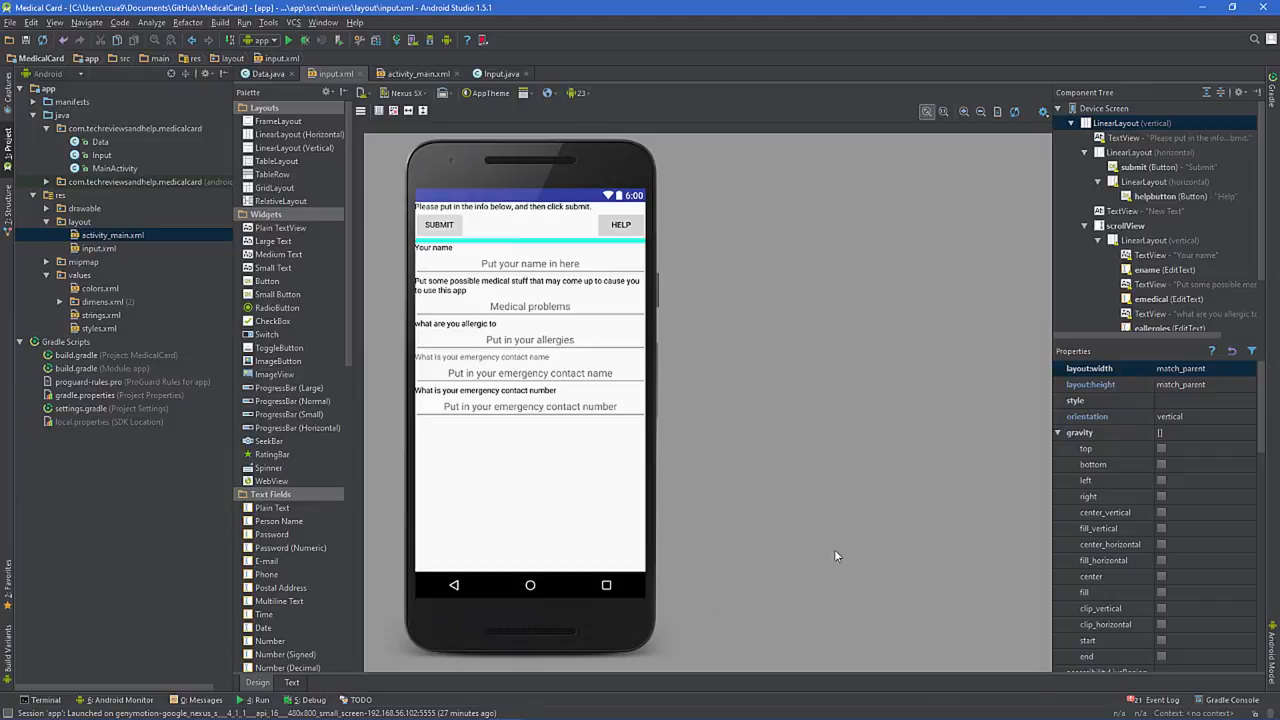
{"action": "mouse_move", "coordinate": [716, 404]}
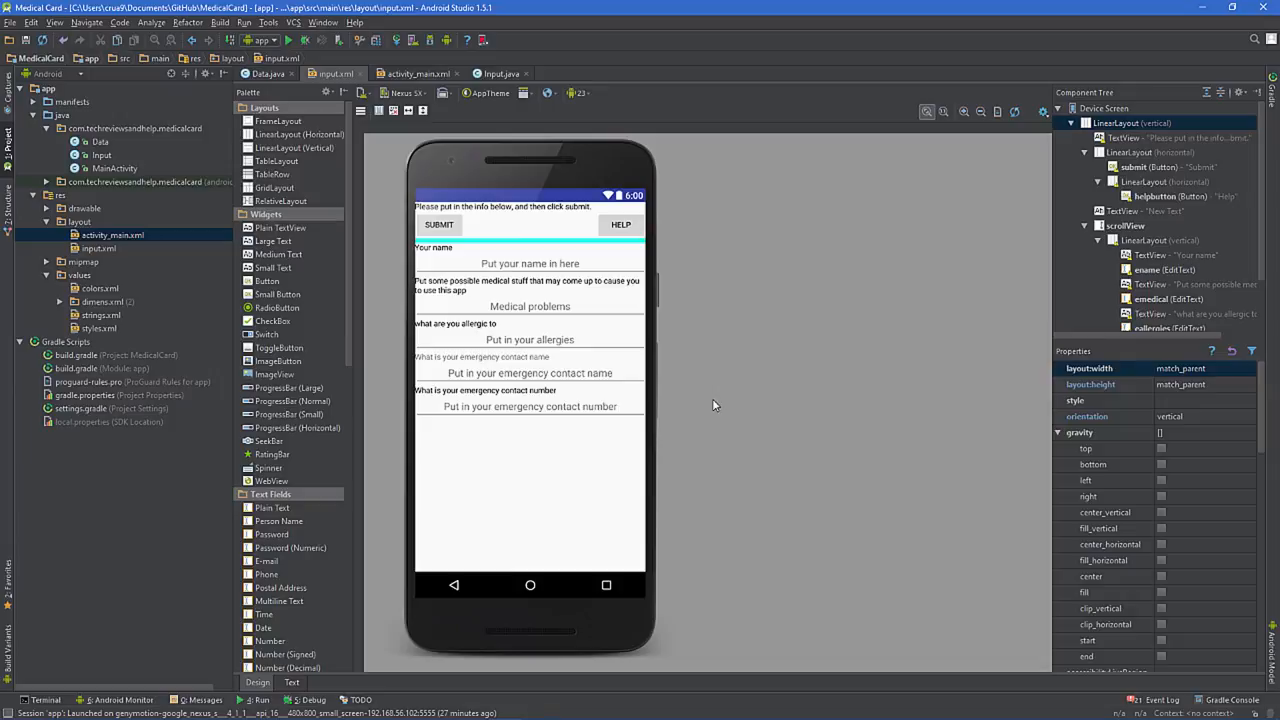
{"action": "scroll", "scroll_direction": "down", "scroll_amount": 3}
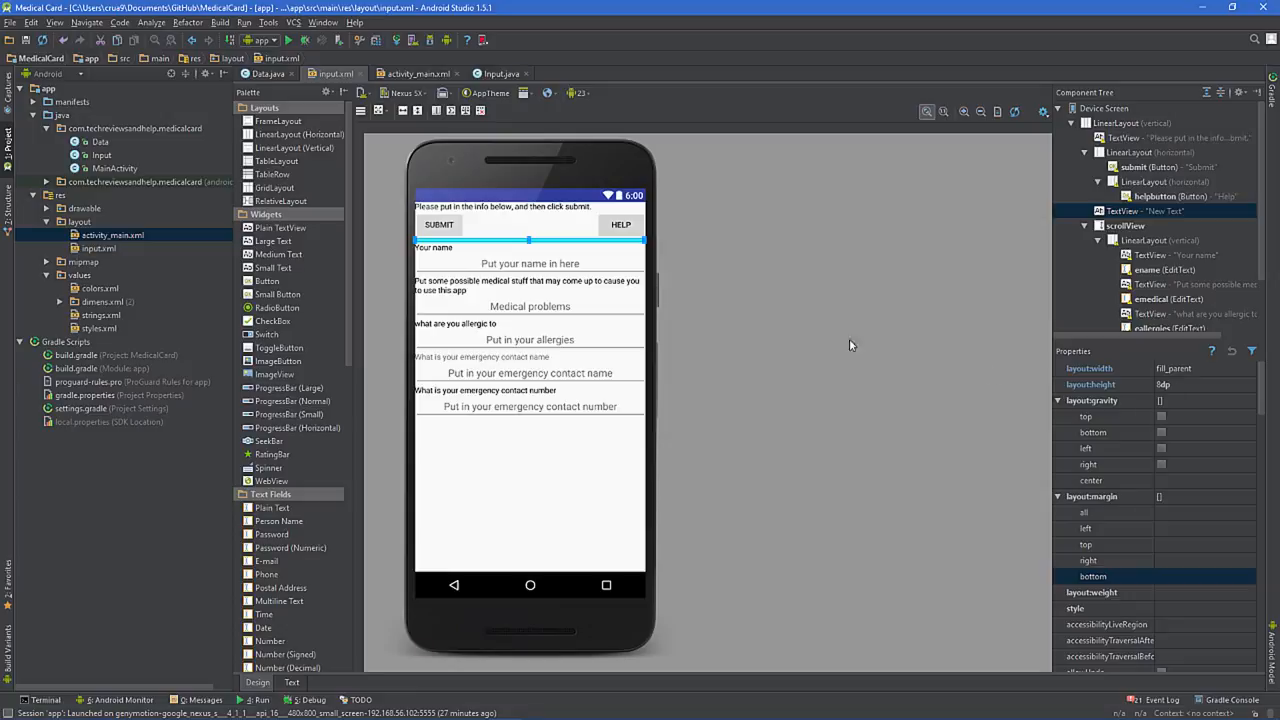
{"action": "mouse_move", "coordinate": [744, 298]}
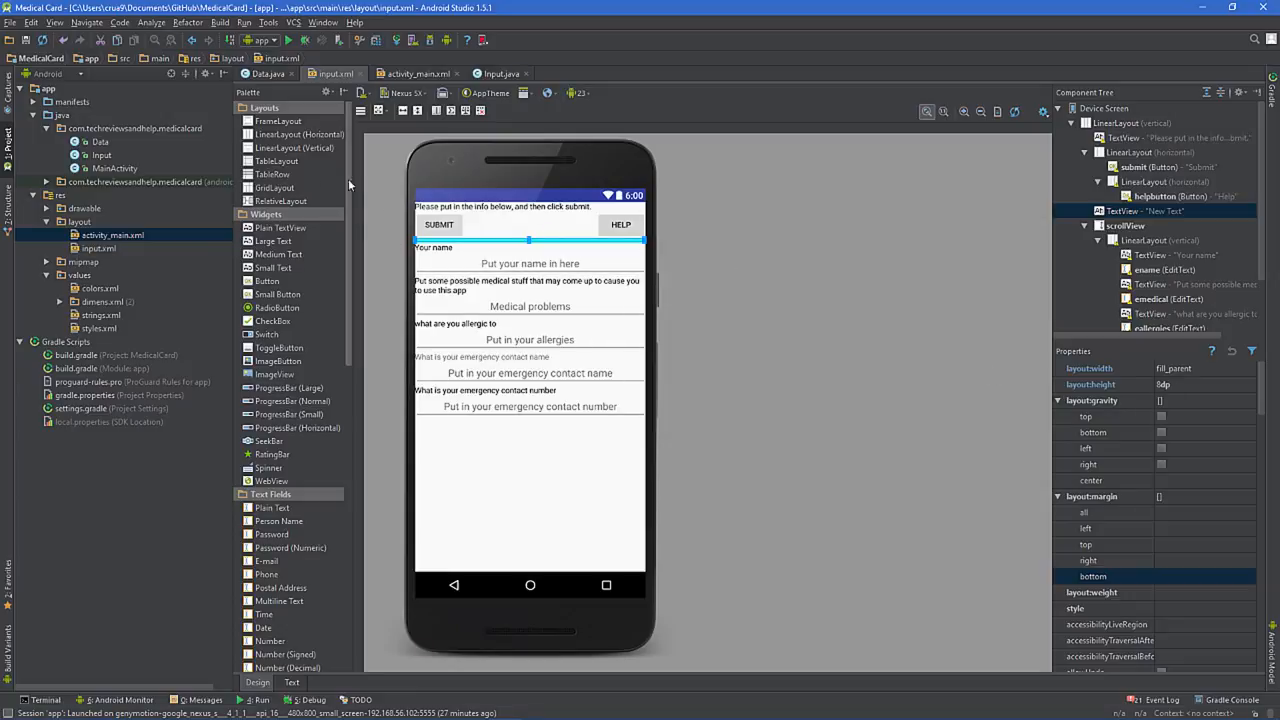
Create a new layout resource file named abc.
{"action": "right_click", "coordinate": [80, 220]}
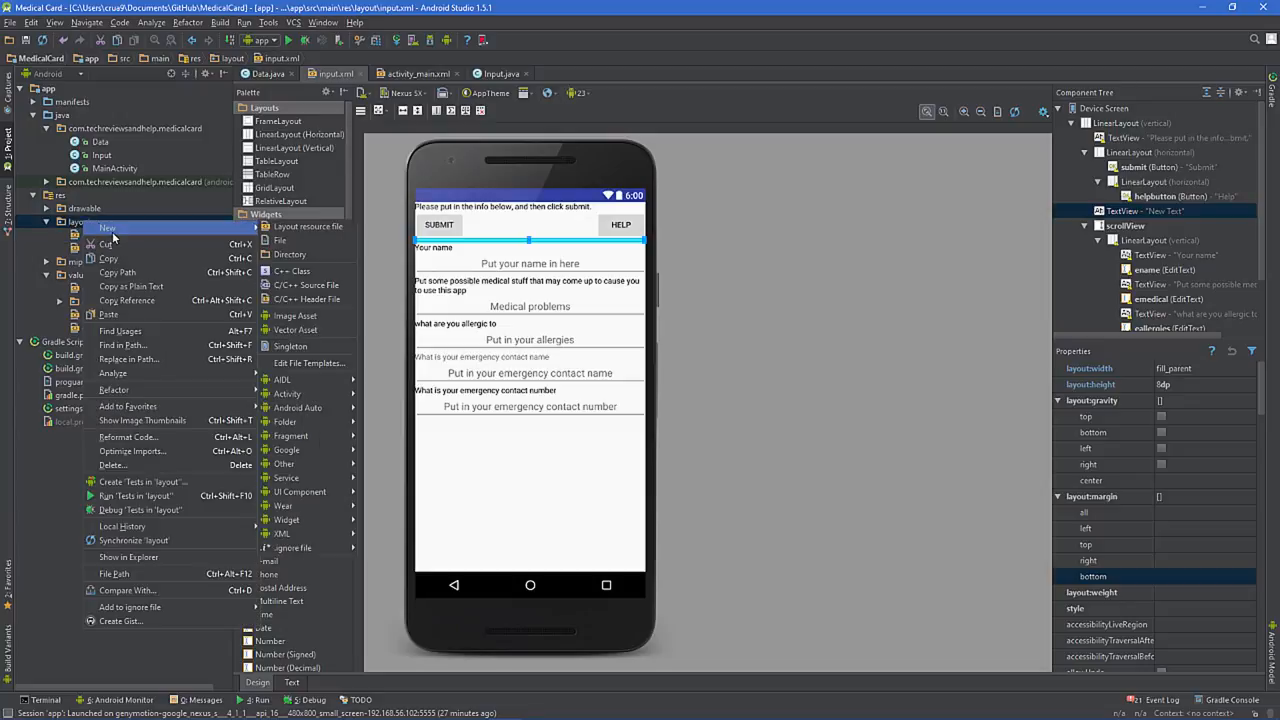
{"action": "left_click", "coordinate": [308, 226]}
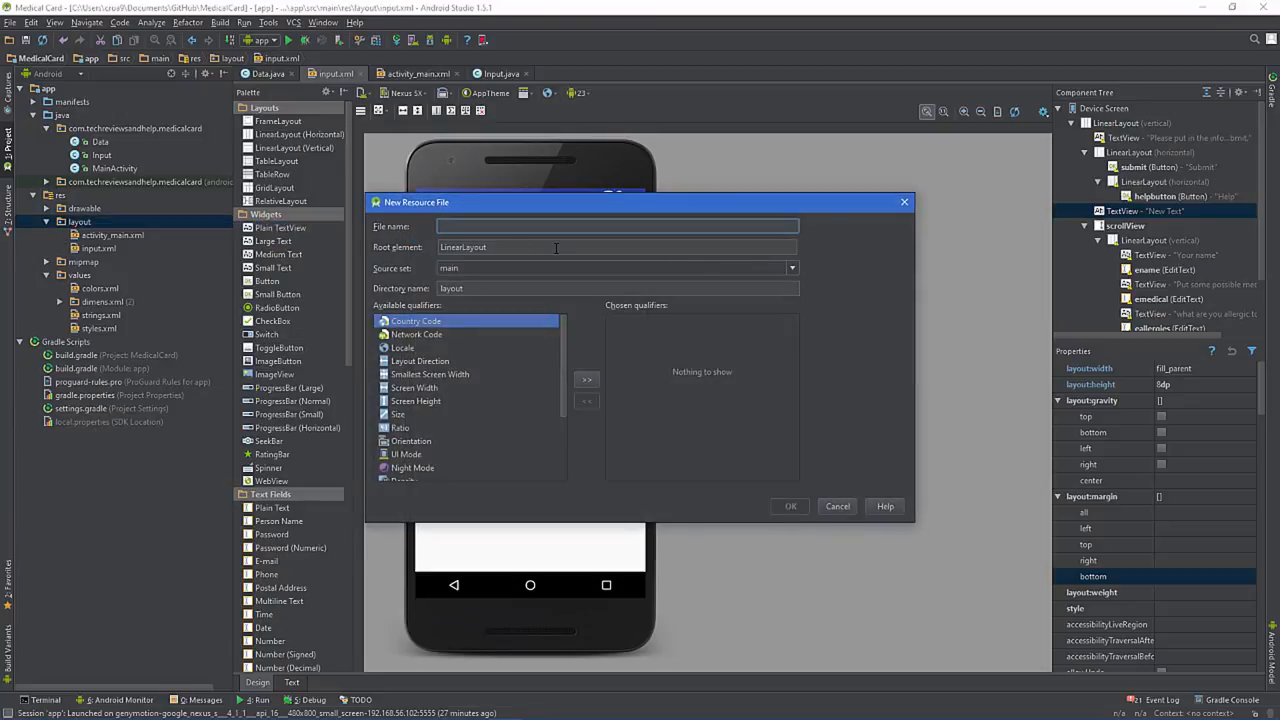
{"action": "type", "text": "abc"}
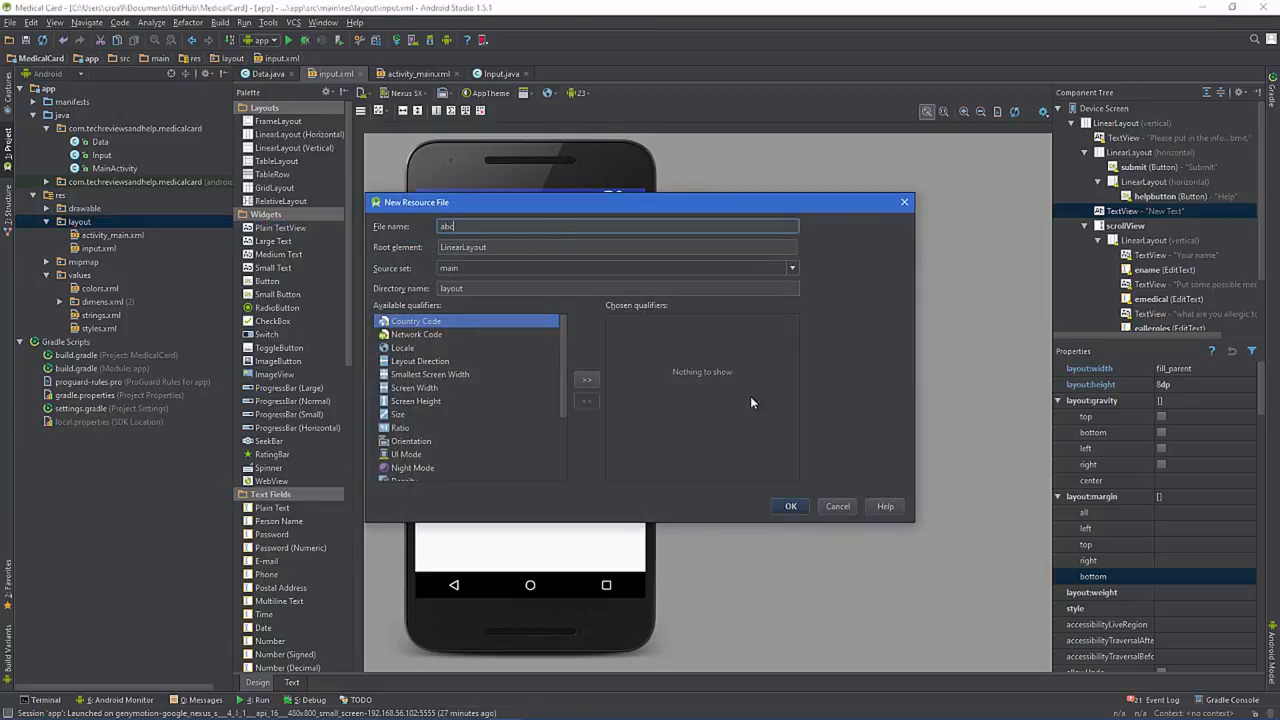
{"action": "left_click", "coordinate": [788, 506]}
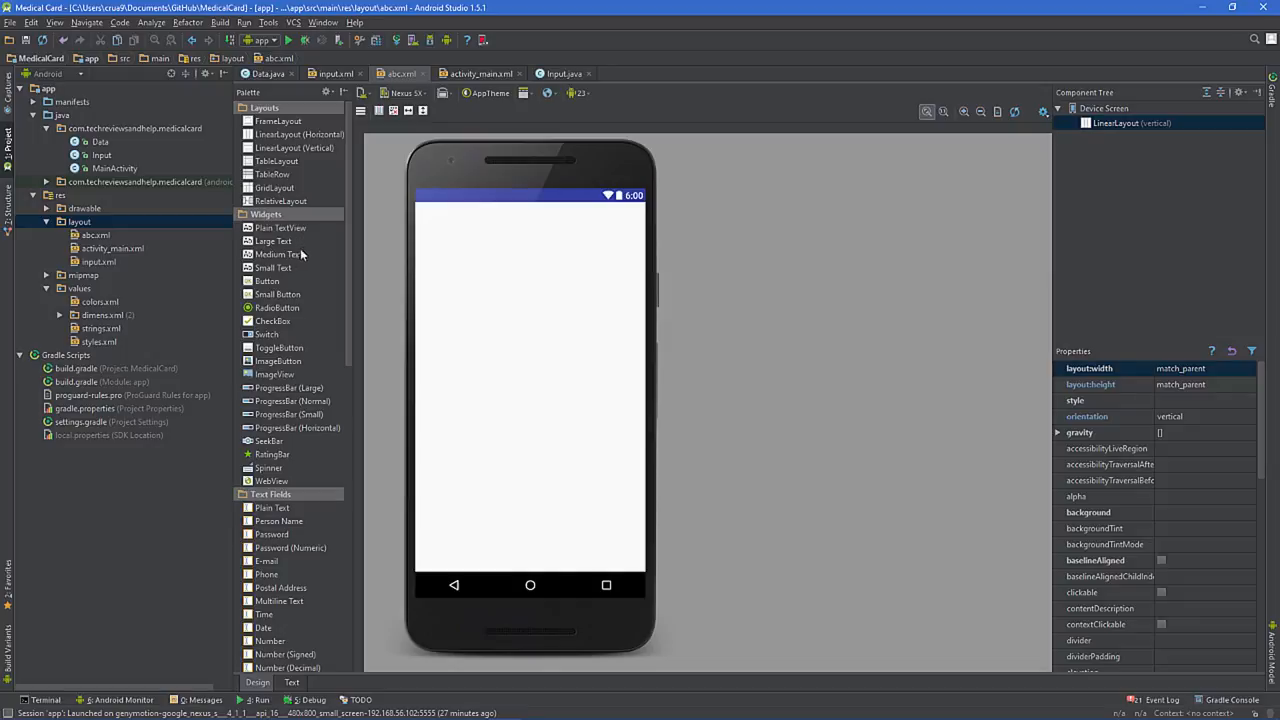
Add a Button and a fill_parent-wide TextView with 8dp height beneath it.
{"action": "left_click_drag", "start_coordinate": [266, 280], "coordinate": [530, 216]}
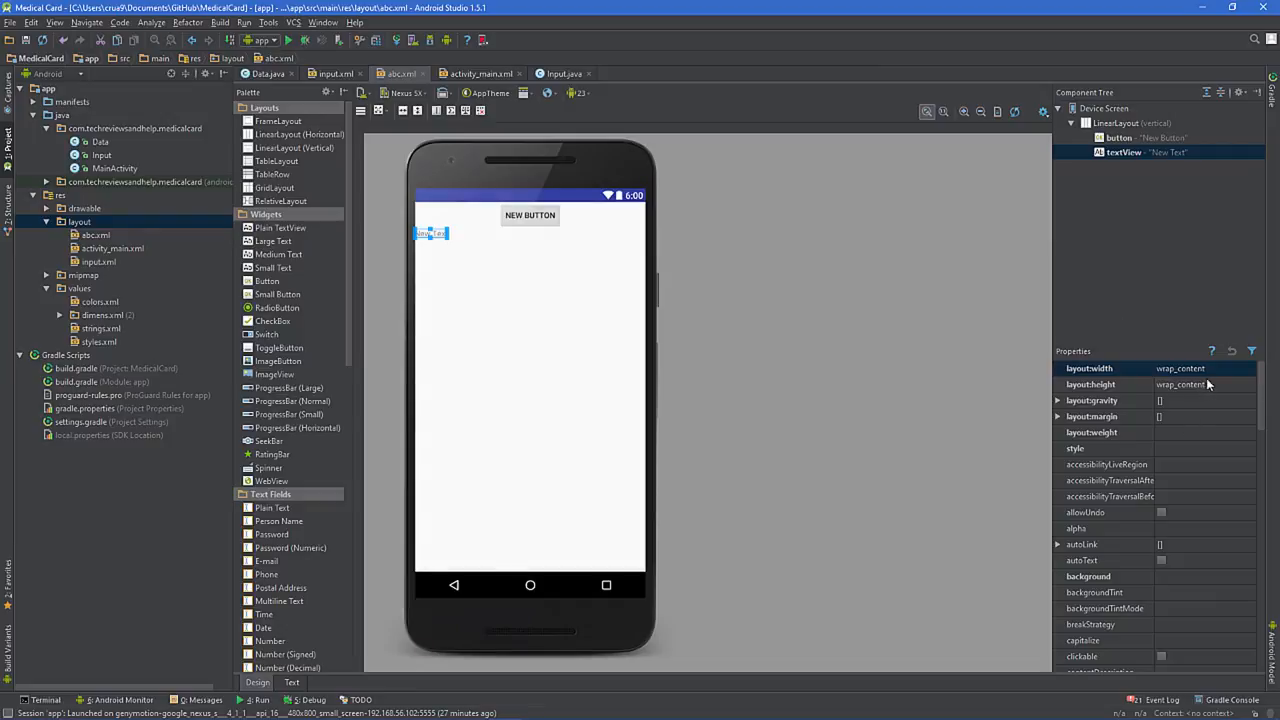
{"action": "left_click", "coordinate": [1232, 368]}
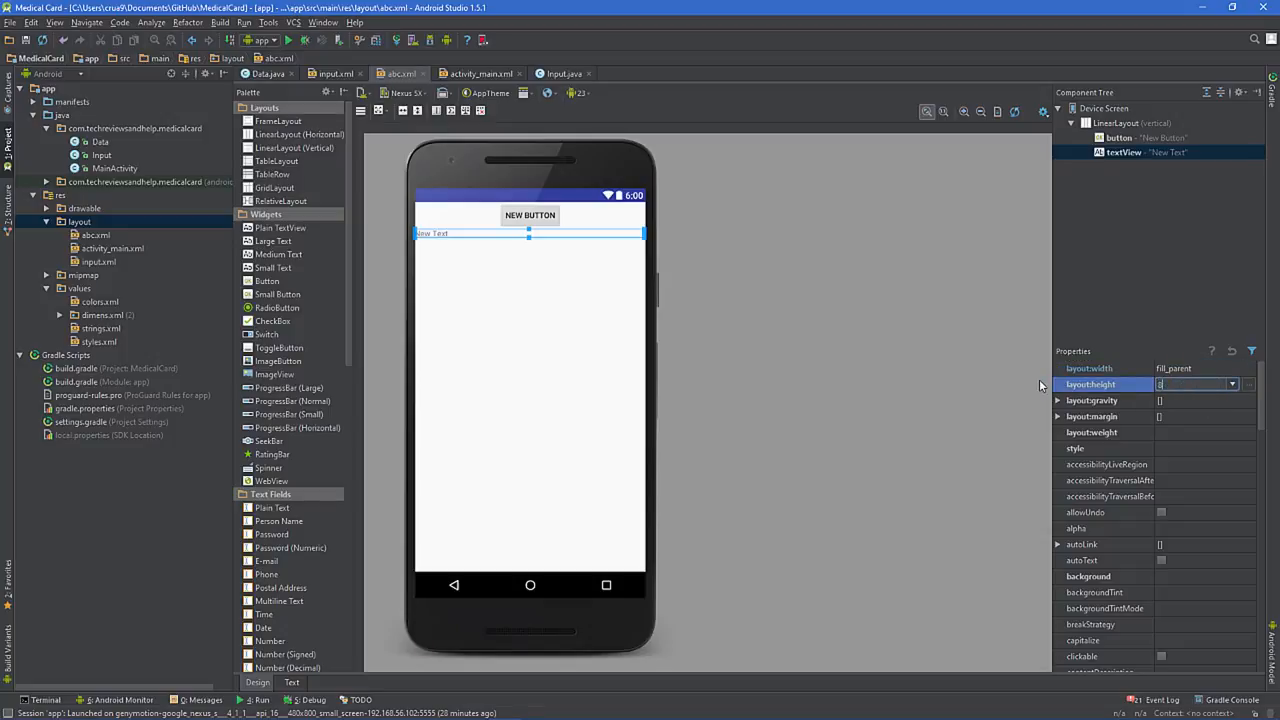
{"action": "type", "text": "8dp"}
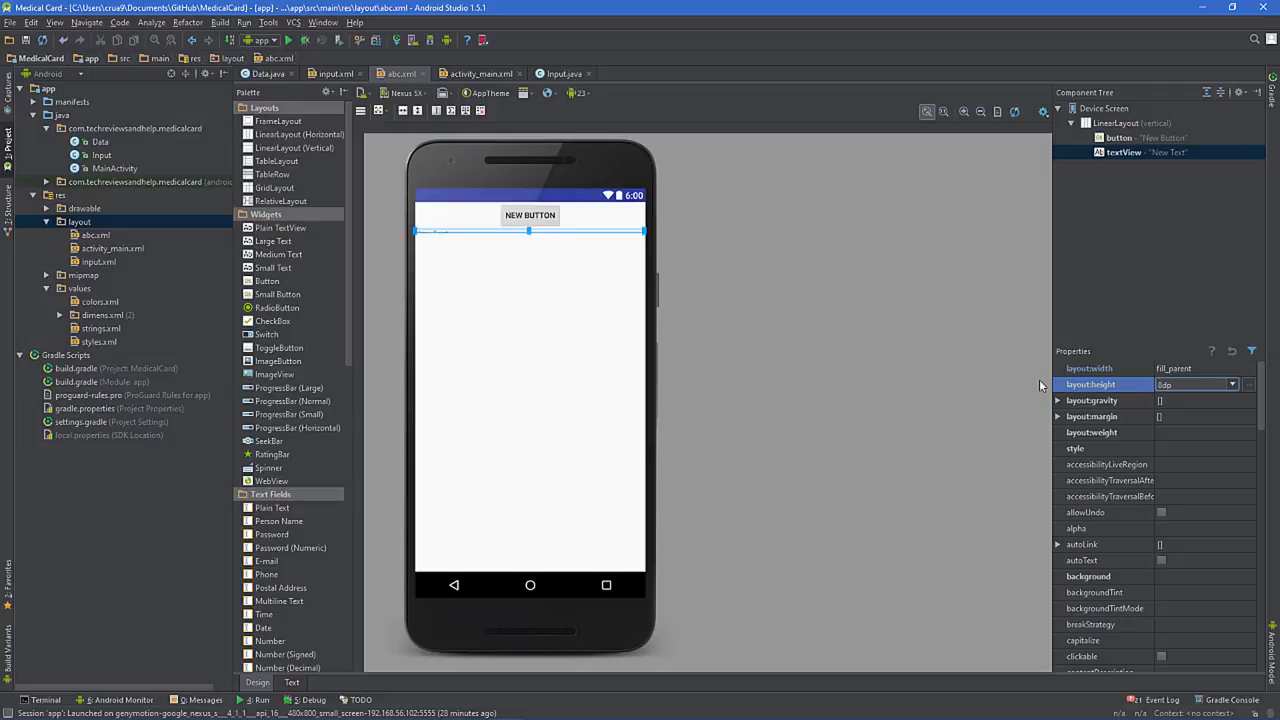
{"action": "left_click", "coordinate": [472, 72]}
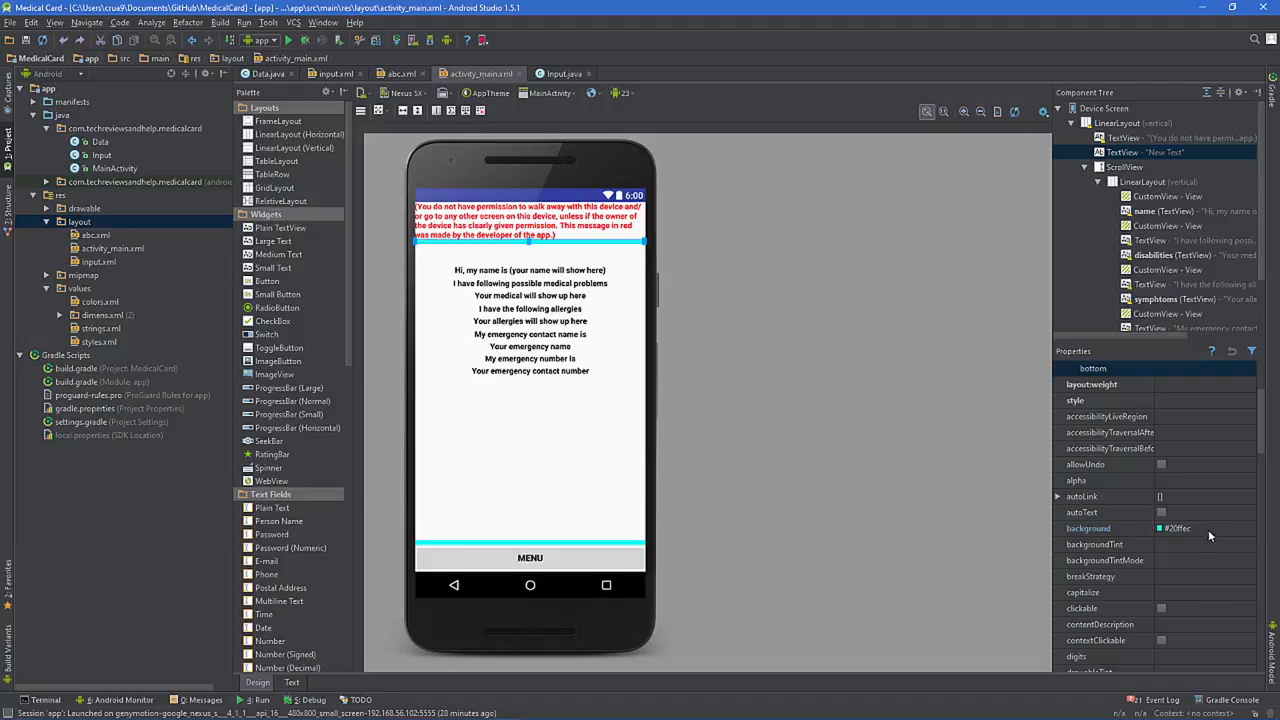
Give the 8dp TextView a cyan background like activity_main's separators and show abc.xml's XML.
{"action": "left_click", "coordinate": [1196, 528]}
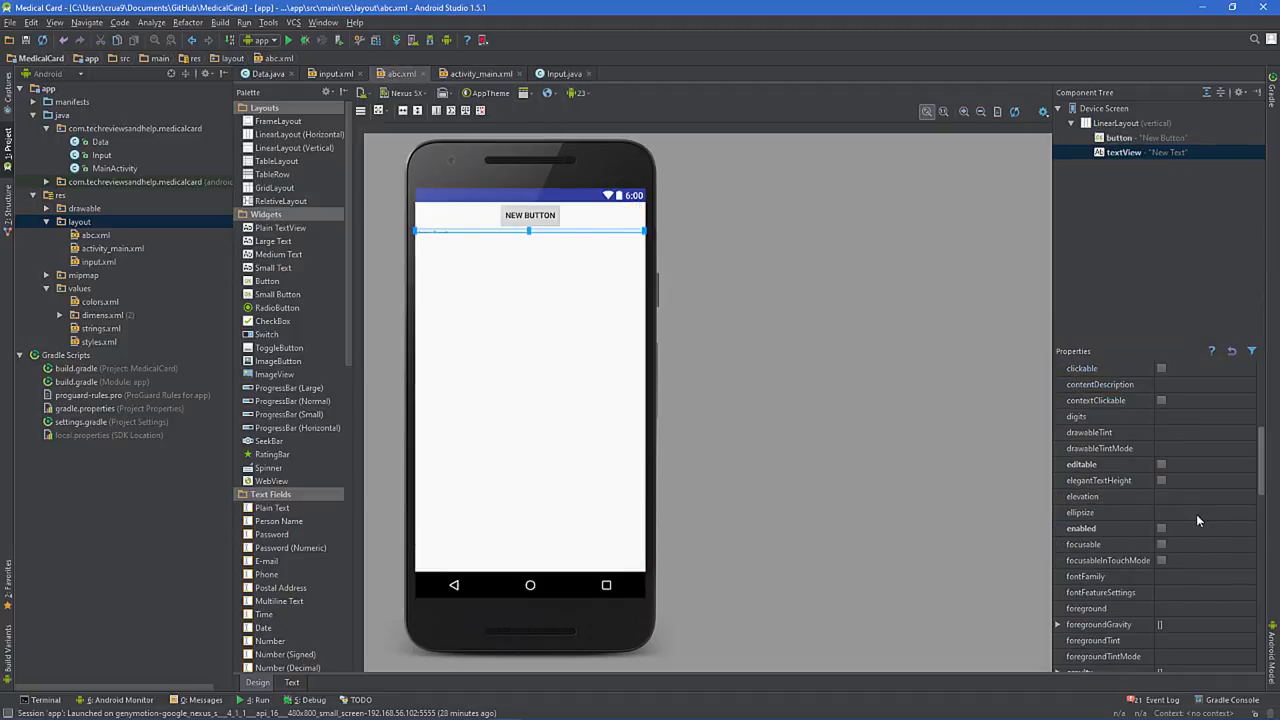
{"action": "scroll", "scroll_direction": "down", "scroll_amount": 3}
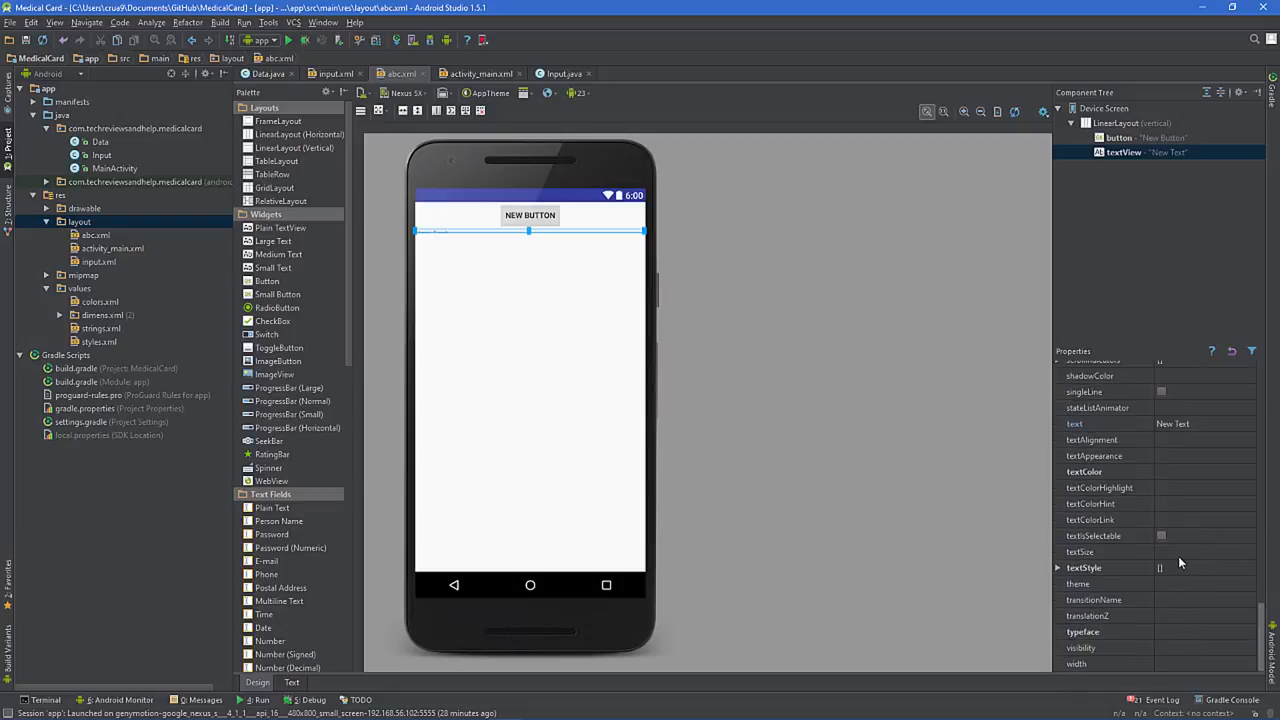
{"action": "scroll", "scroll_direction": "up", "scroll_amount": 3}
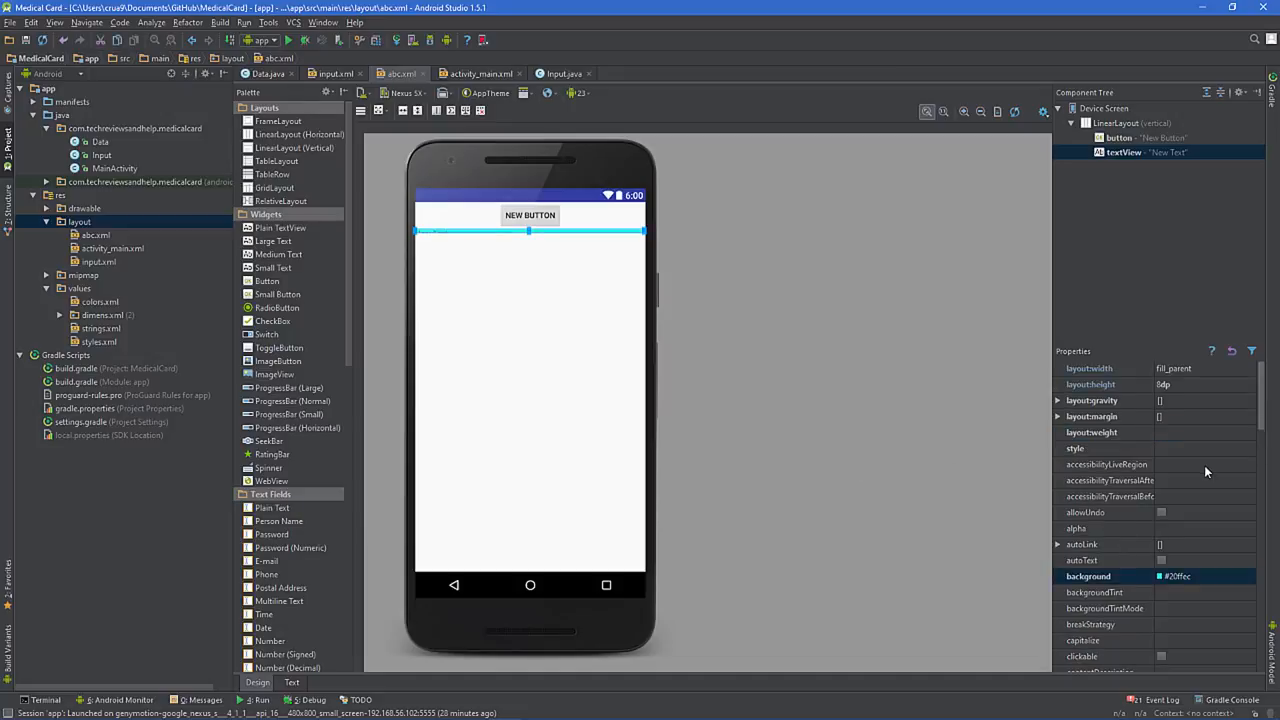
{"action": "scroll", "scroll_direction": "down", "scroll_amount": 3}
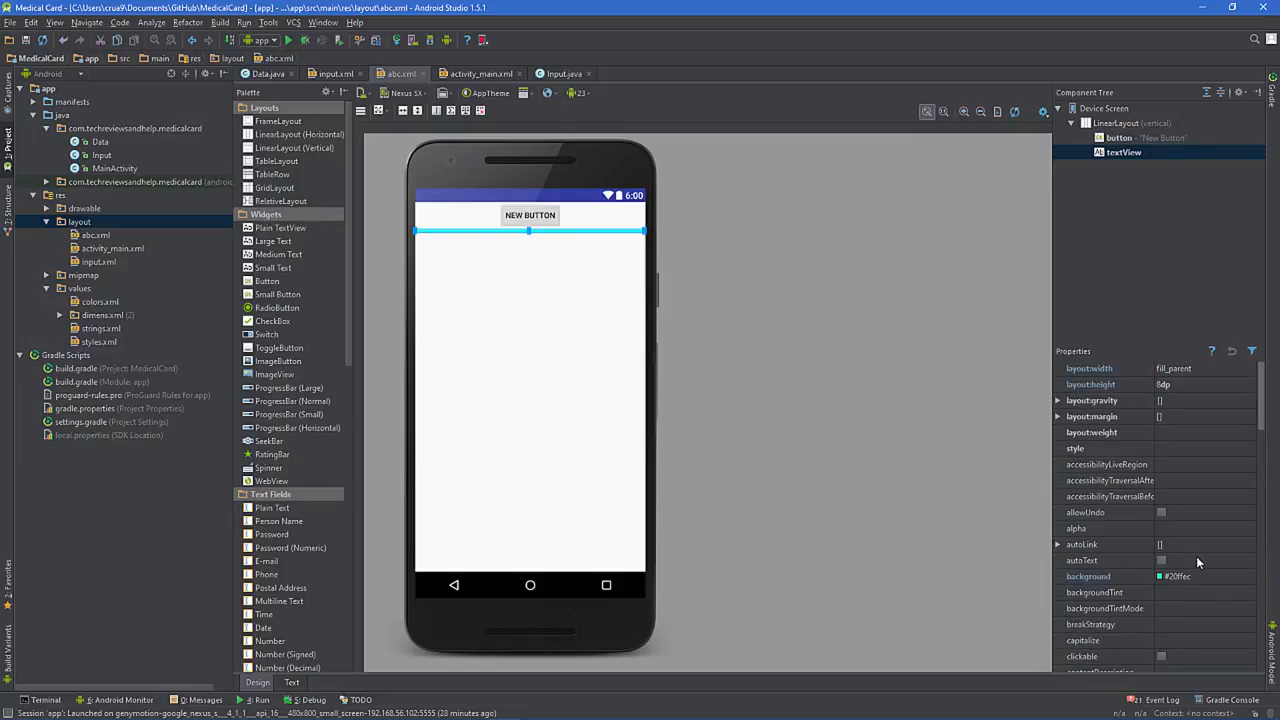
{"action": "left_click", "coordinate": [292, 680]}
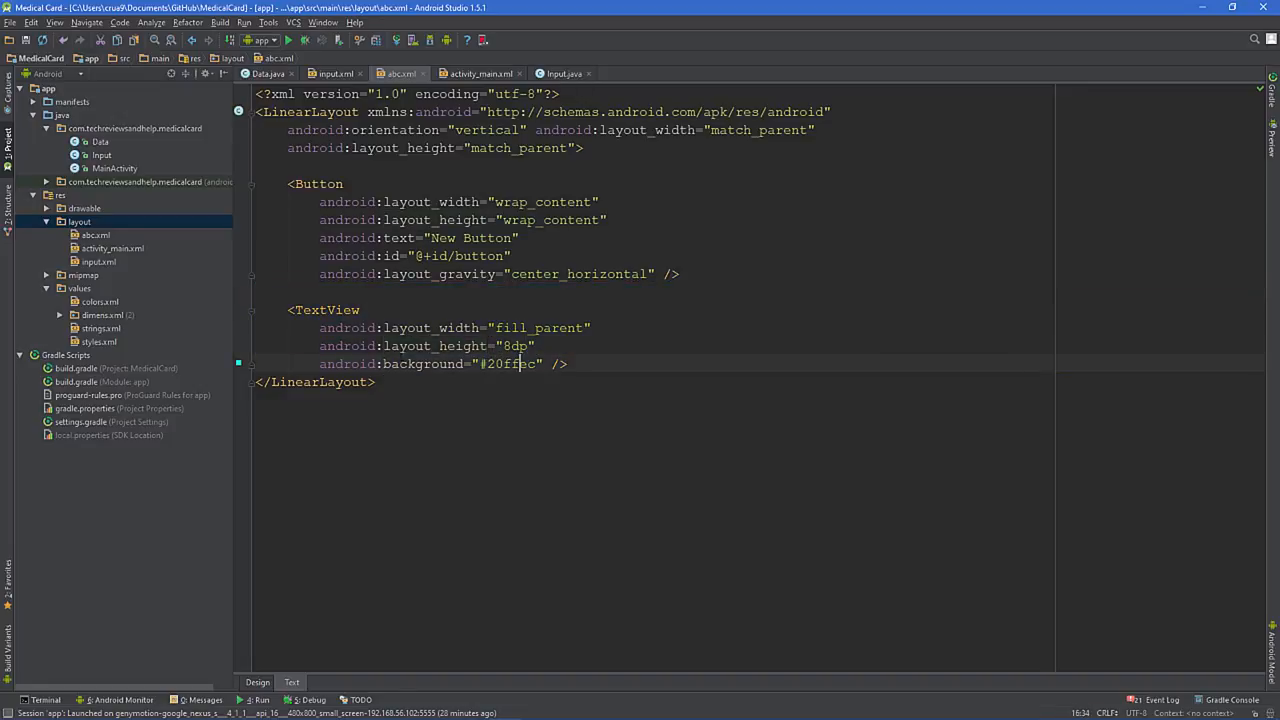
Inspect the separator's layout_height and layout_width values, then switch to the input layout.
{"action": "double_click", "coordinate": [508, 364]}
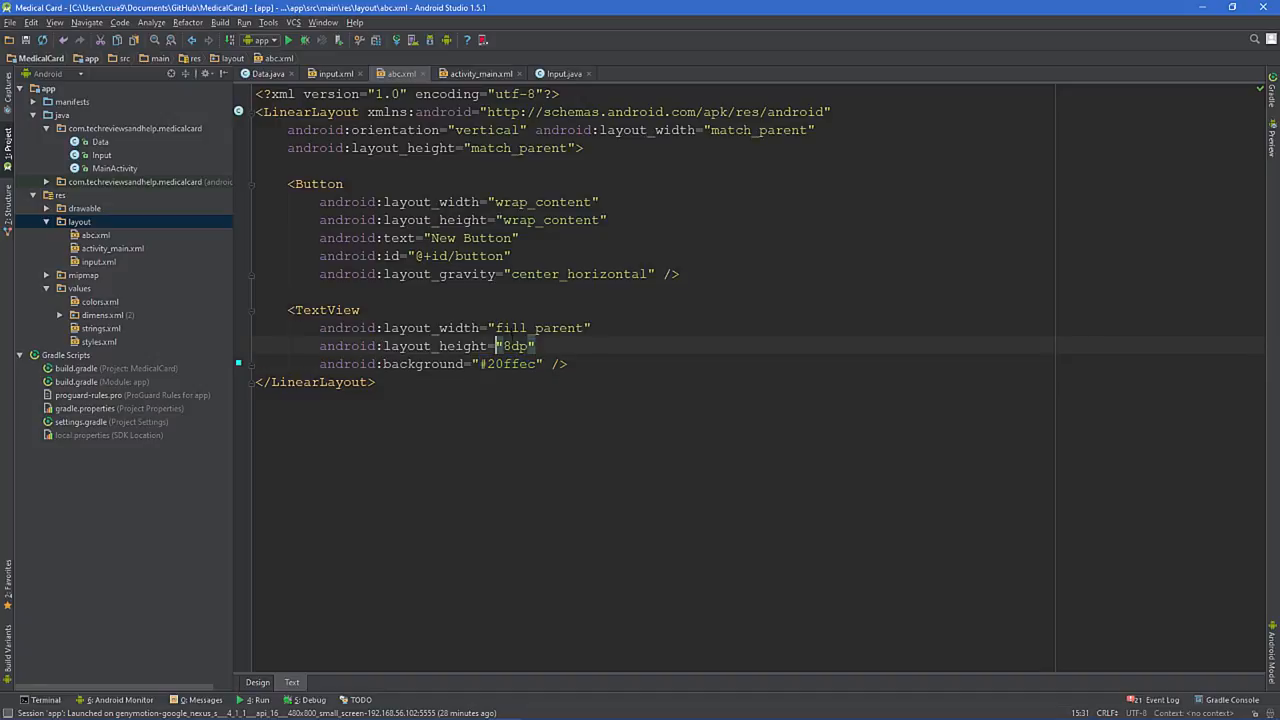
{"action": "double_click", "coordinate": [540, 328]}
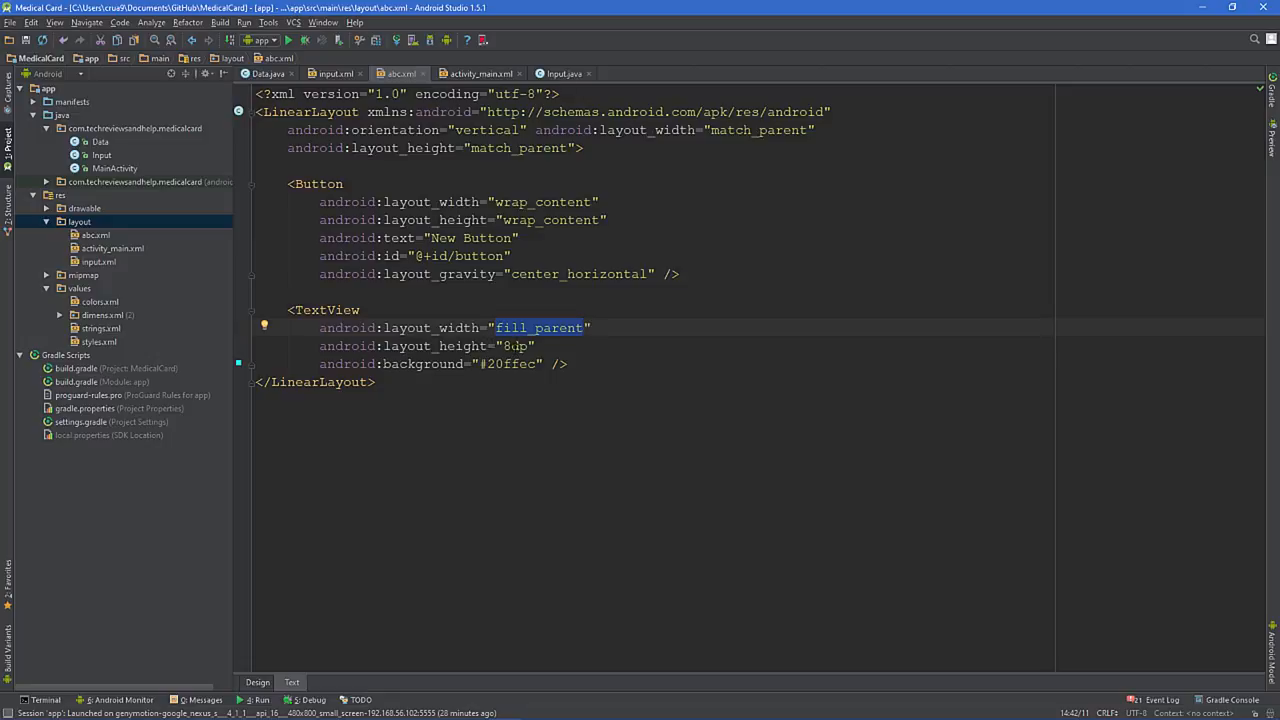
{"action": "double_click", "coordinate": [516, 346]}
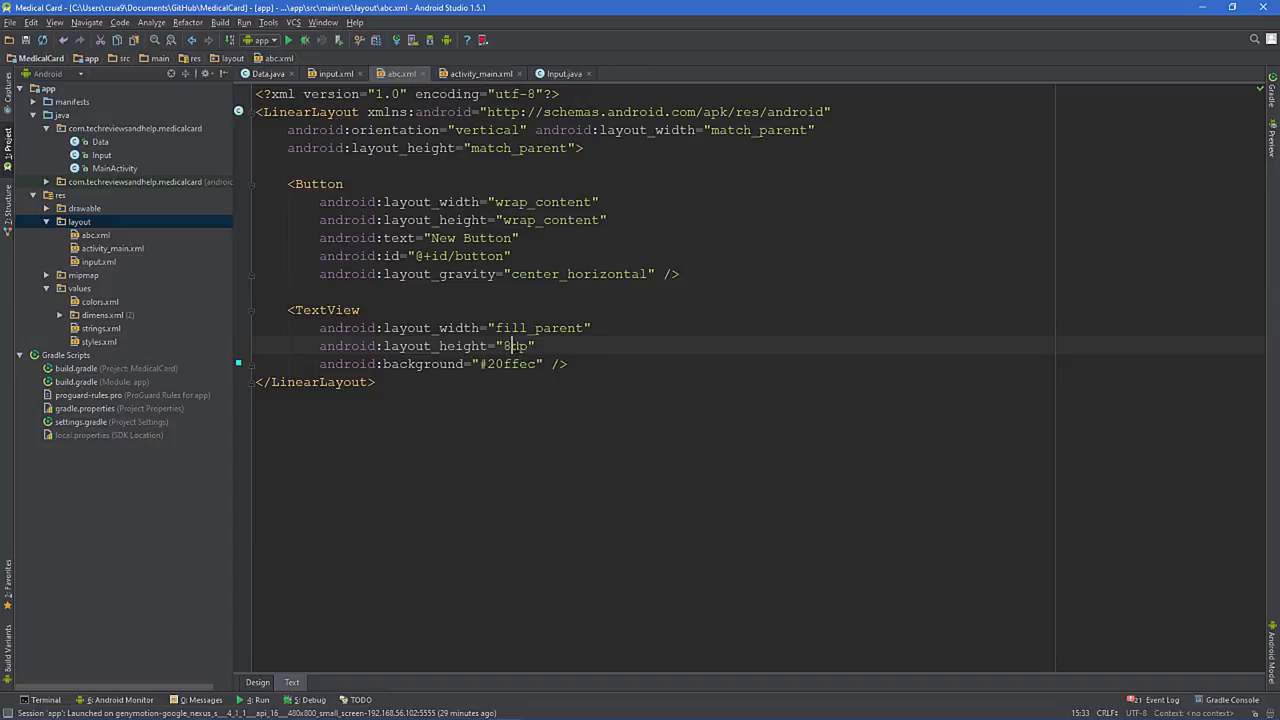
{"action": "double_click", "coordinate": [512, 346]}
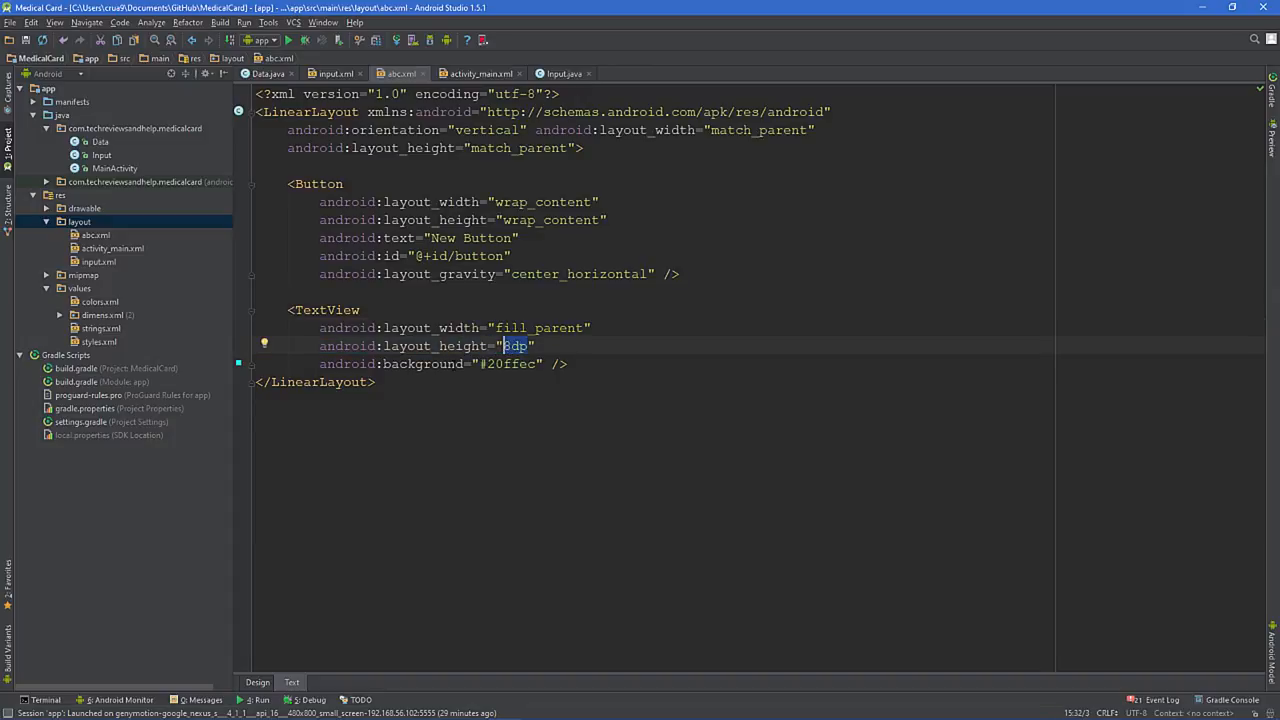
{"action": "left_click", "coordinate": [334, 72]}
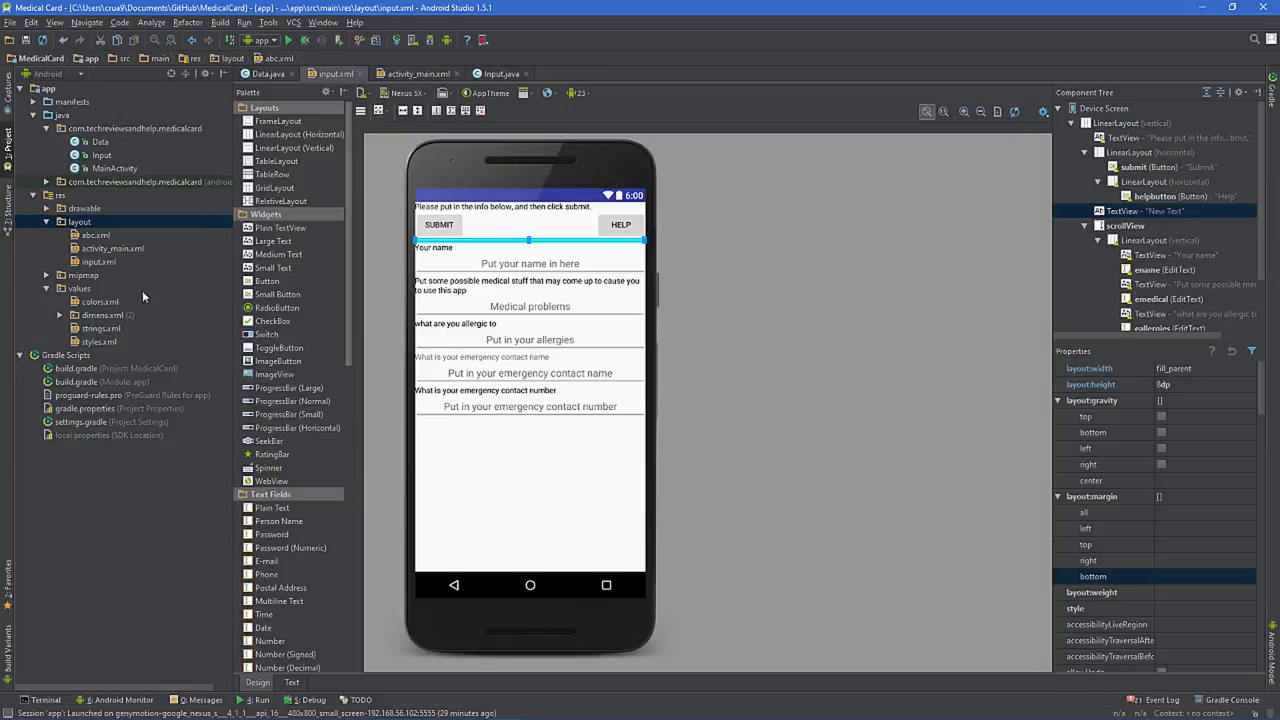
Delete abc.xml from the Project tree, confirming the Safe Delete dialog.
{"action": "right_click", "coordinate": [96, 236]}
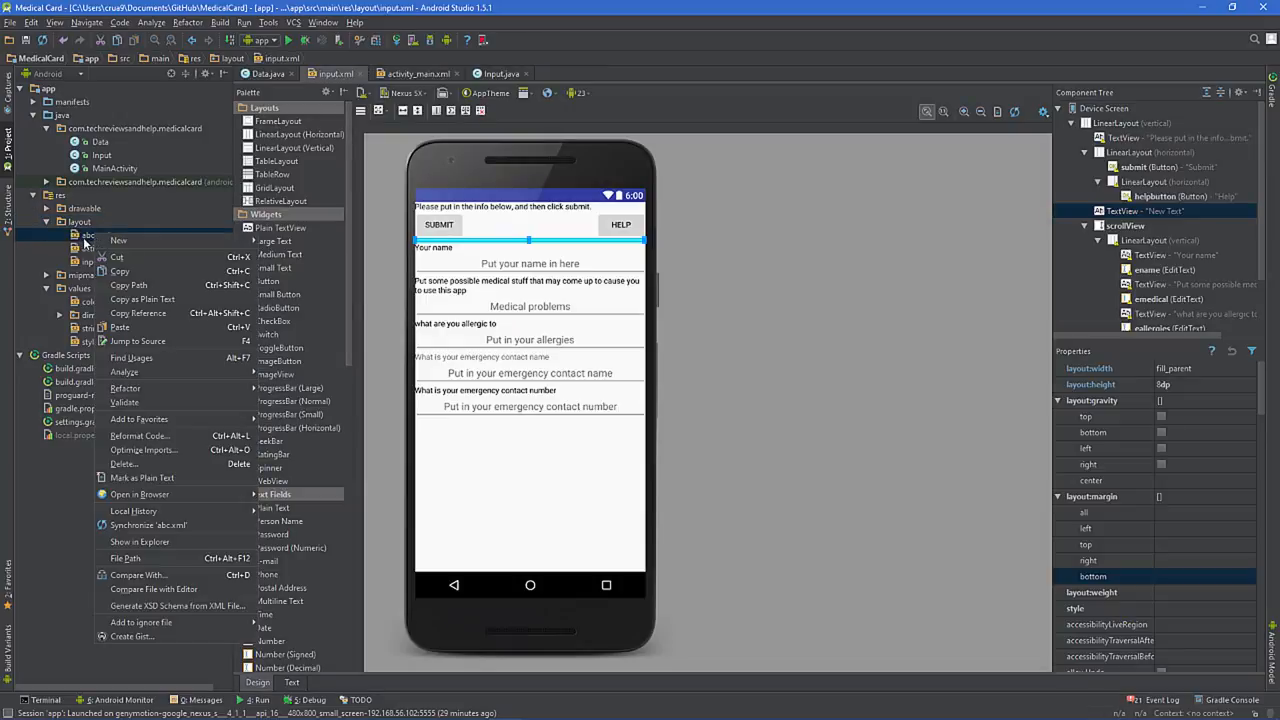
{"action": "left_click", "coordinate": [124, 464]}
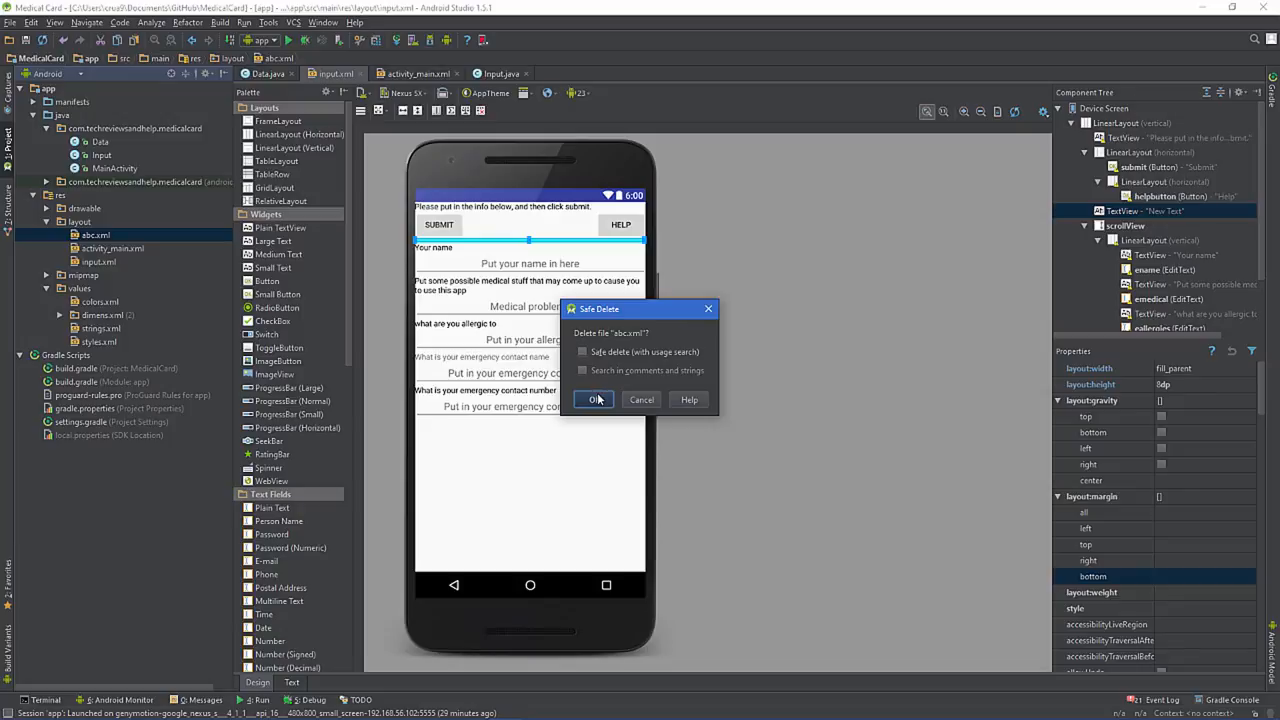
{"action": "left_click", "coordinate": [596, 400]}
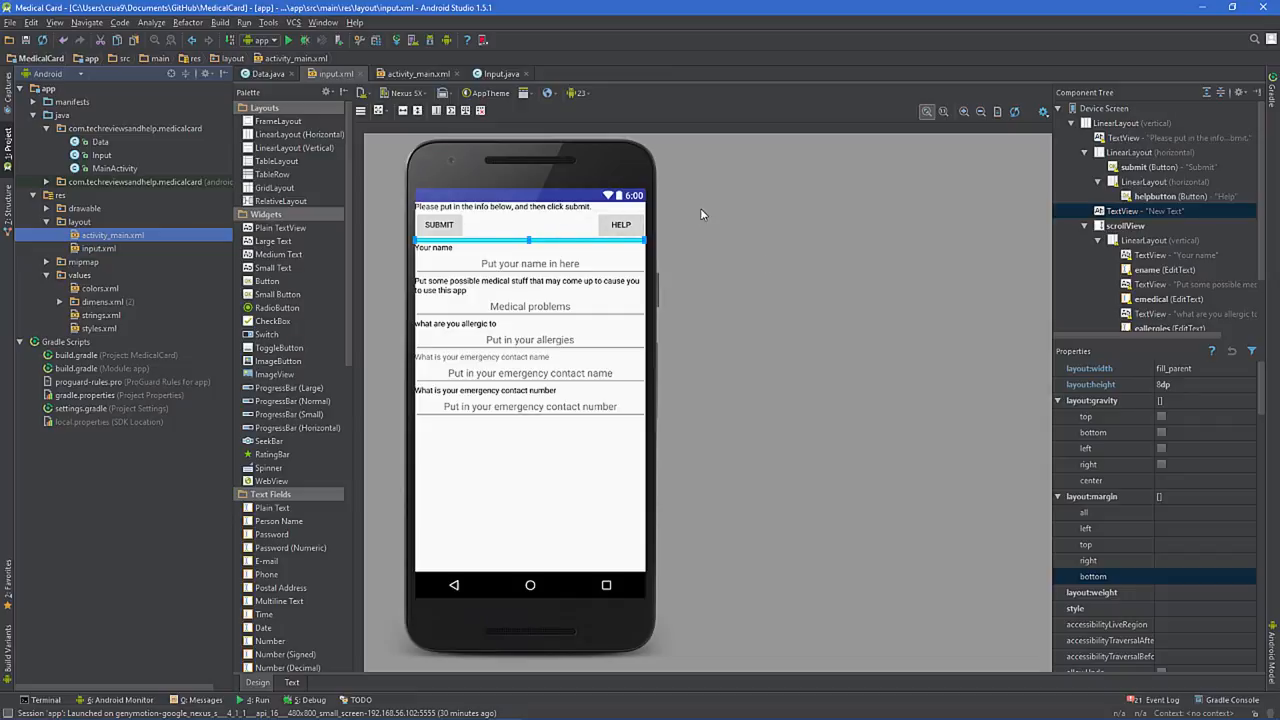
{"action": "mouse_move", "coordinate": [612, 176]}
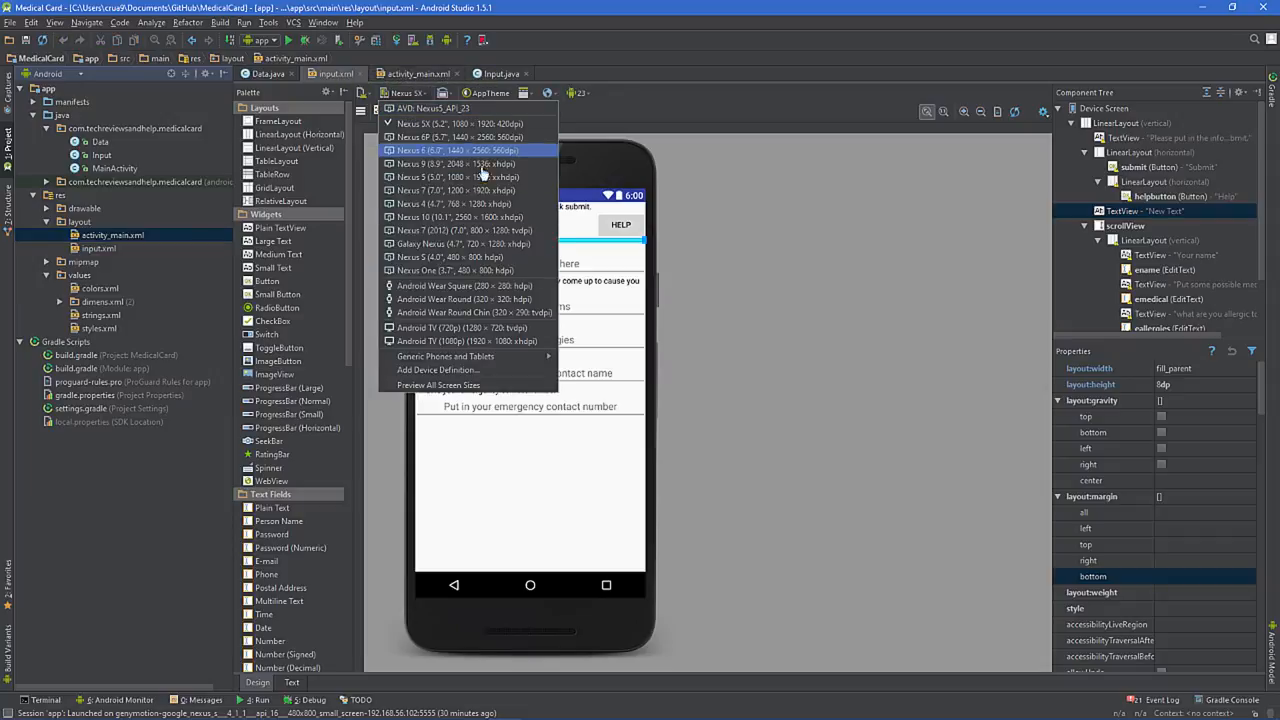
Preview activity_main on all screen sizes and flip a device to landscape.
{"action": "left_click", "coordinate": [438, 384]}
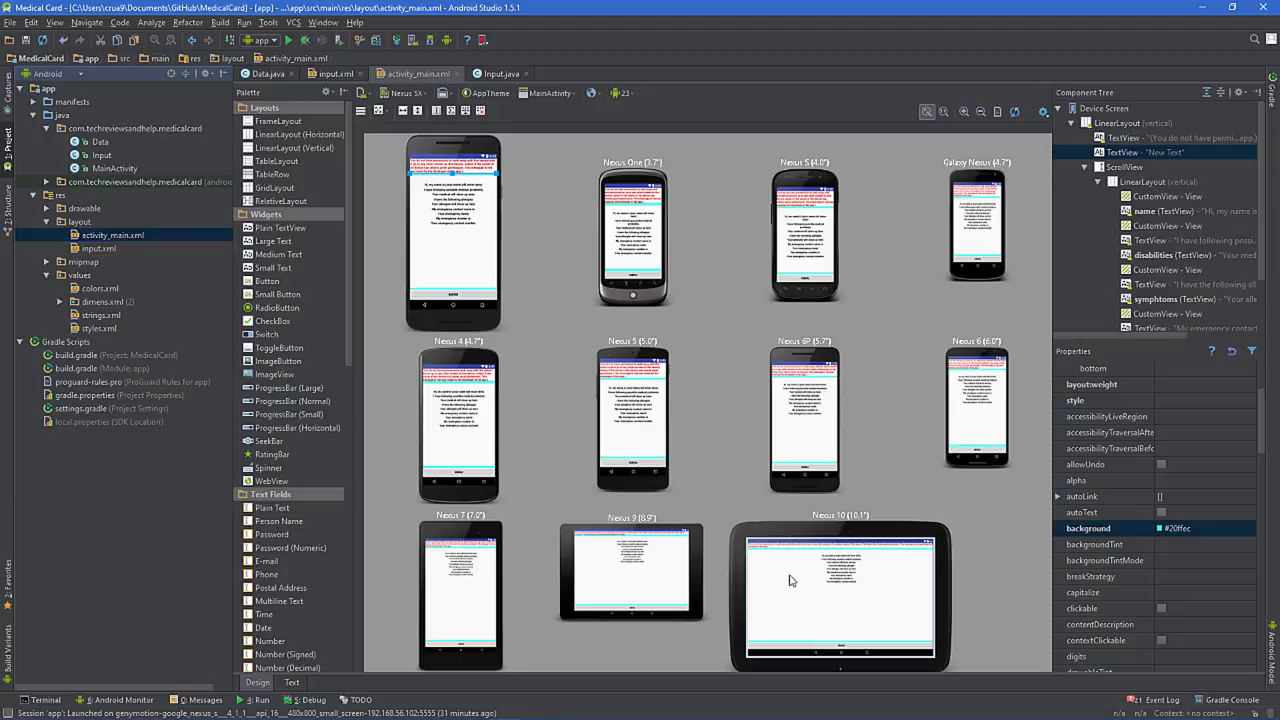
{"action": "left_click", "coordinate": [408, 92]}
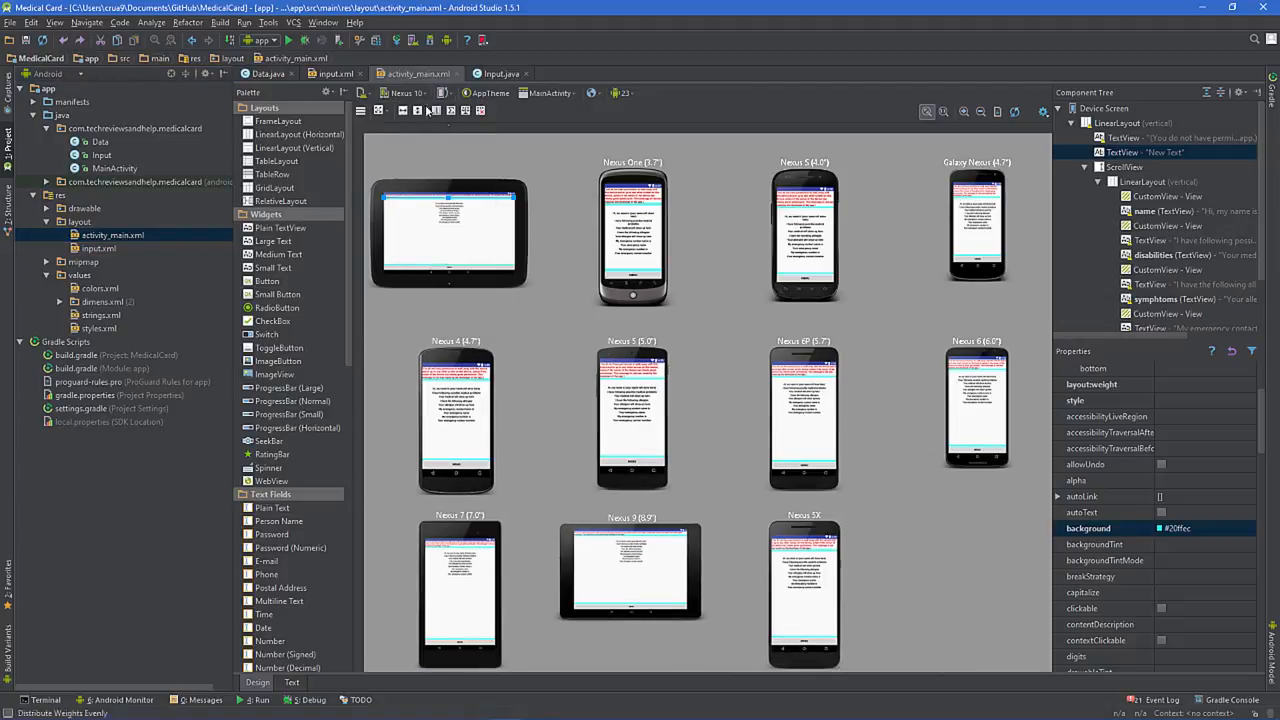
{"action": "left_click", "coordinate": [406, 92]}
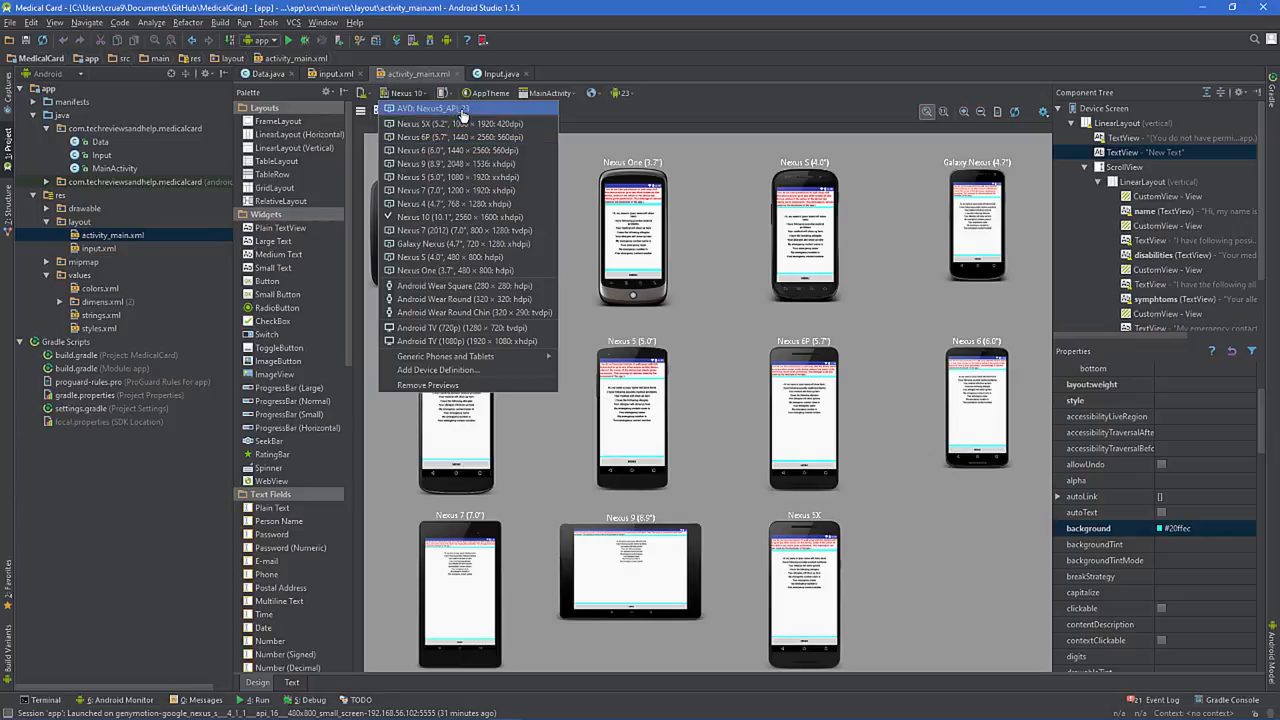
{"action": "left_click", "coordinate": [430, 108]}
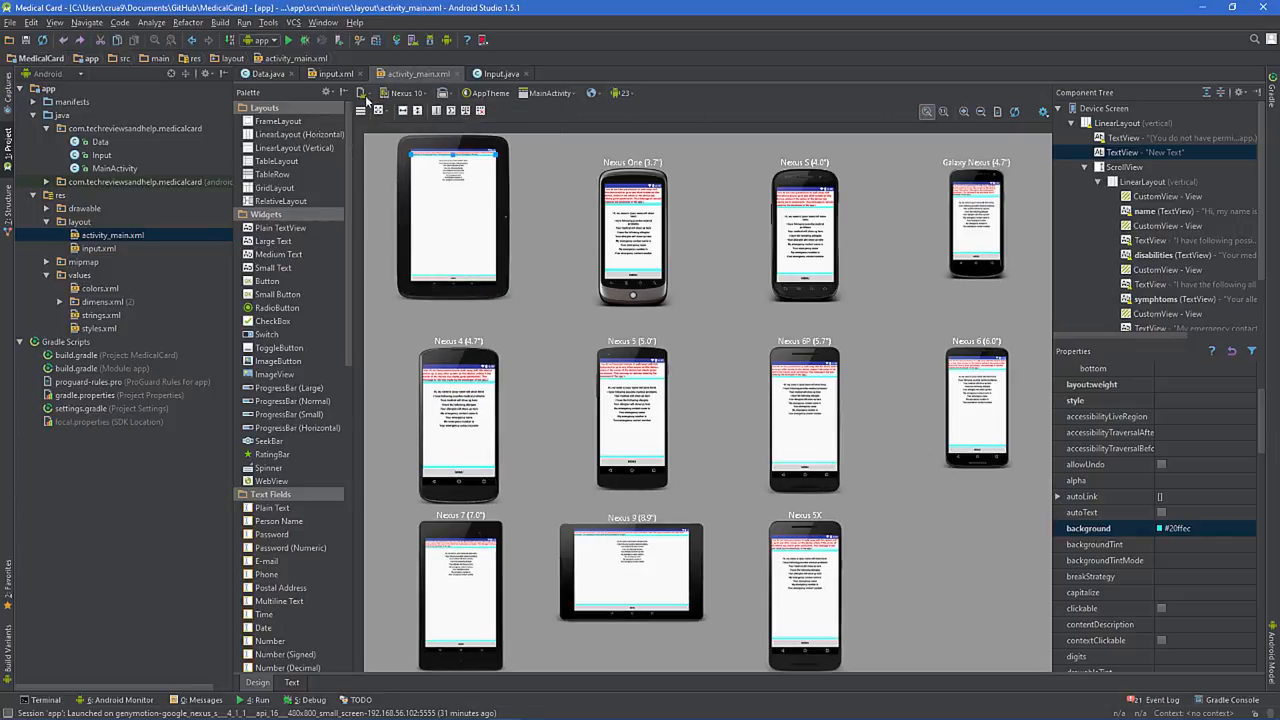
Return to a single device, then preview the input layout across all screen sizes.
{"action": "left_click", "coordinate": [404, 94]}
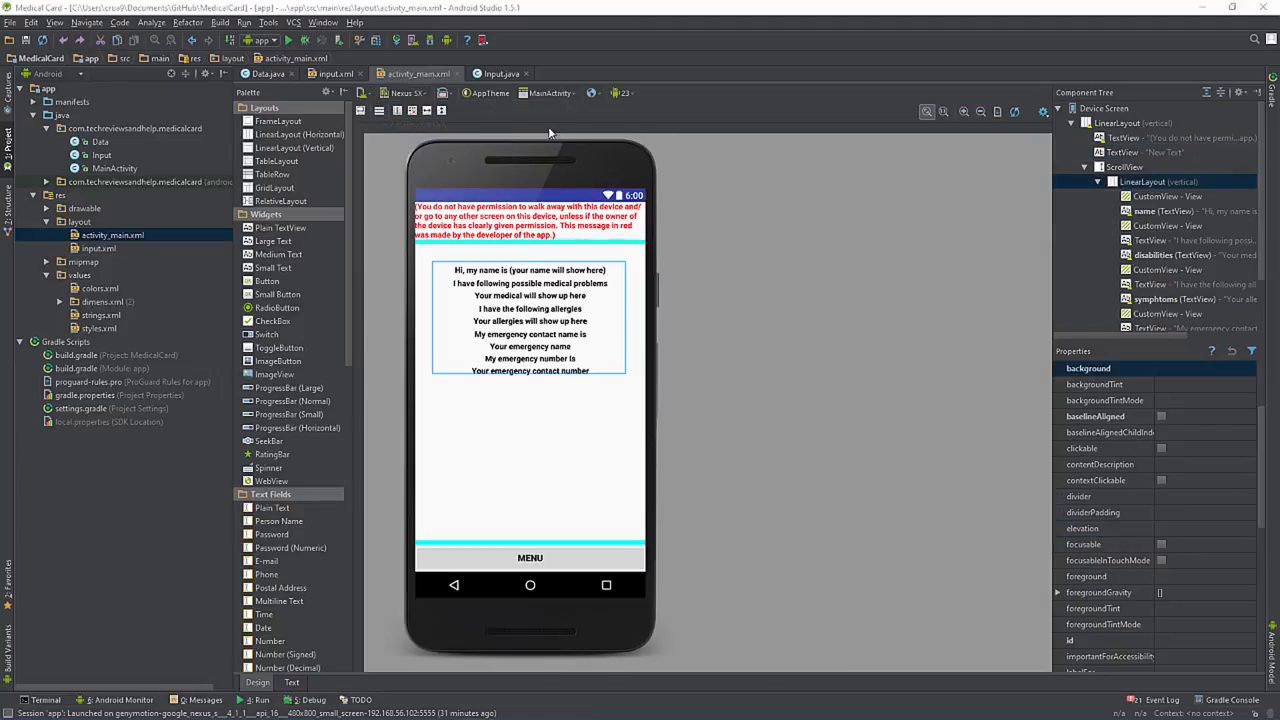
{"action": "left_click", "coordinate": [440, 112]}
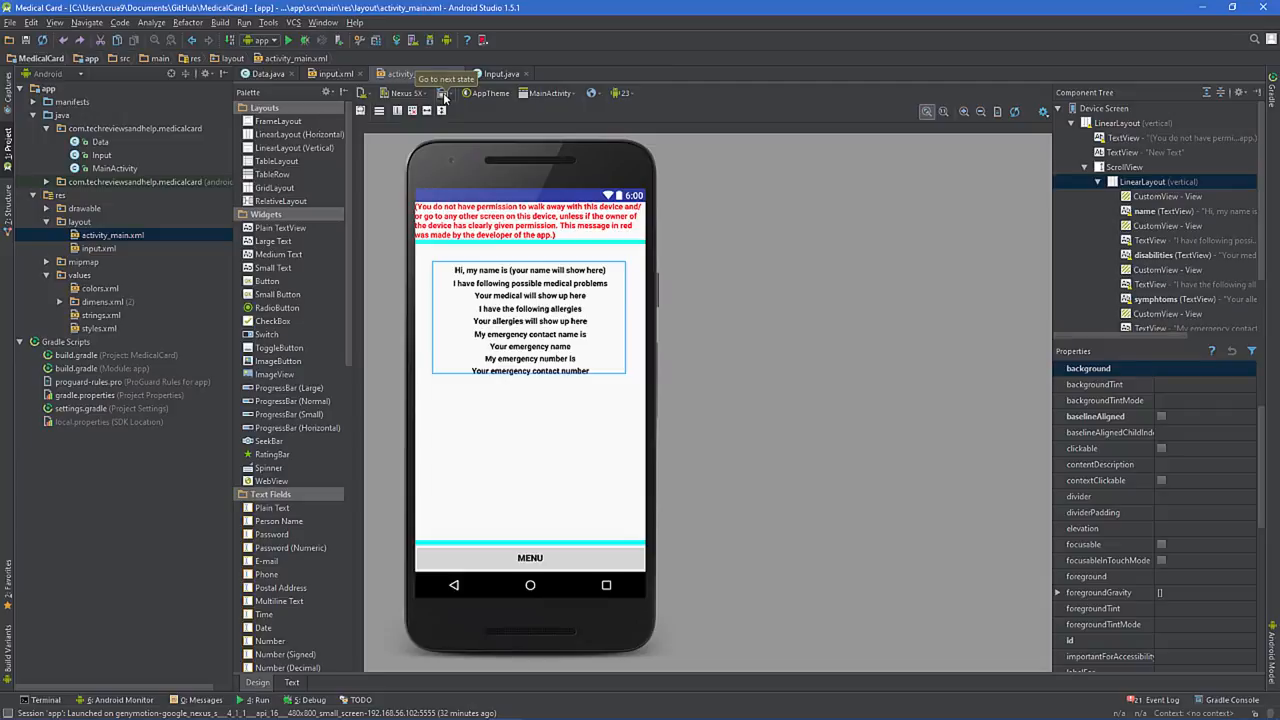
{"action": "left_click", "coordinate": [444, 94]}
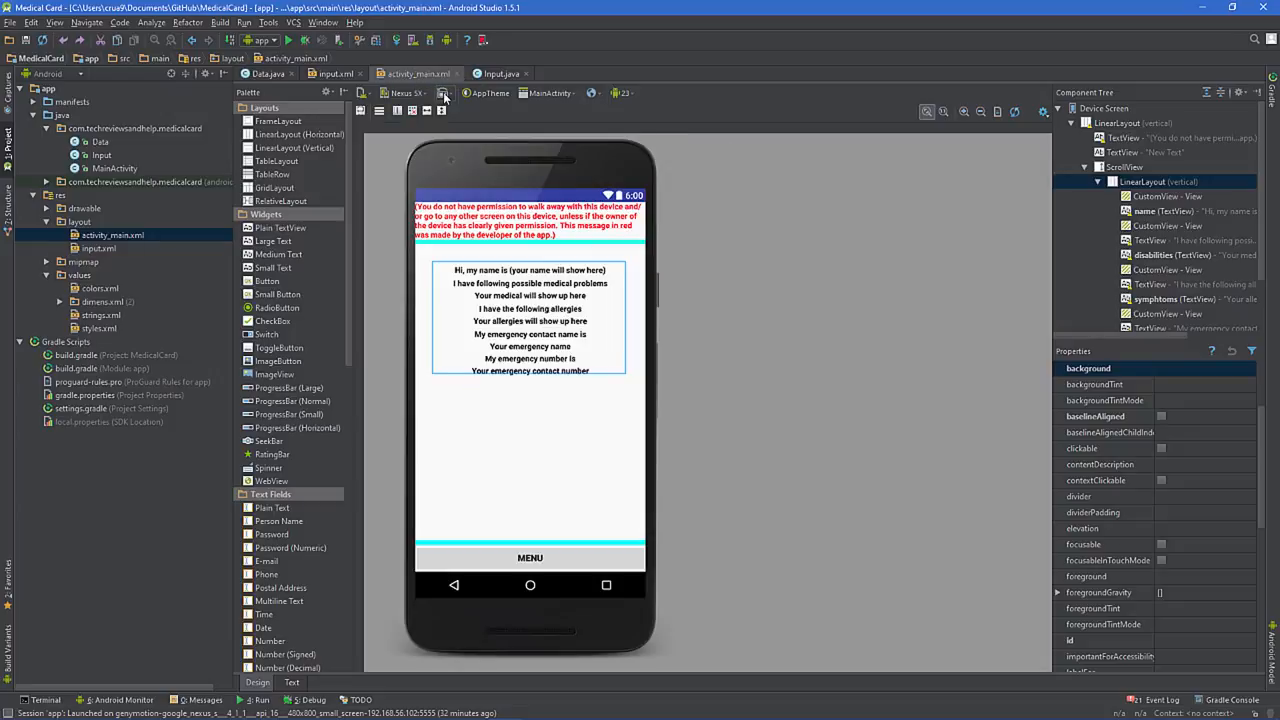
{"action": "mouse_move", "coordinate": [460, 110]}
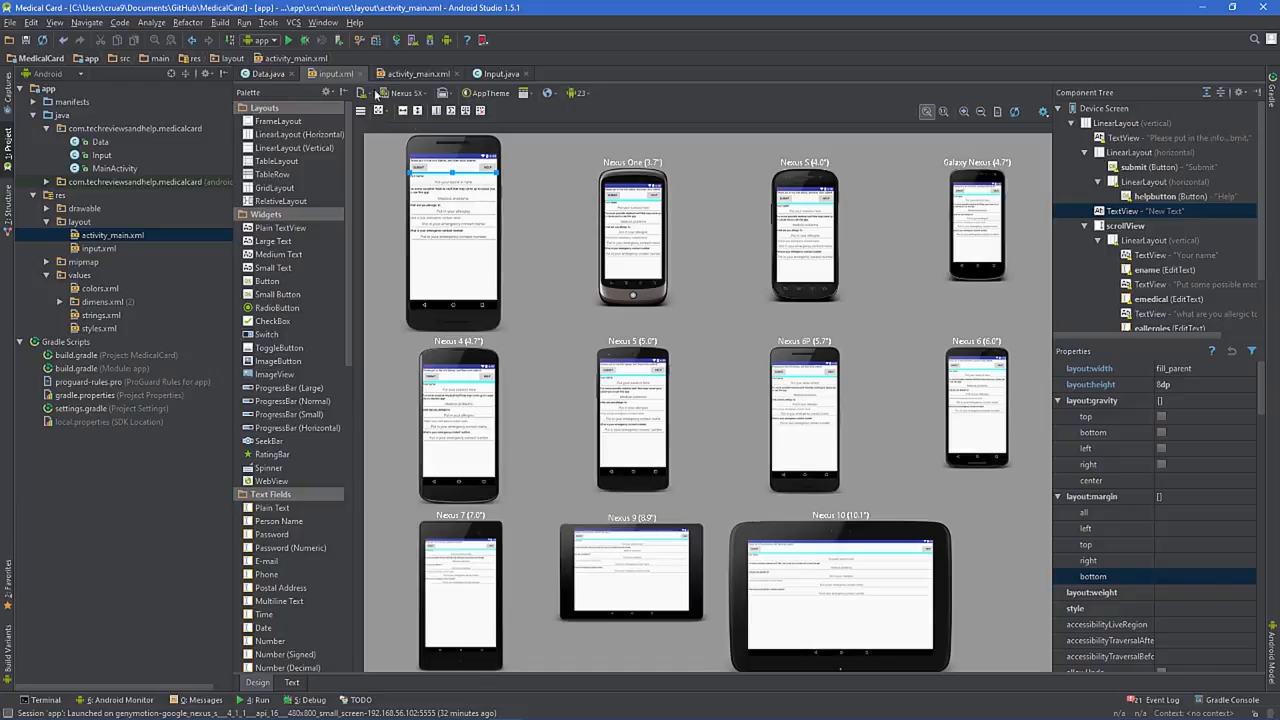
{"action": "left_click", "coordinate": [404, 94]}
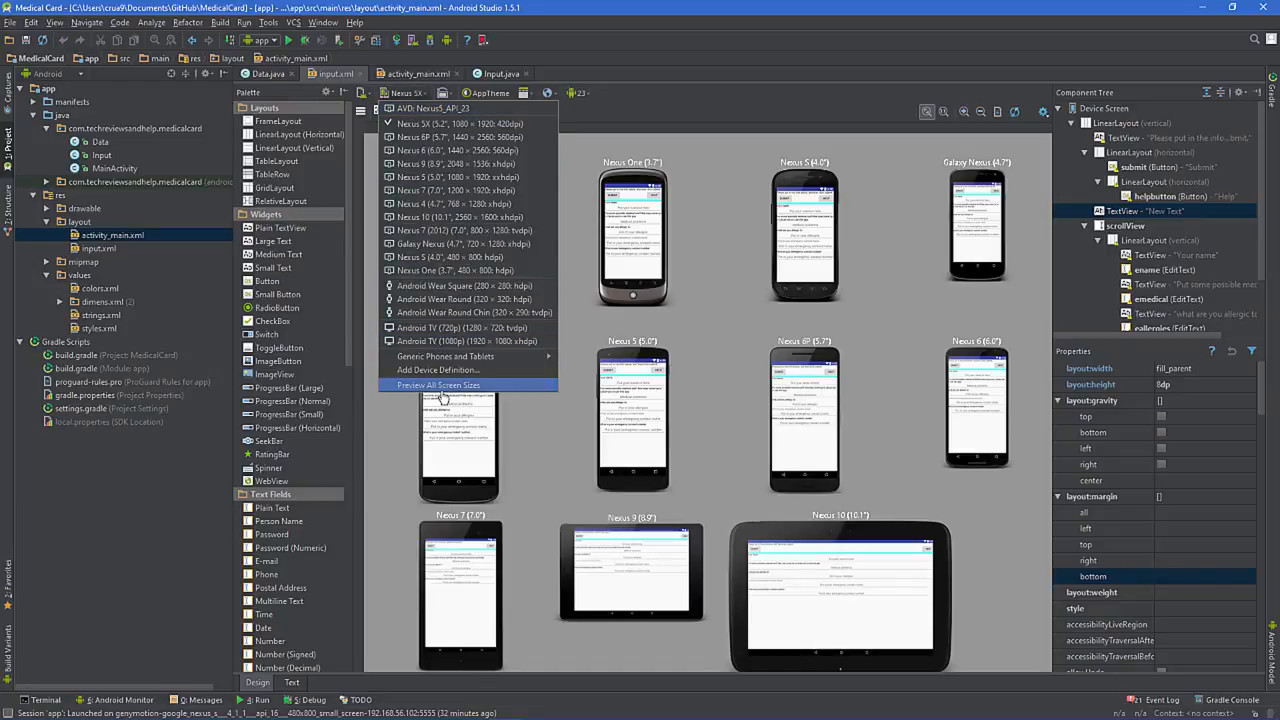